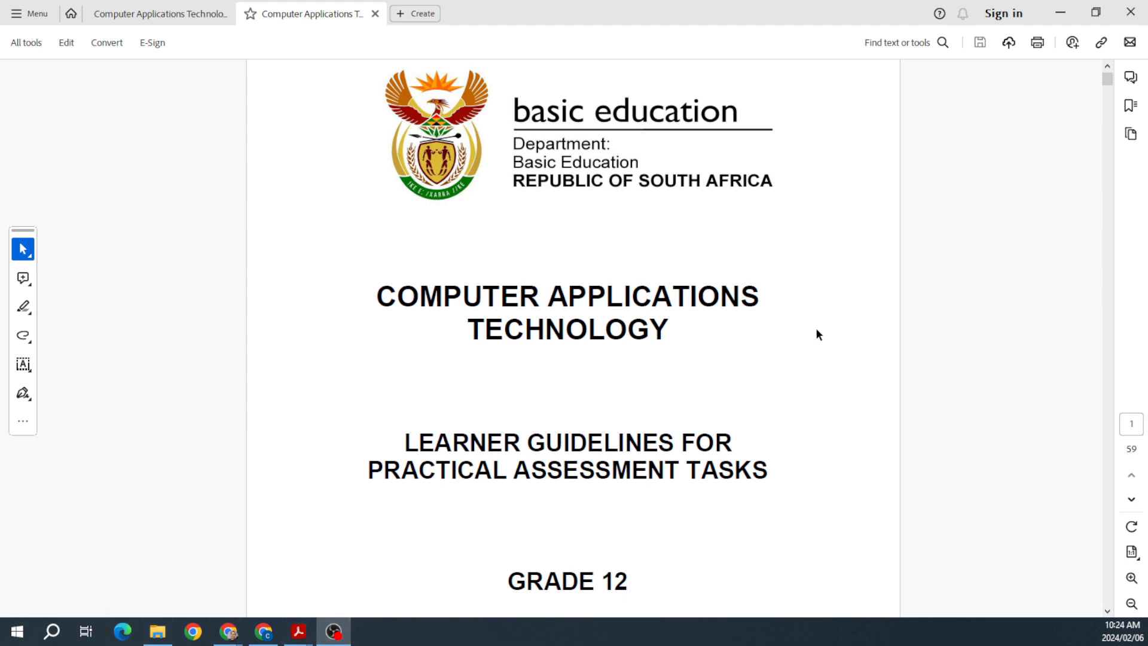
mouse_move(811, 355)
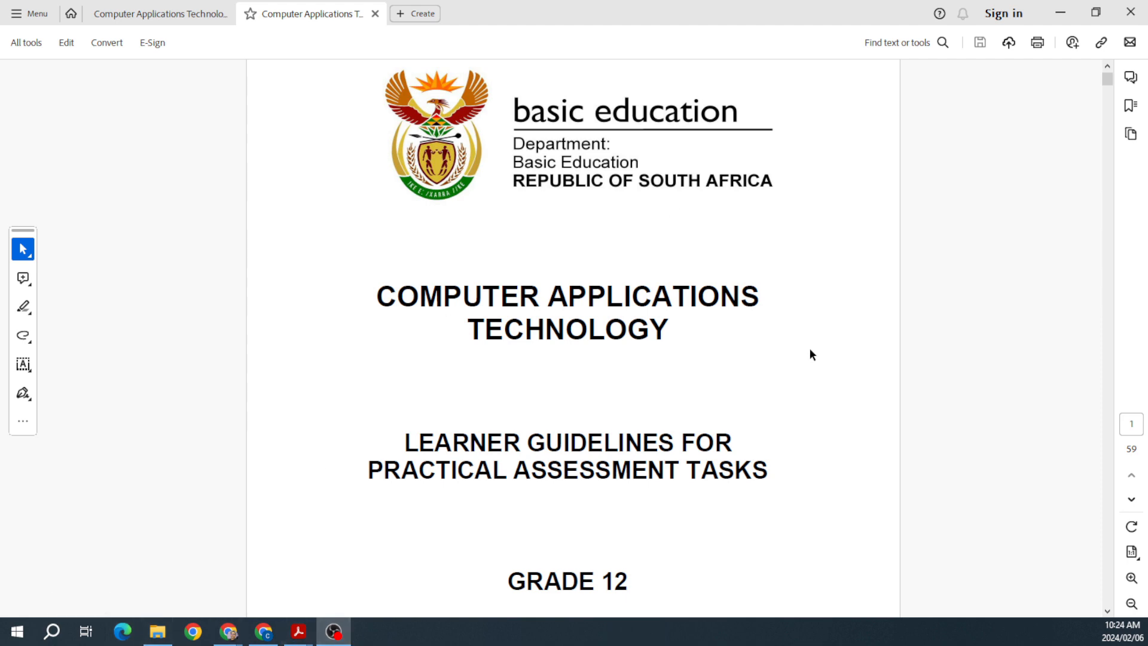
Return to the learner guidelines document on its cover page.
scroll(down, 3)
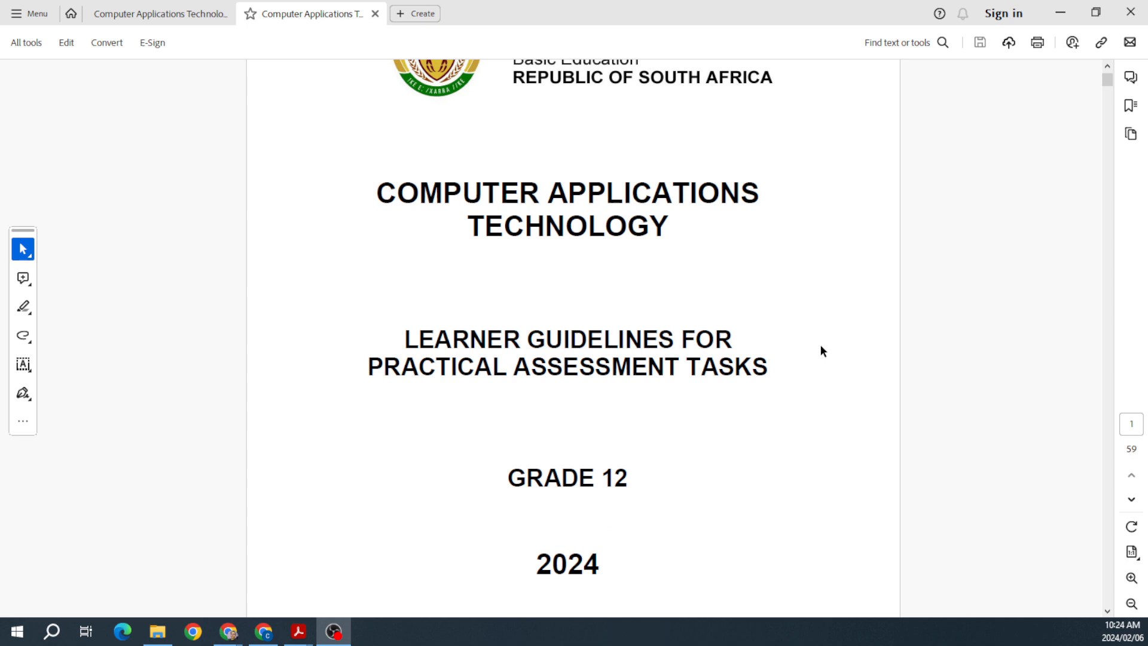
scroll(down, 3)
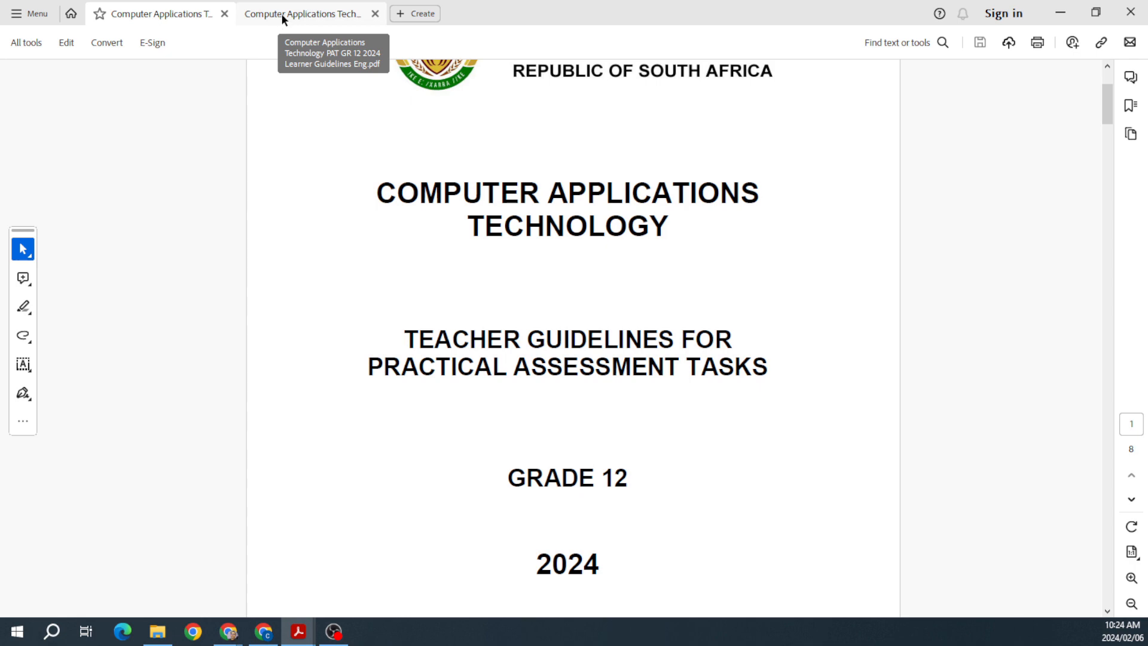
click(307, 13)
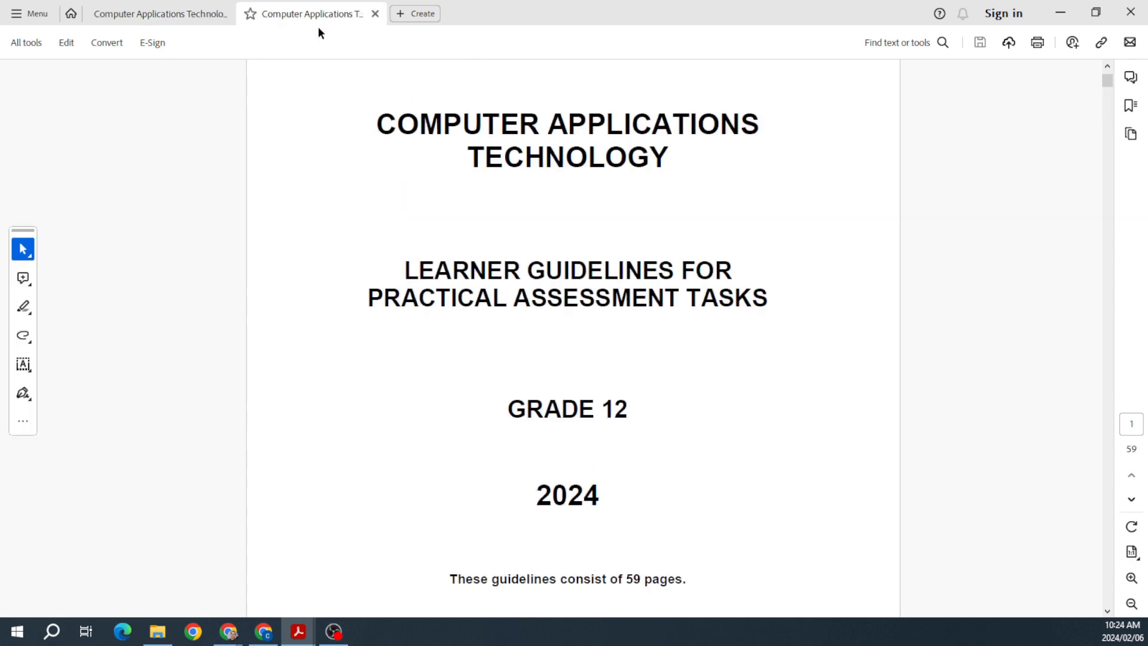
Read through the Table of Contents and Table of Figures, zoomed to 125%.
scroll(down, 3)
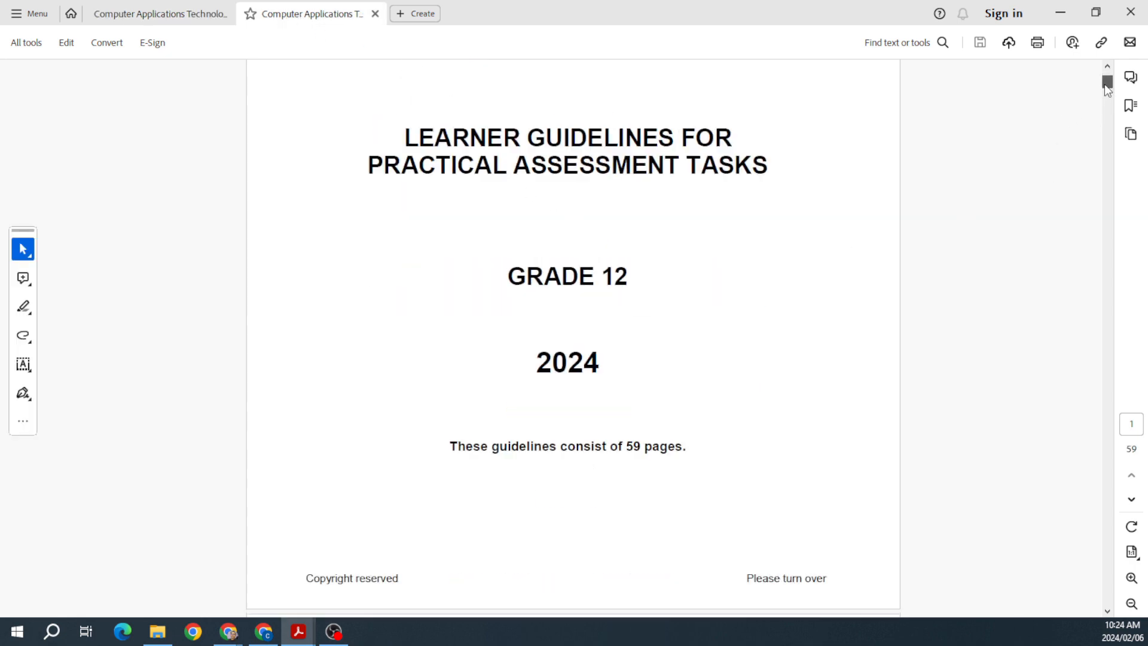
scroll(down, 3)
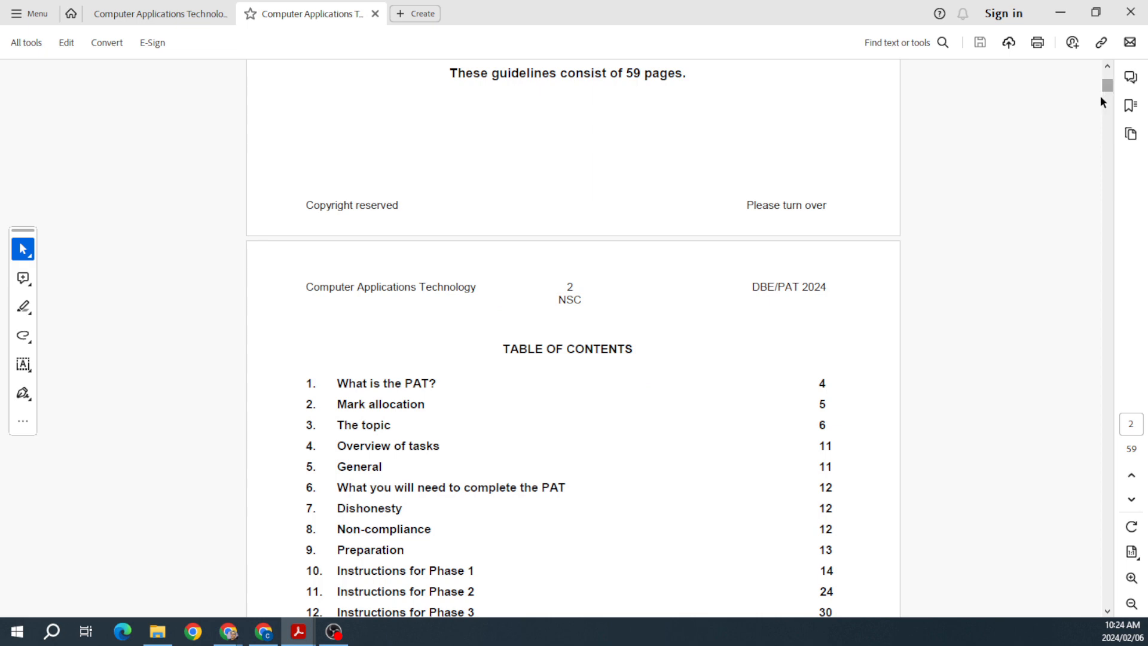
scroll(down, 3)
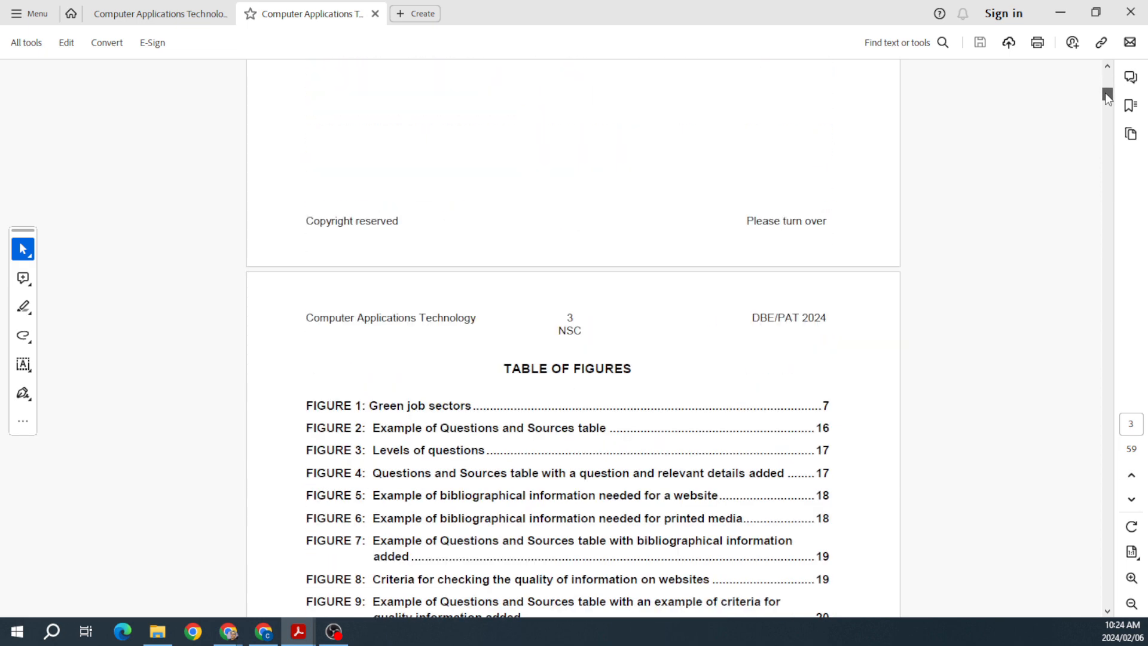
scroll(down, 3)
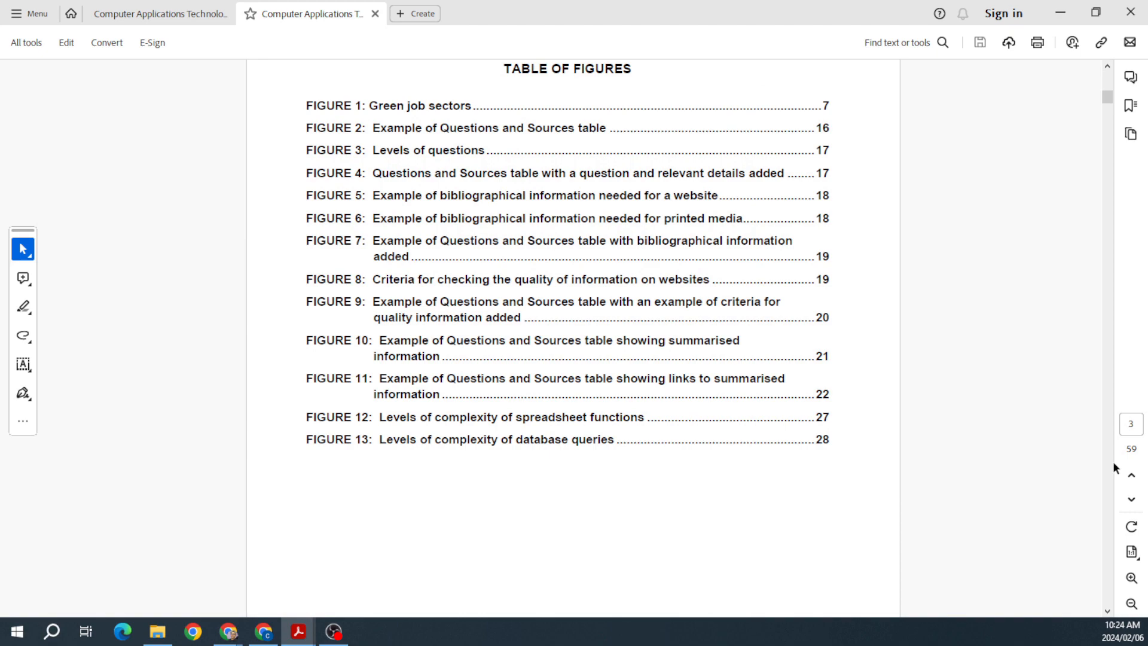
click(1129, 578)
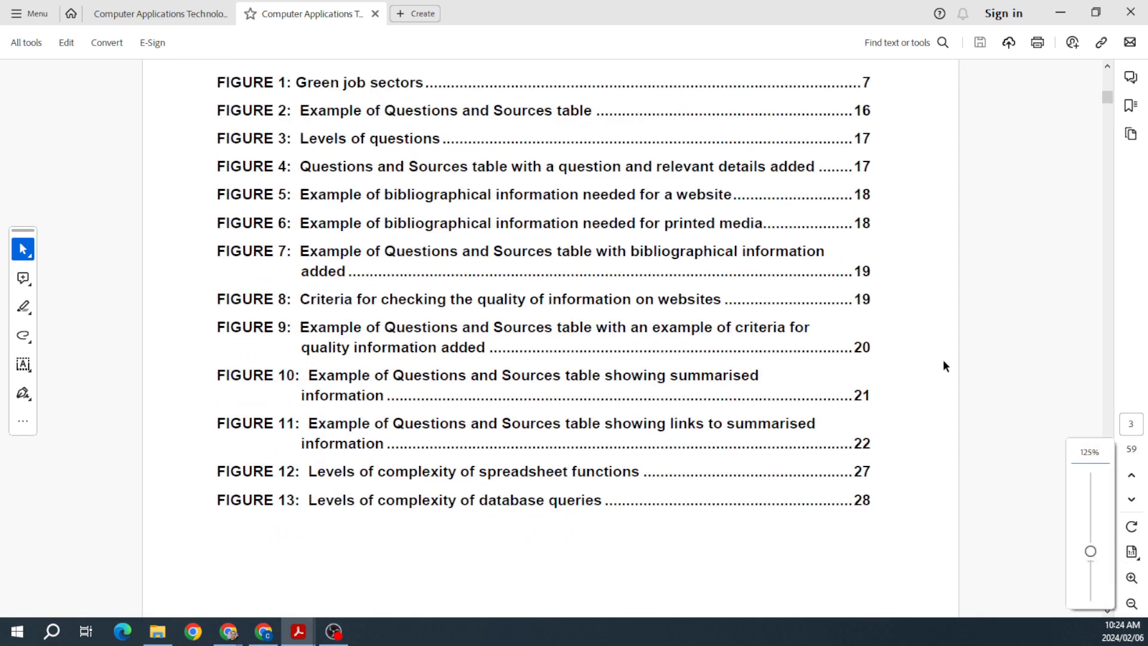
Read page 4's 'What is the PAT?' and page 5's mark allocation table and notes.
scroll(down, 3)
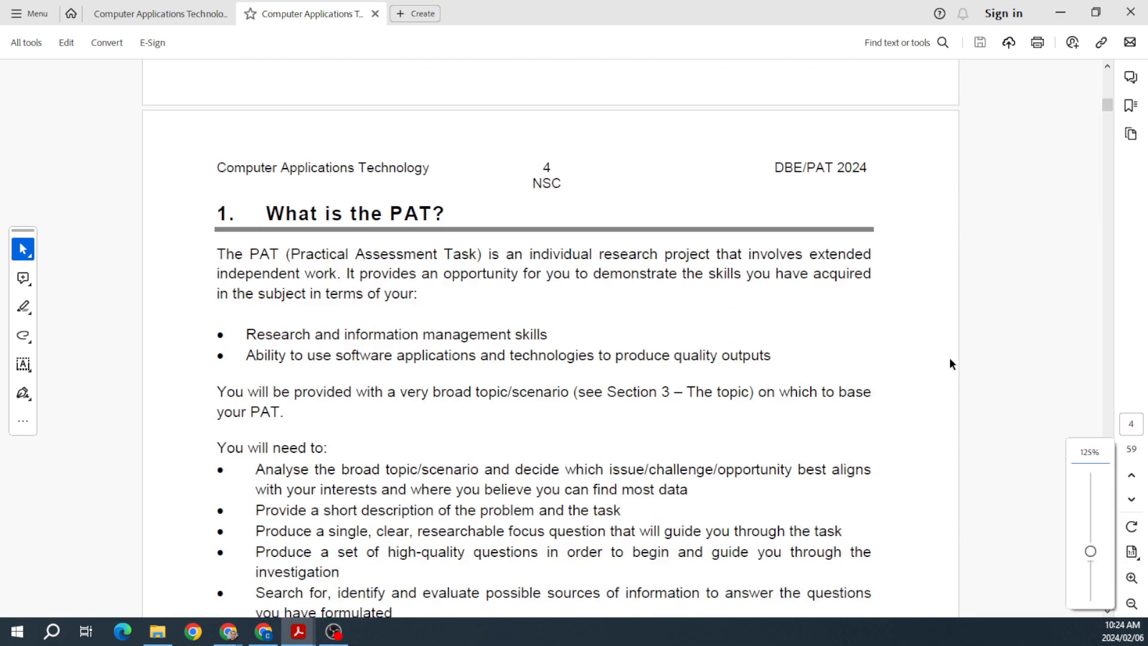
scroll(down, 3)
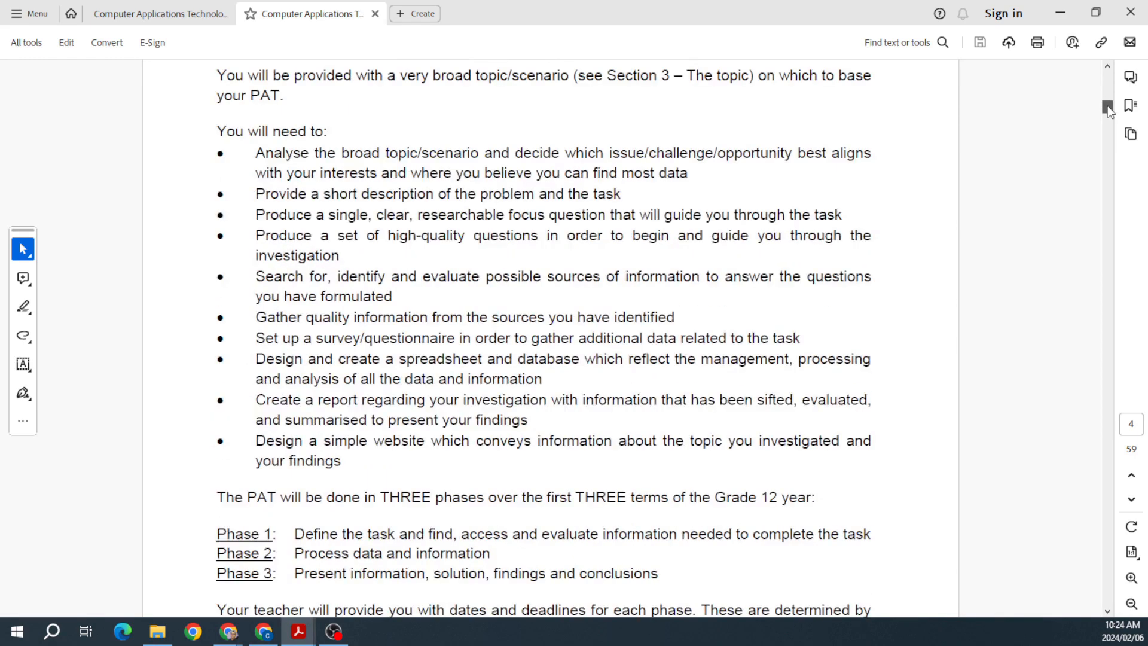
scroll(down, 3)
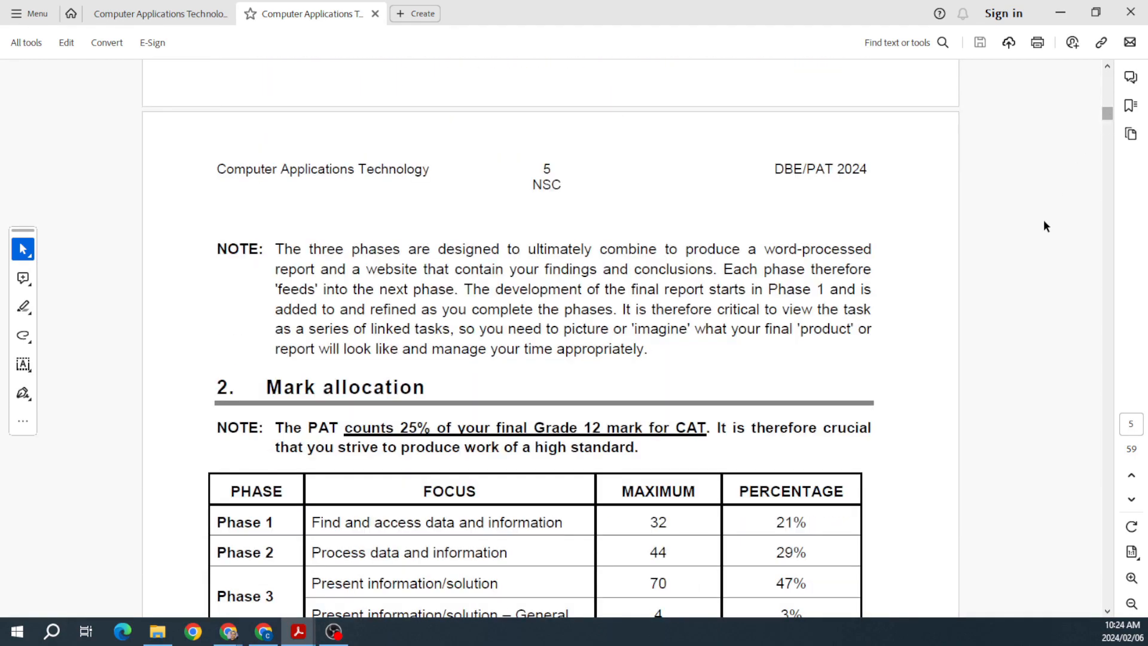
scroll(down, 3)
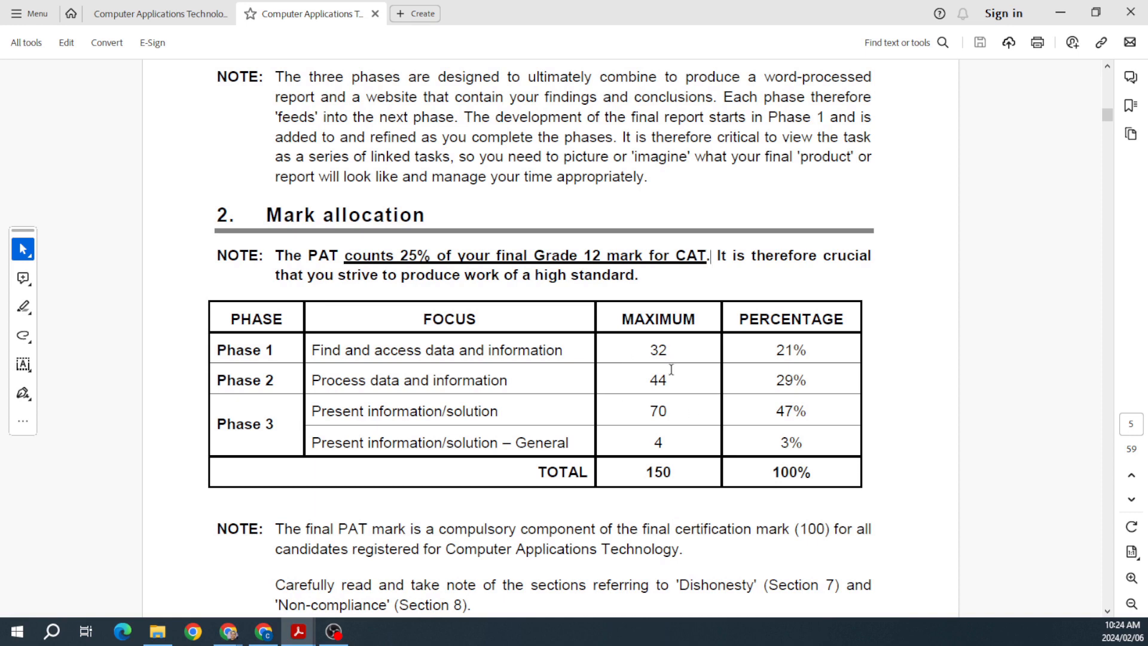
mouse_move(666, 463)
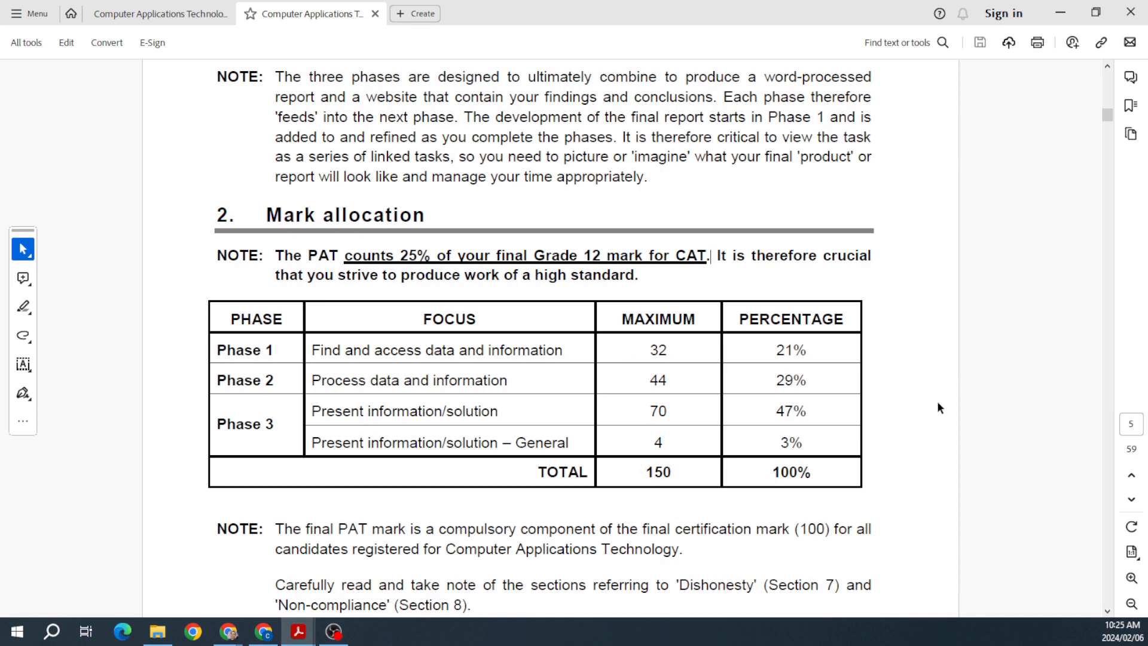
scroll(down, 3)
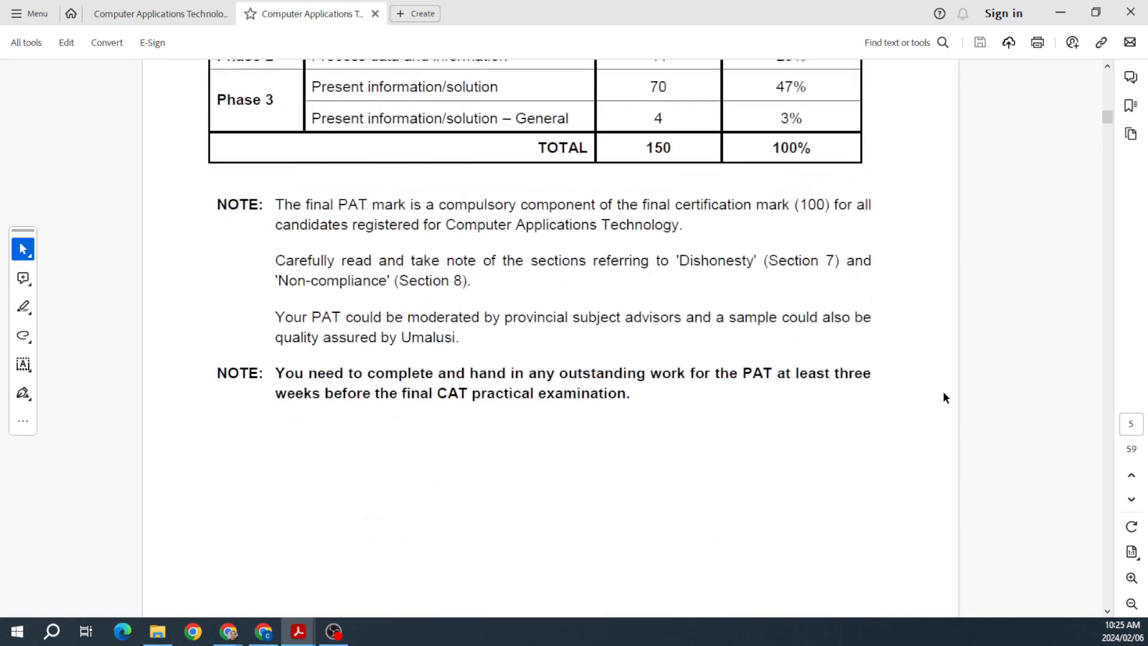
Read the page 6 topic on green jobs down to the Figure 1 diagram.
scroll(down, 3)
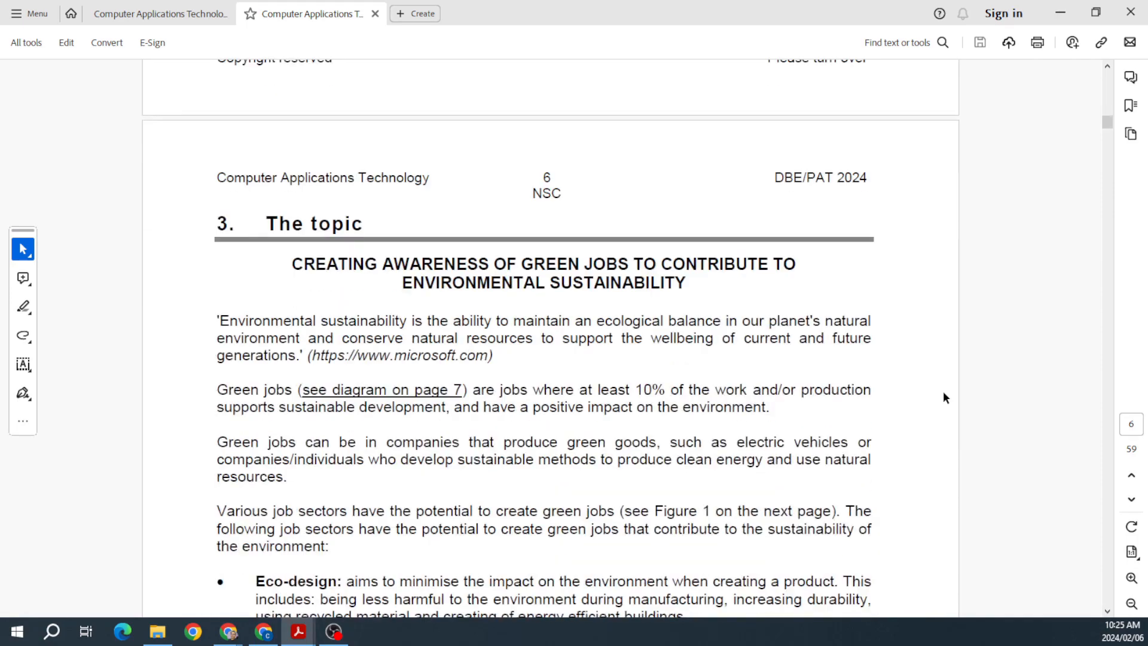
scroll(down, 3)
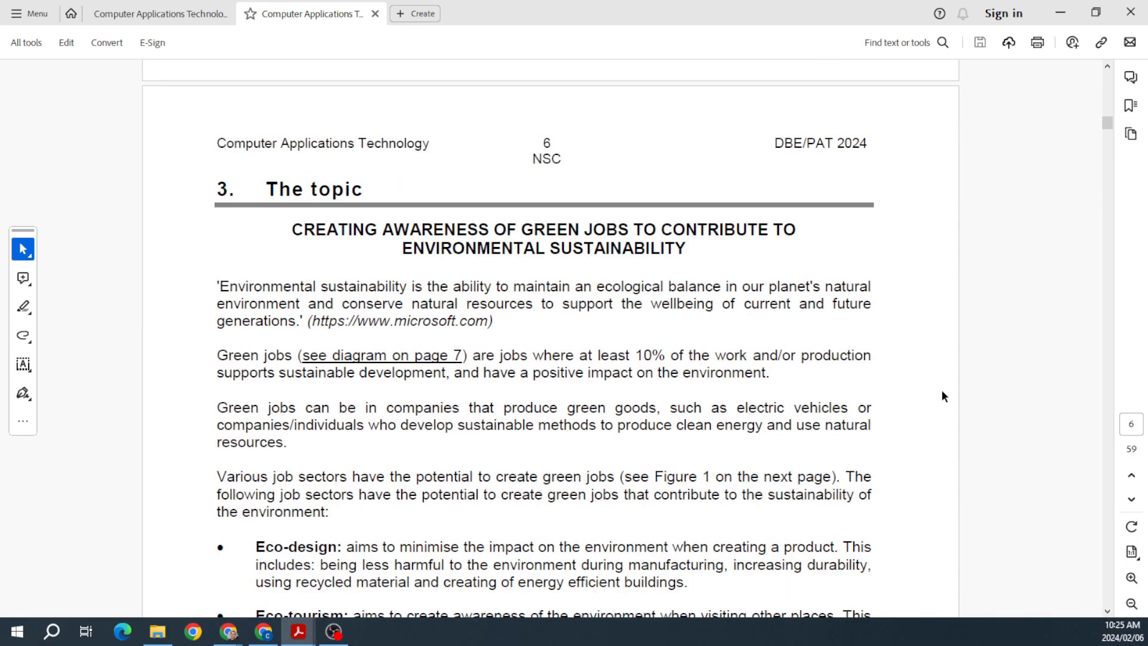
scroll(down, 3)
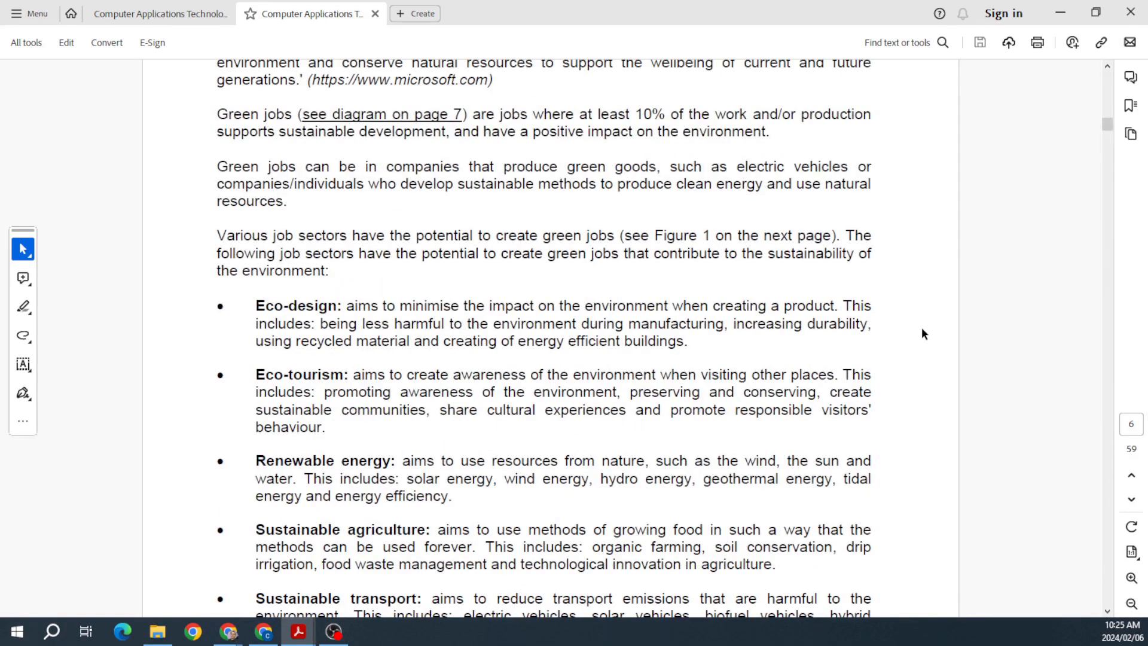
scroll(down, 3)
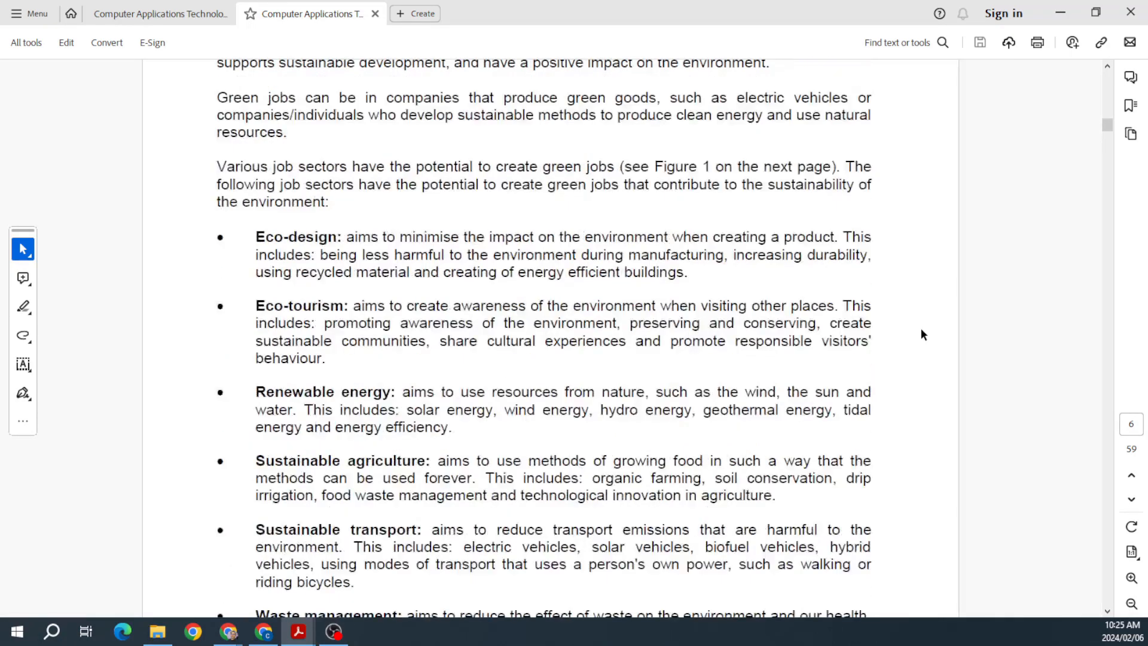
scroll(down, 3)
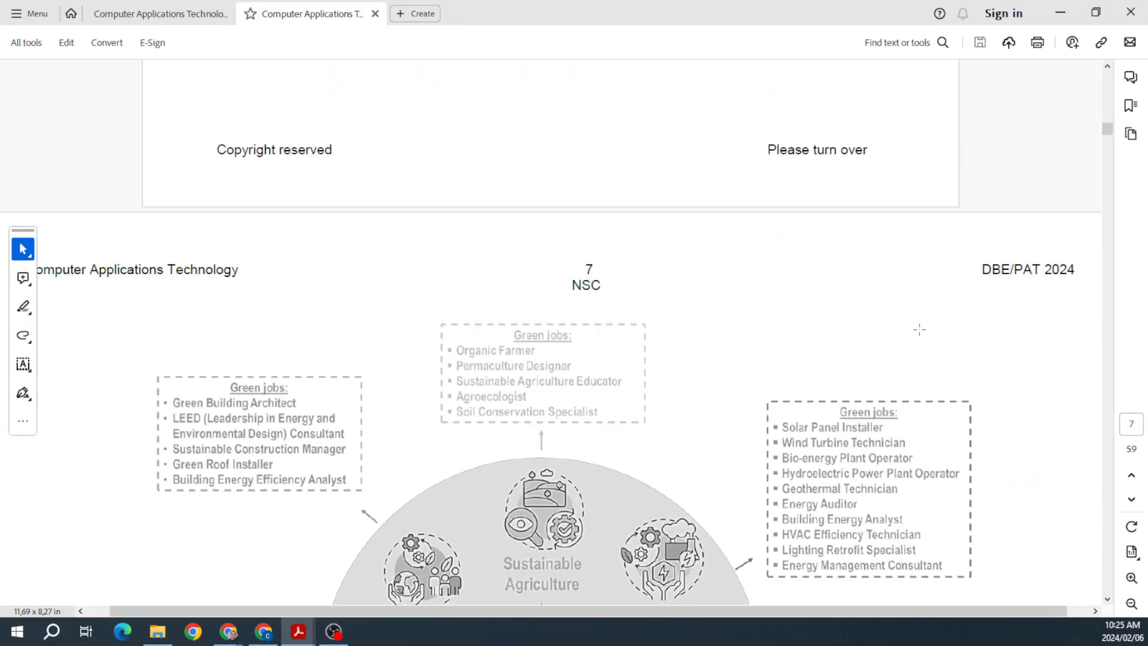
View the whole green job sectors diagram at 100% and continue to page 8's task list.
click(1130, 605)
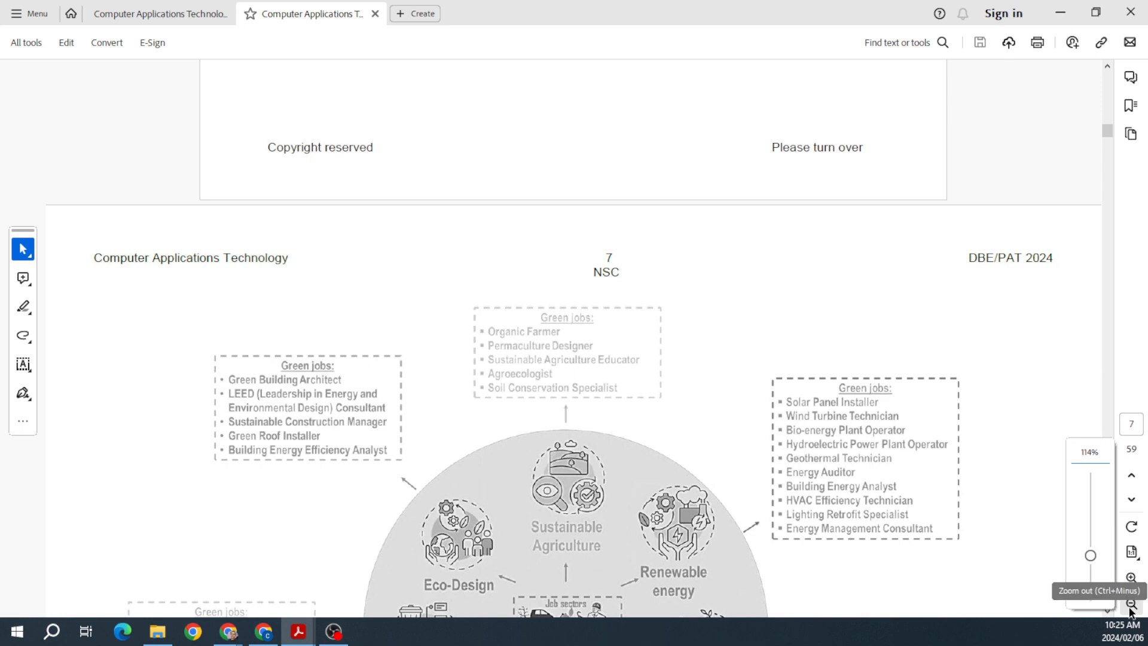
click(1130, 604)
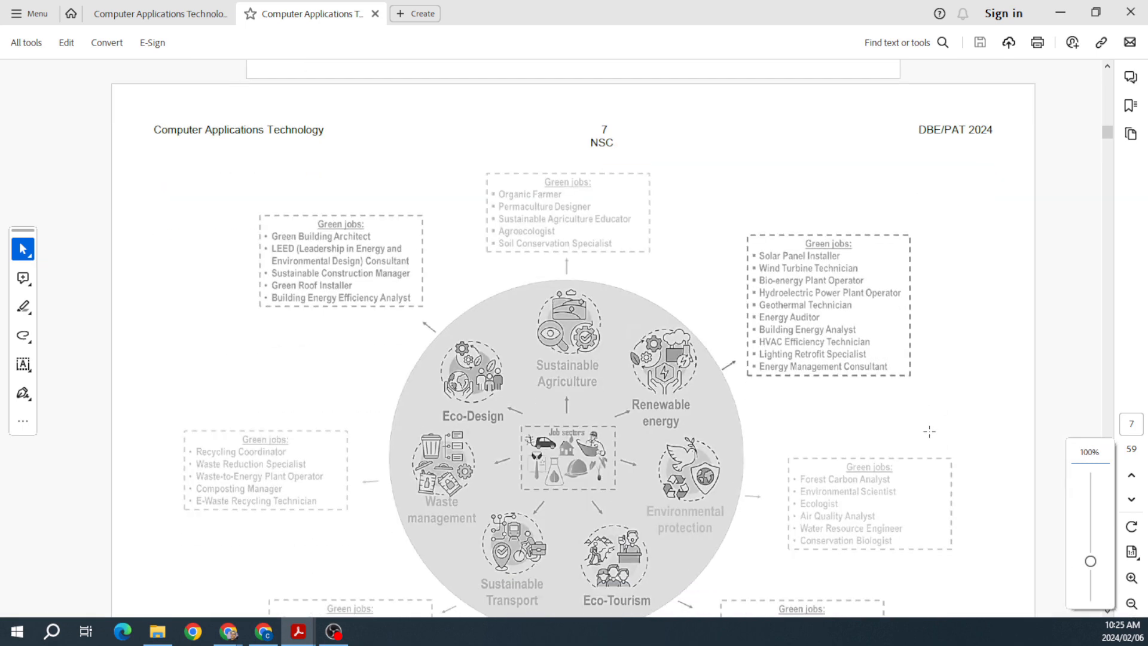
scroll(down, 3)
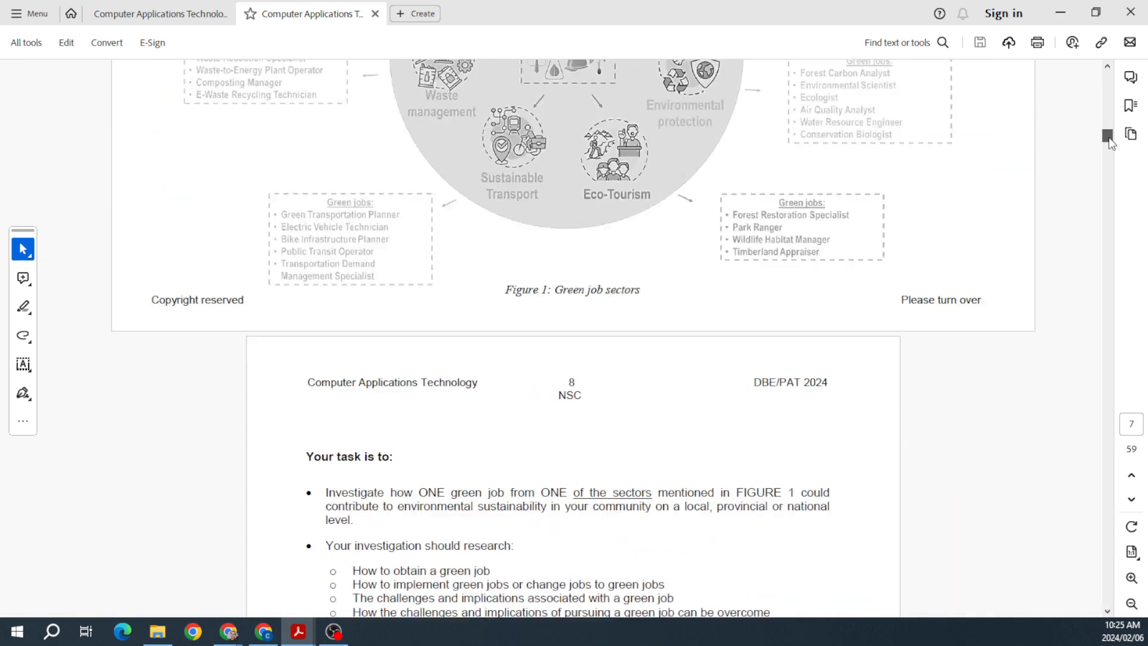
scroll(down, 3)
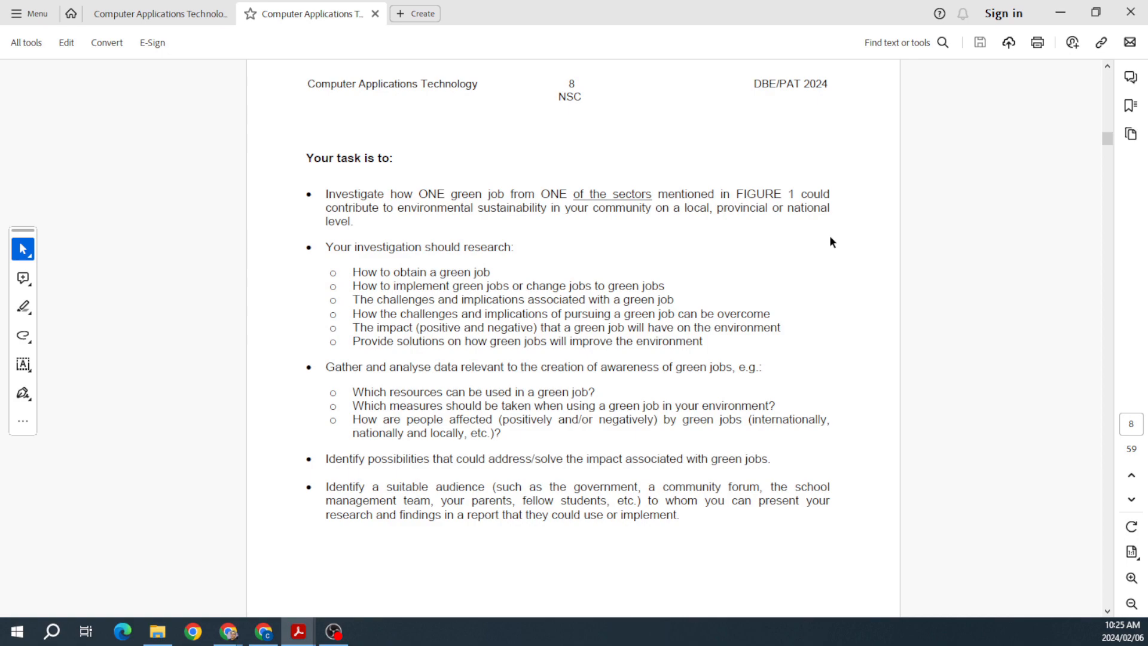
Read page 9's research notes and page 10's reference links to section 4, Overview of tasks.
scroll(down, 3)
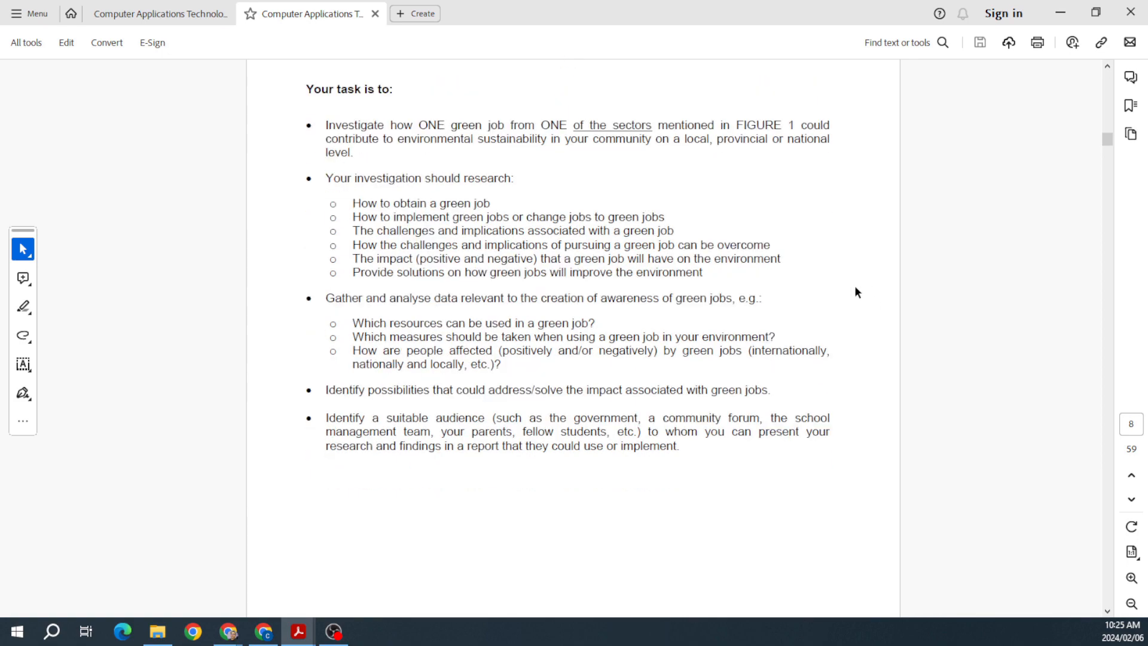
scroll(down, 3)
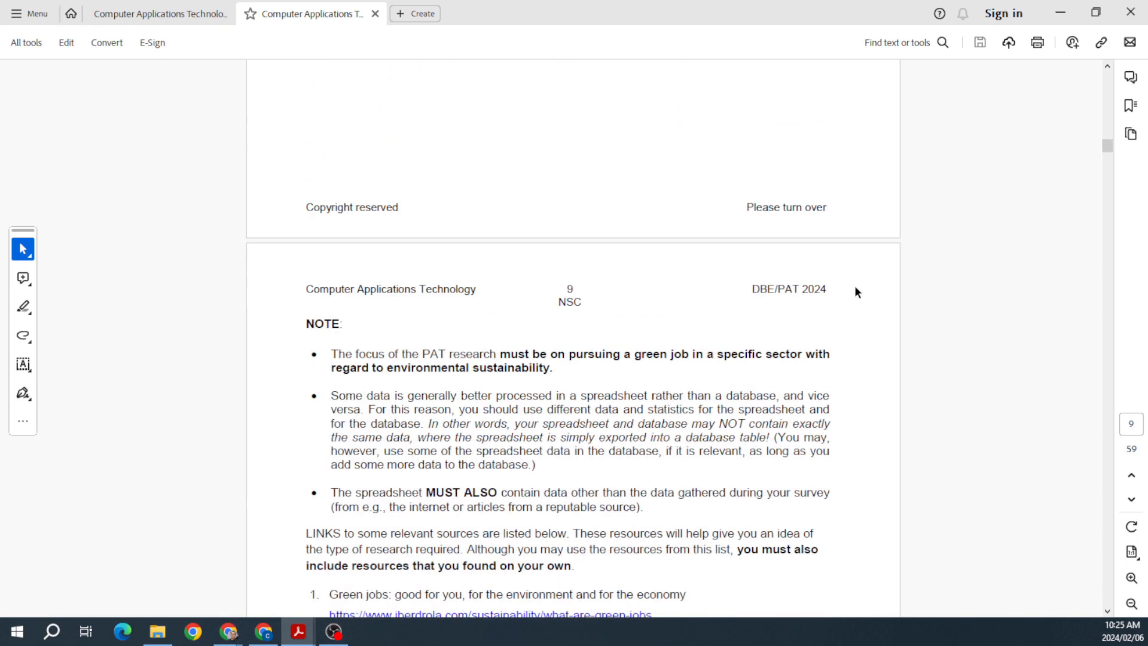
scroll(down, 3)
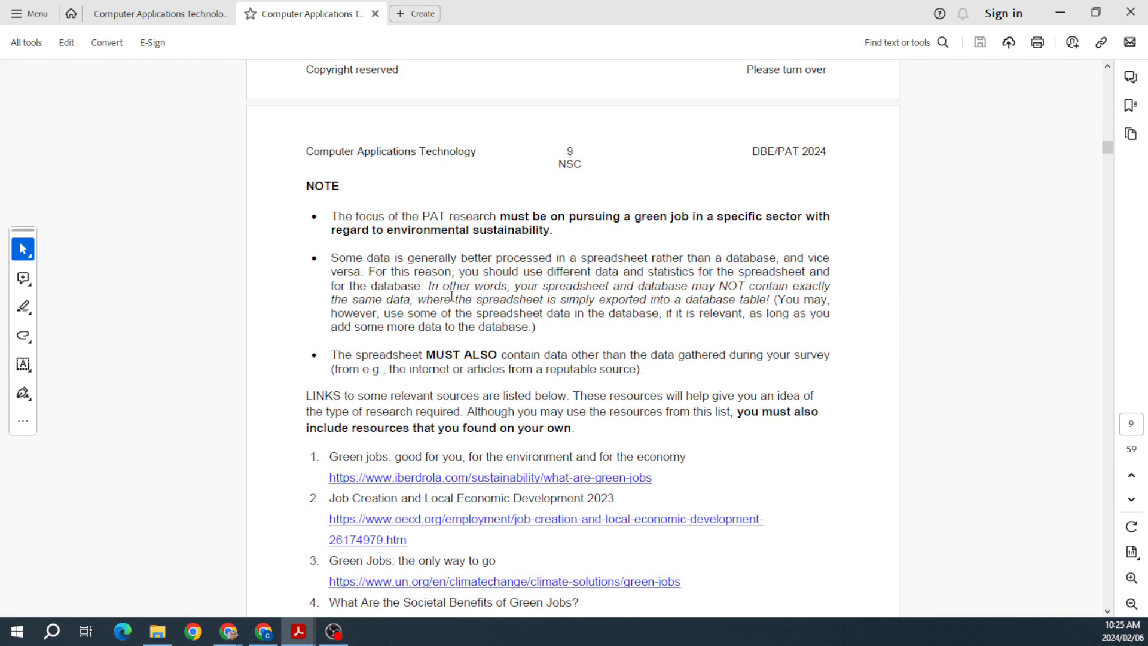
scroll(down, 3)
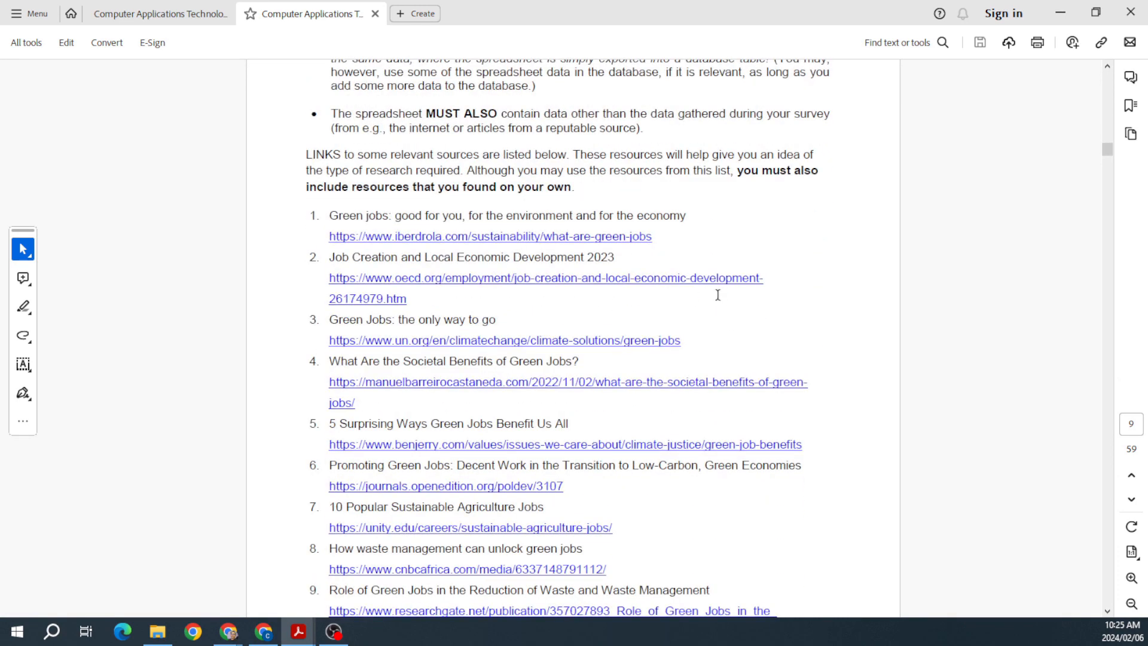
scroll(down, 3)
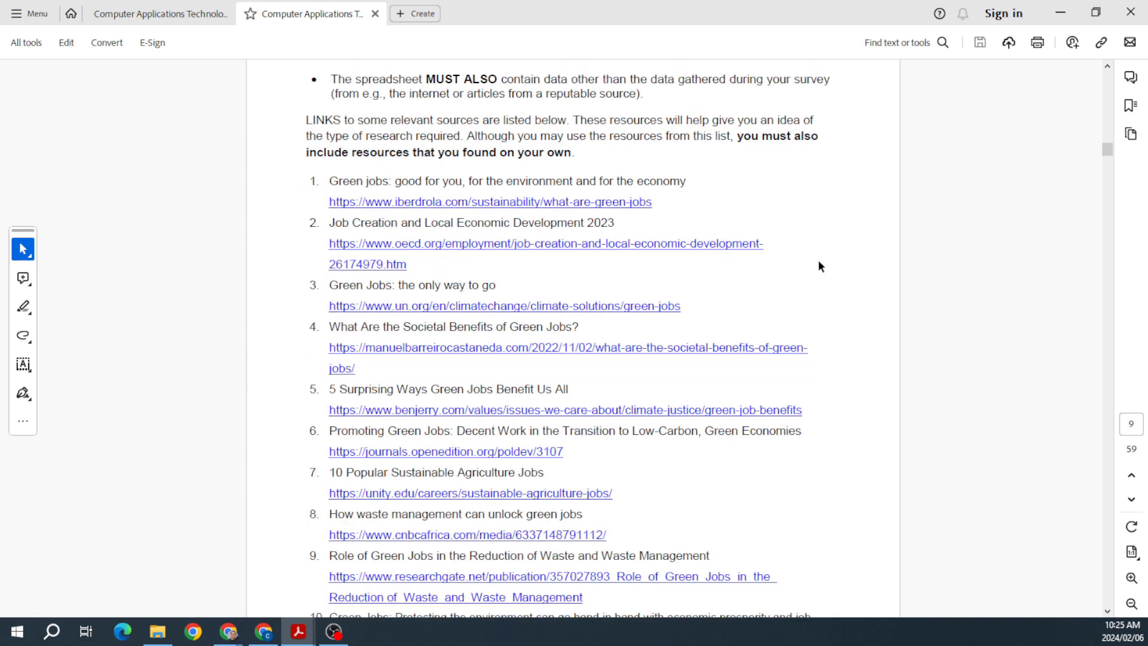
scroll(down, 3)
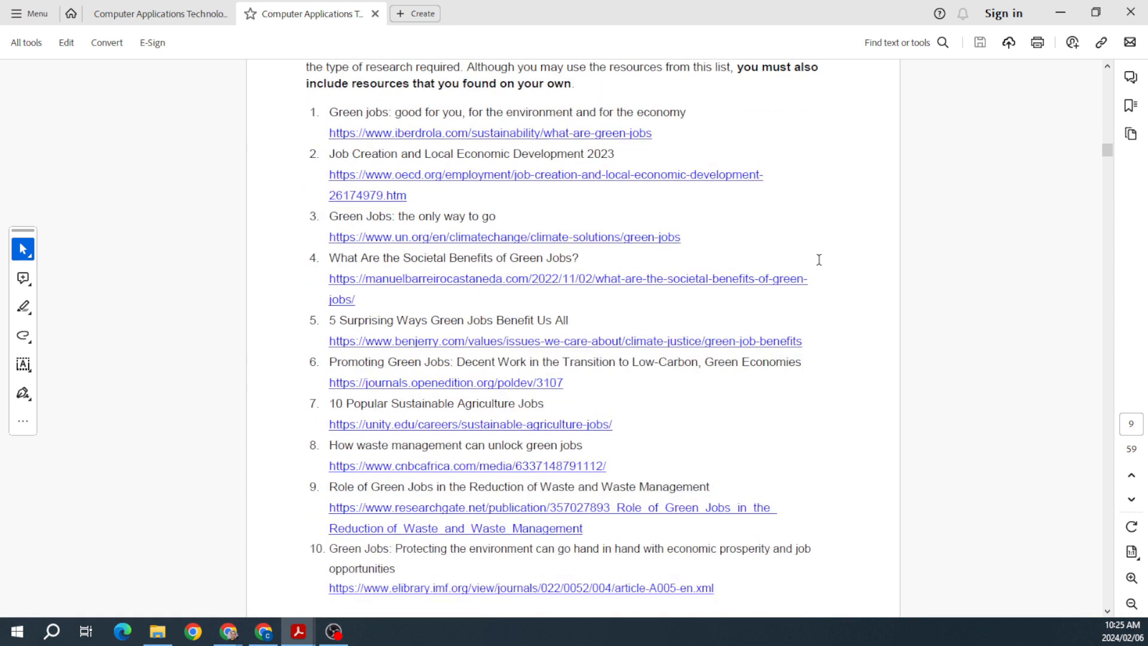
scroll(down, 3)
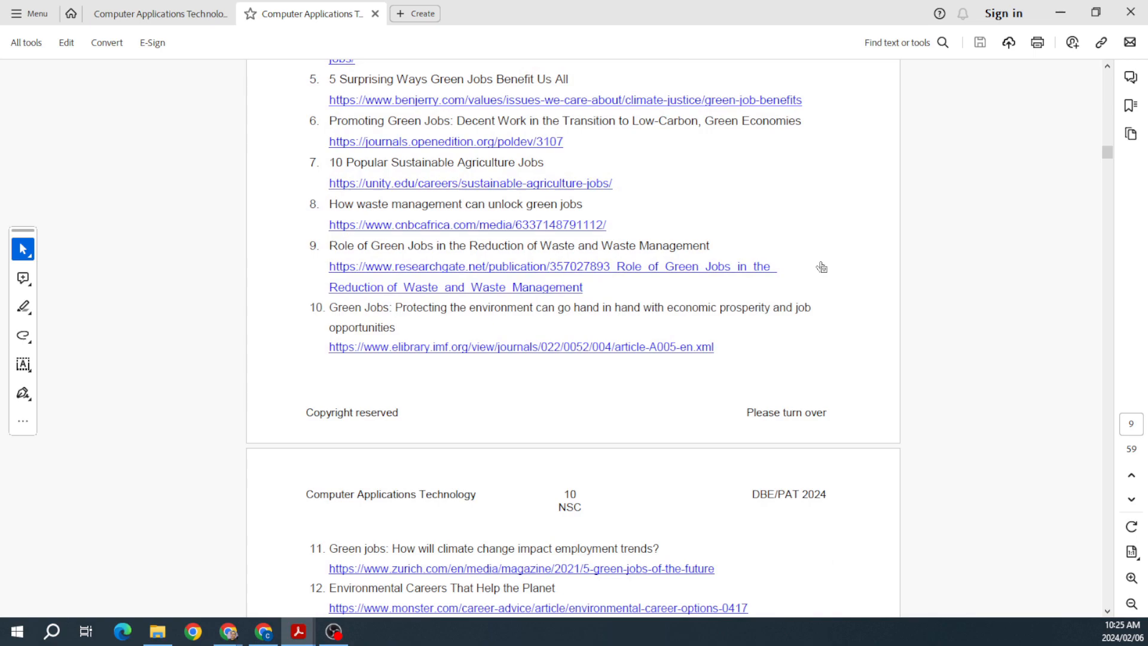
scroll(down, 3)
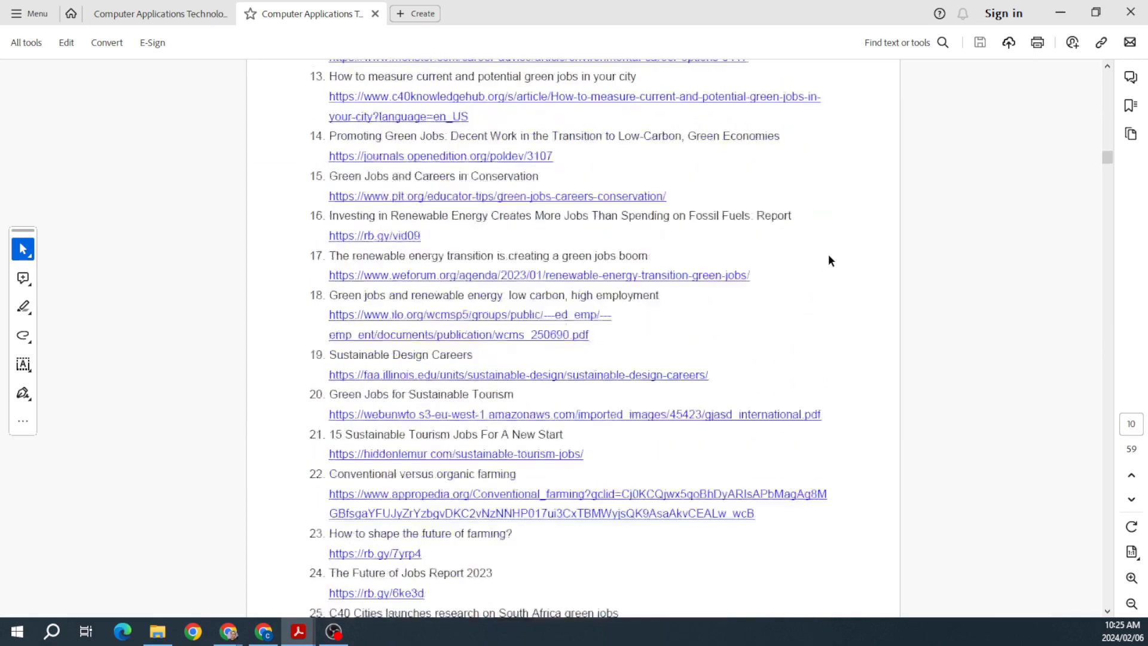
scroll(down, 3)
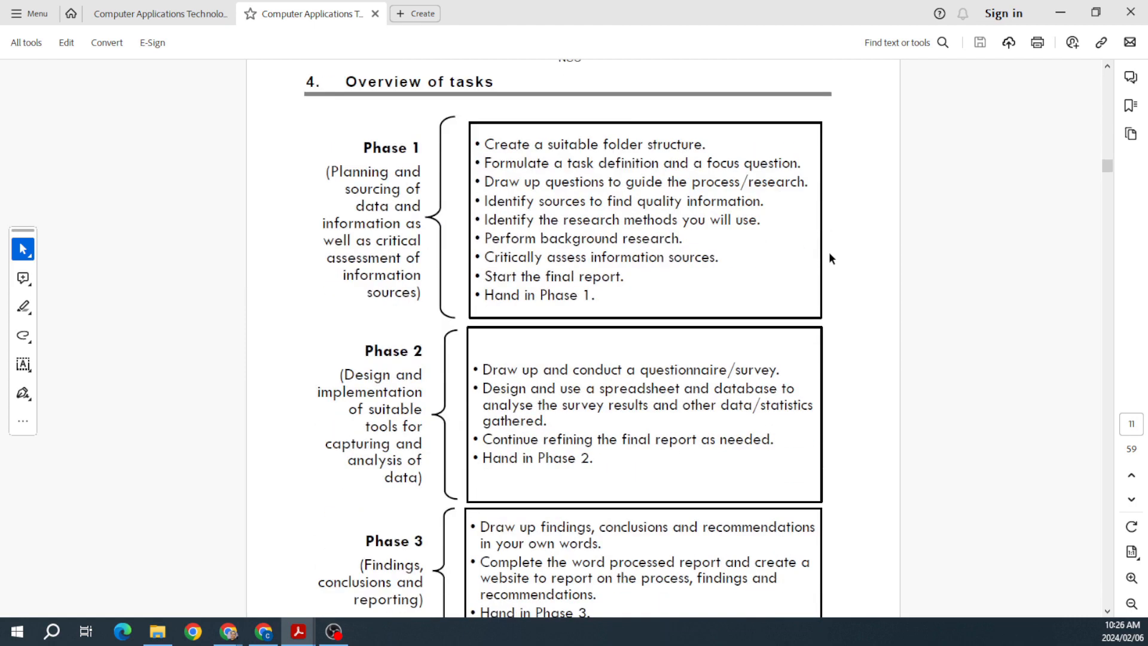
Move past the Phase 1–3 boxes to page 12, section 6 on what is needed.
scroll(down, 3)
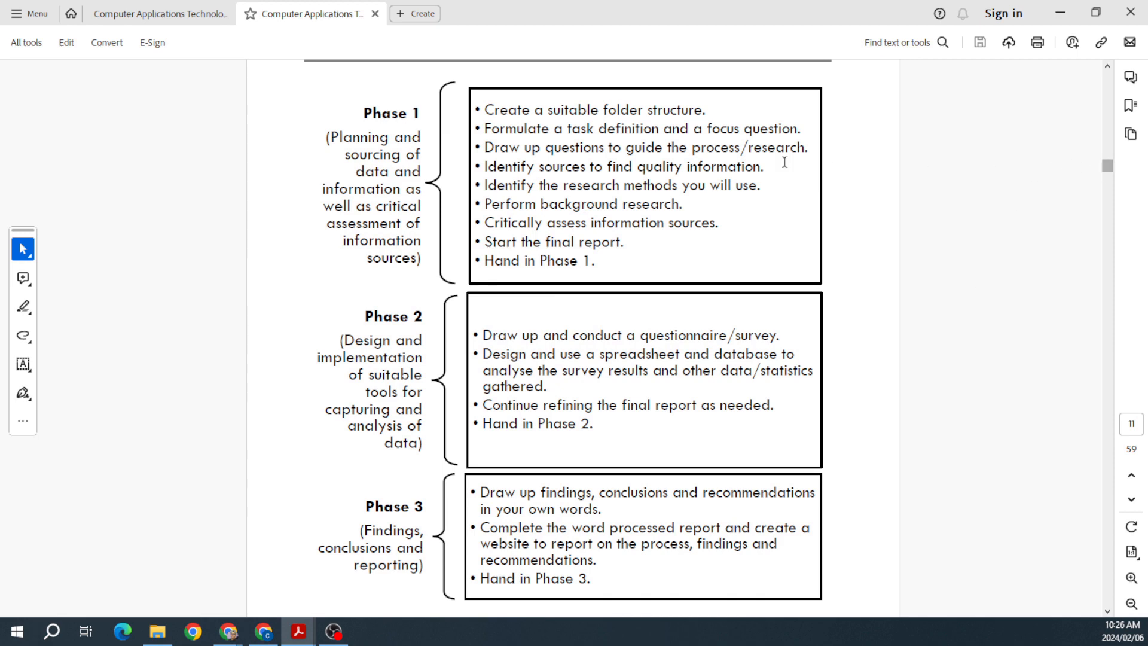
mouse_move(1131, 253)
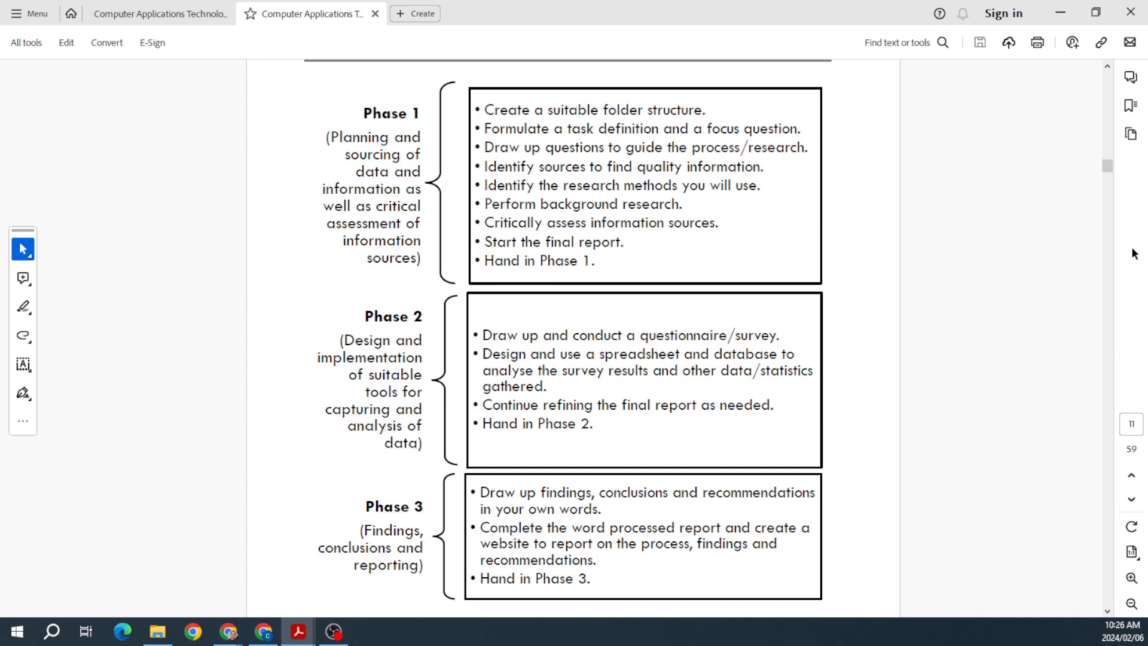
scroll(down, 3)
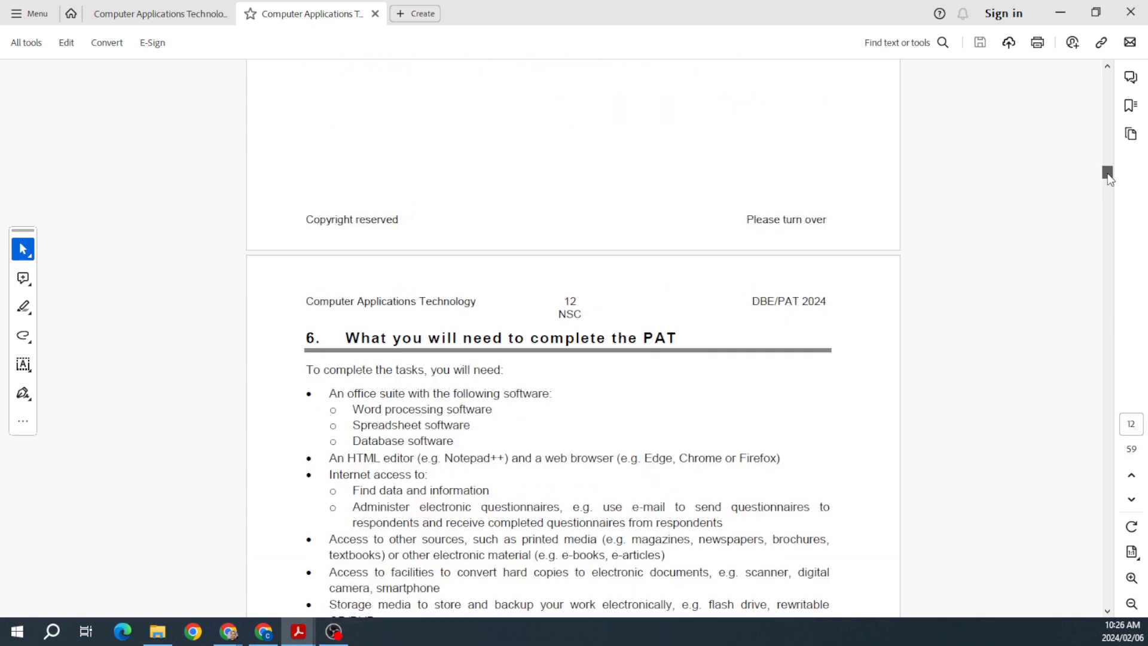
Read the requirements list, briefly selecting the line about the HTML editor and browser.
scroll(down, 3)
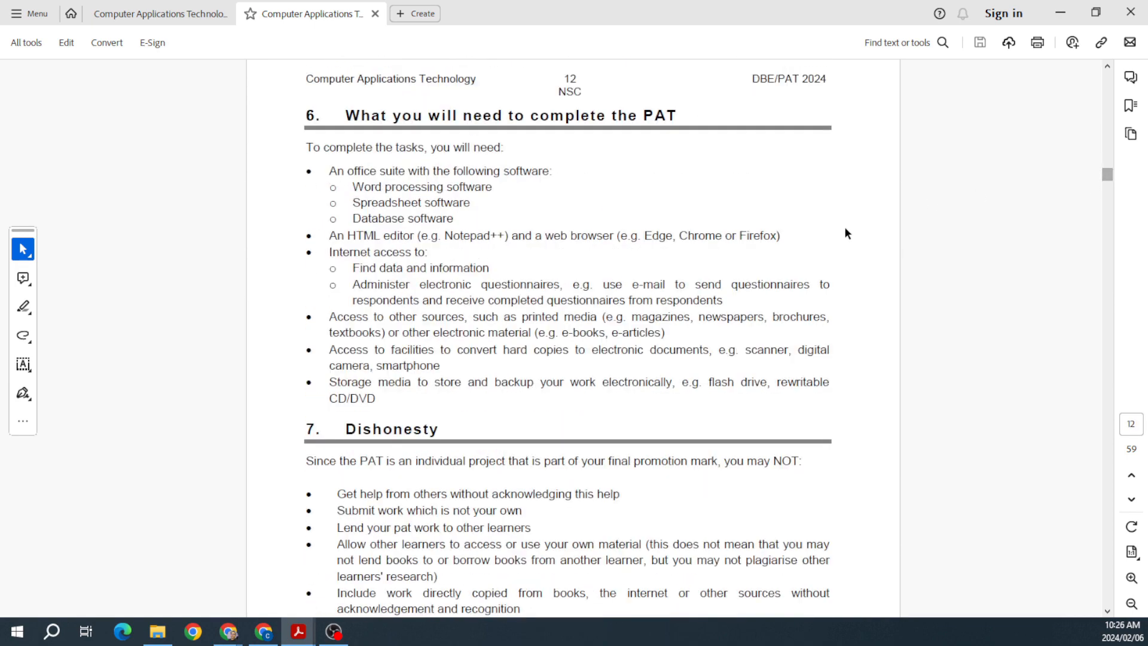
mouse_move(872, 278)
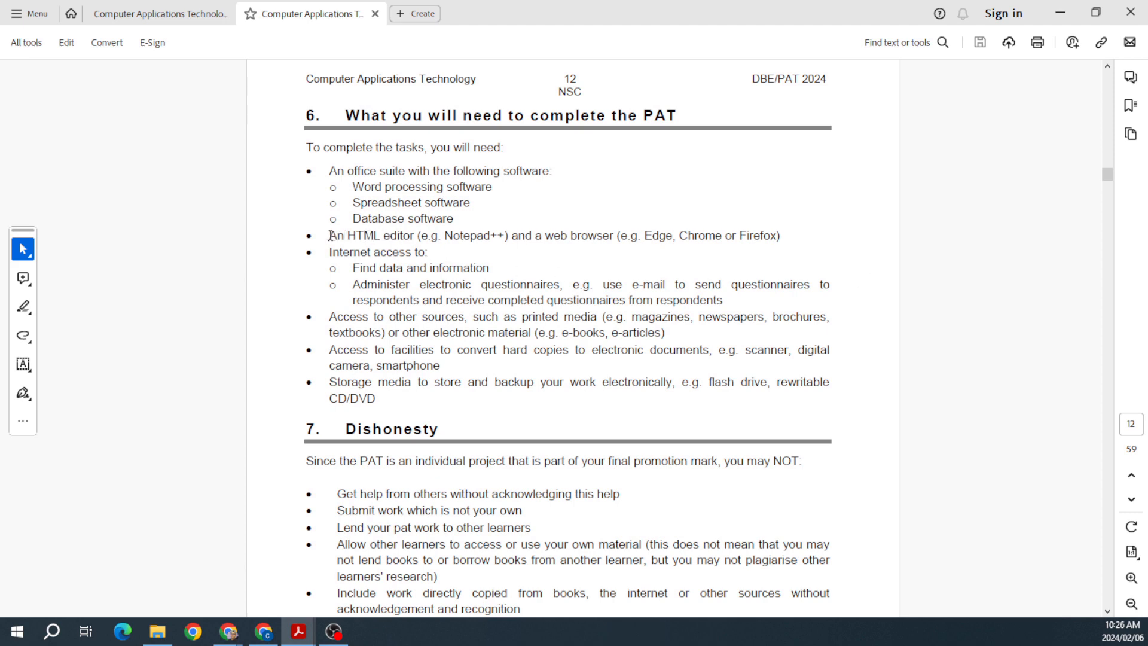
drag(328, 235, 618, 235)
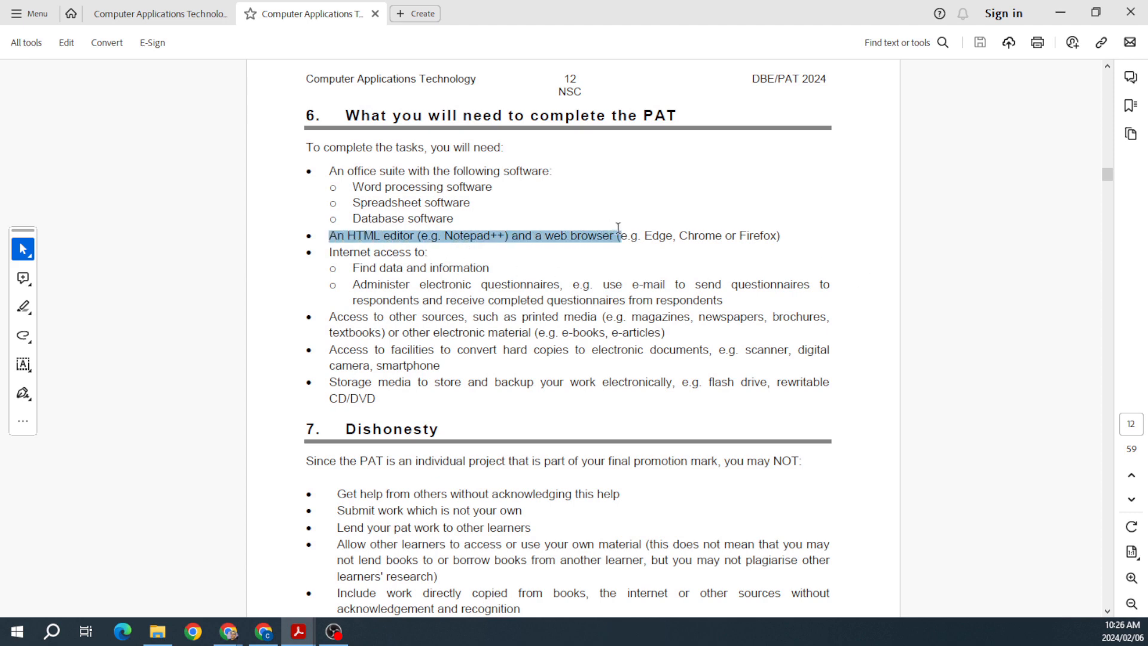
click(859, 259)
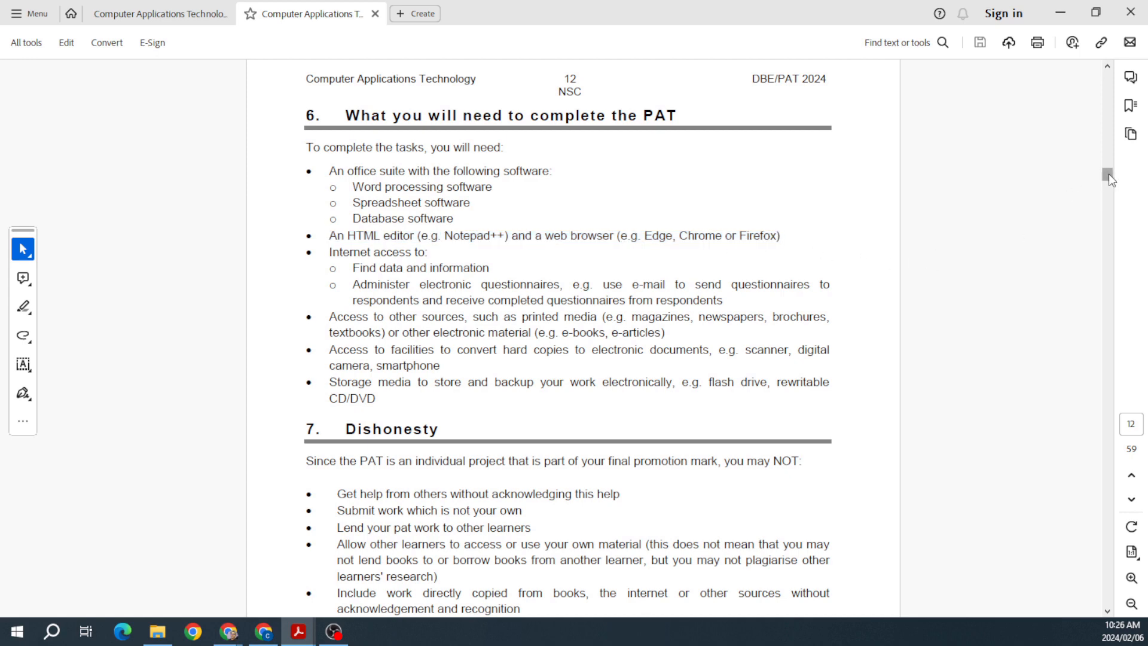
Read the Dishonesty and Non-compliance sections down to section 9, Preparation, on page 13.
scroll(down, 3)
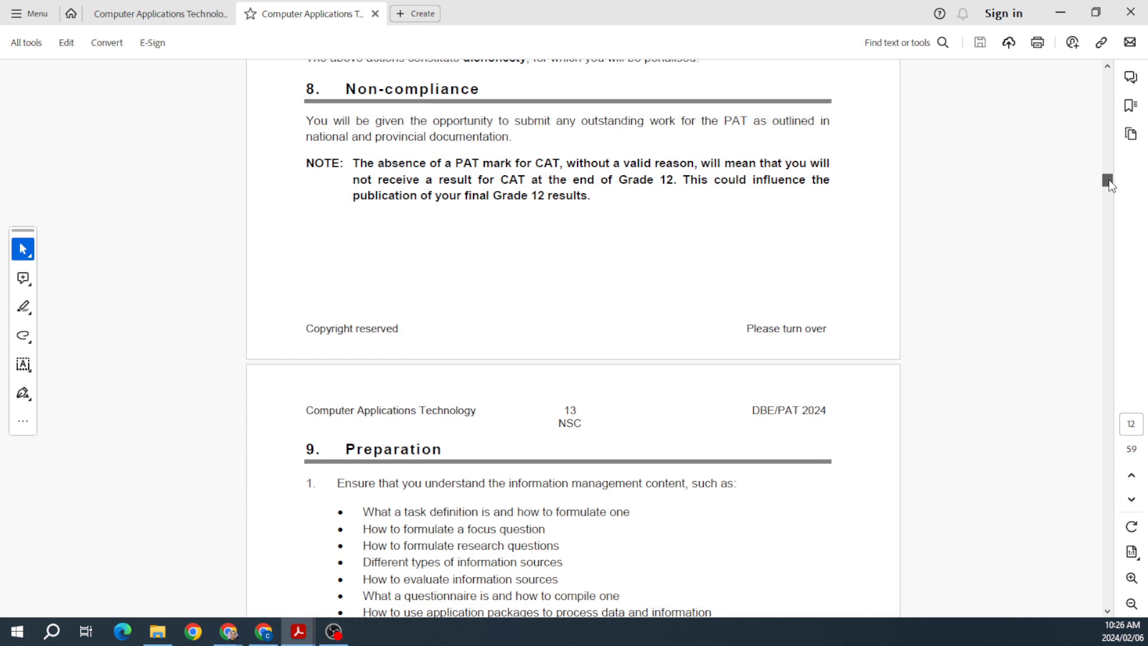
scroll(down, 3)
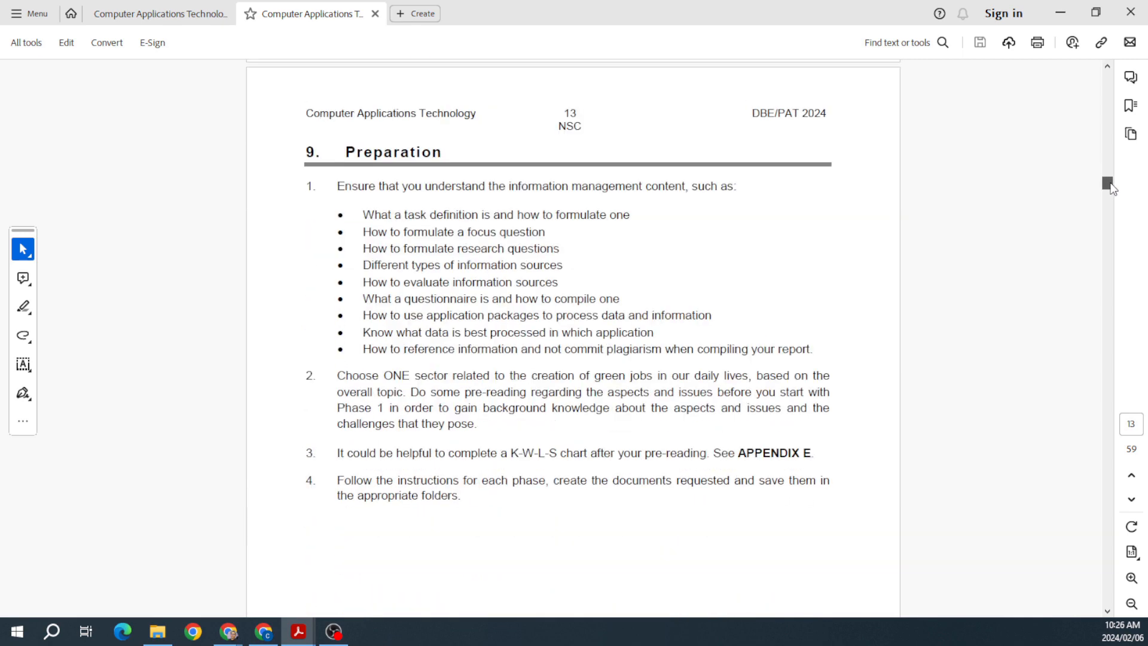
scroll(down, 3)
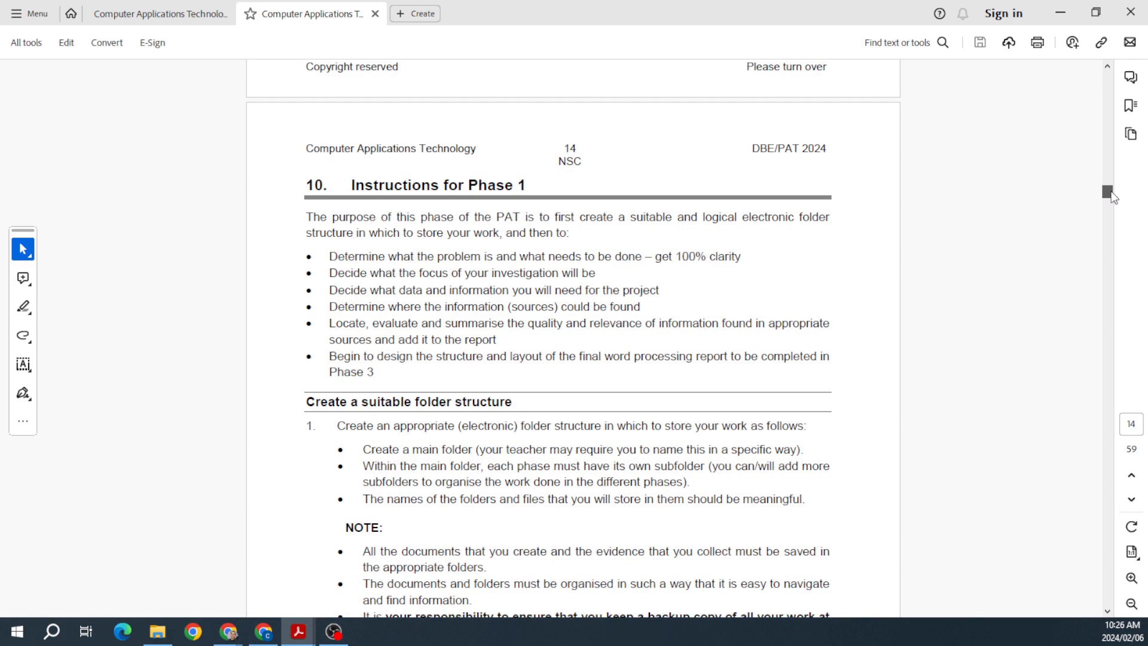
Read the Phase 1 instructions on questions and identifying sources from page 14.
scroll(down, 3)
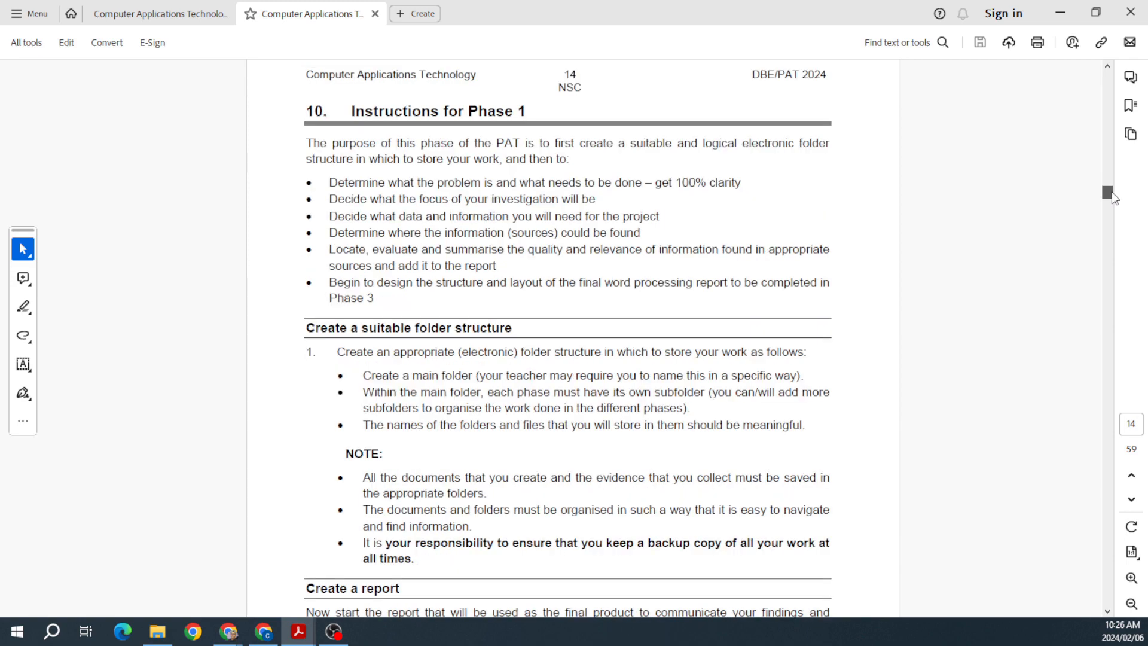
scroll(down, 3)
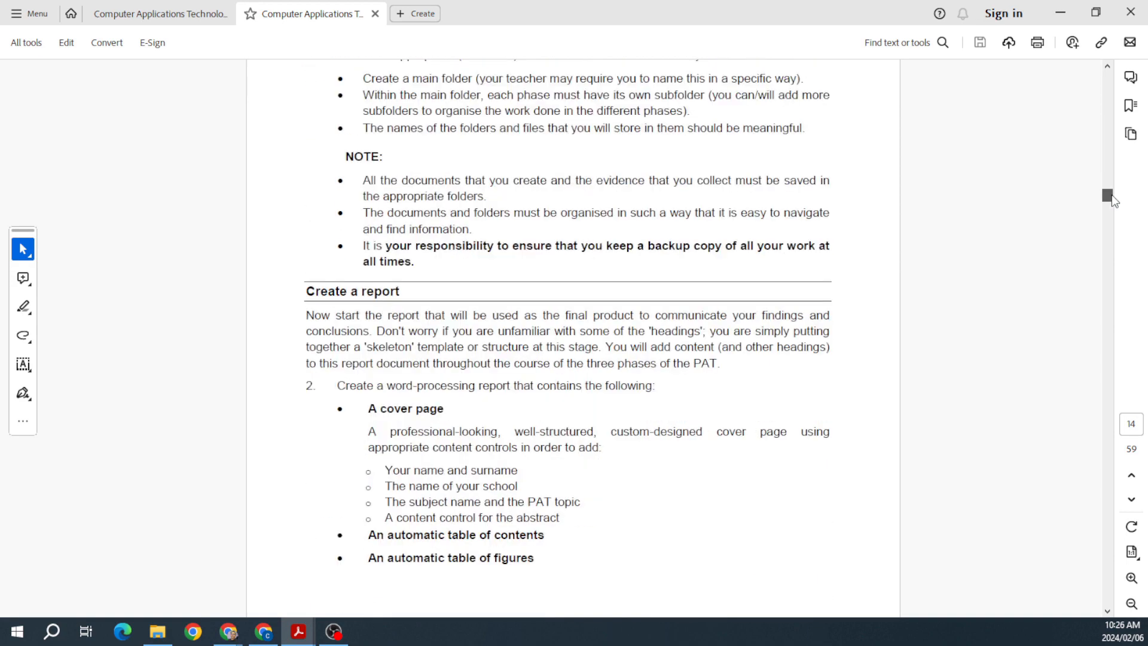
scroll(up, 3)
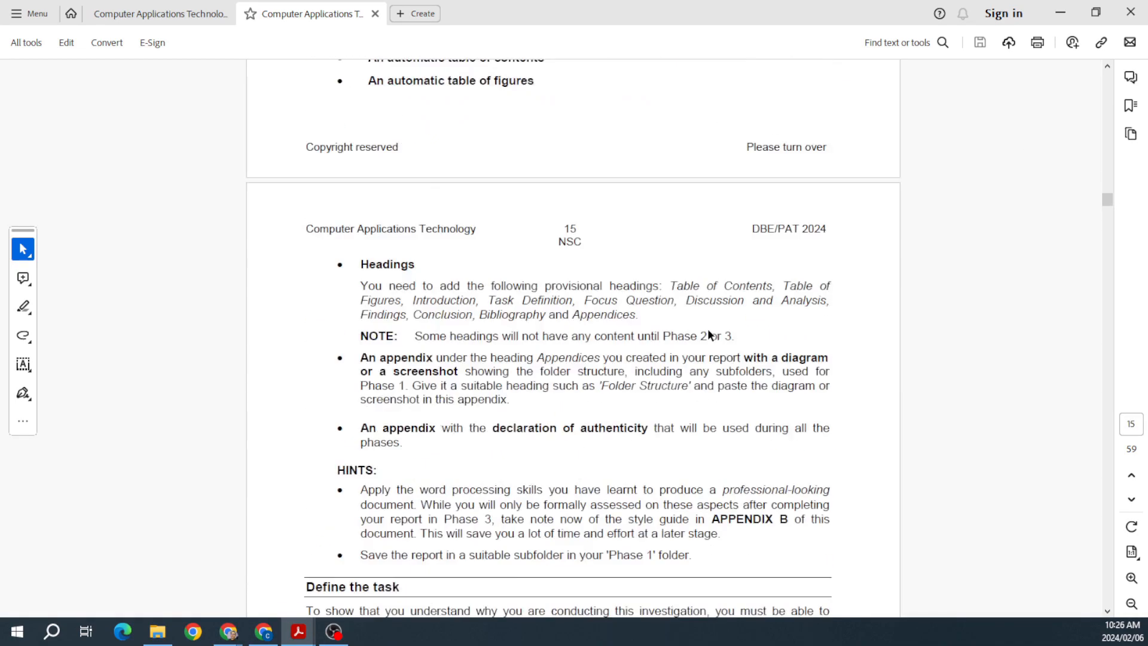
scroll(down, 3)
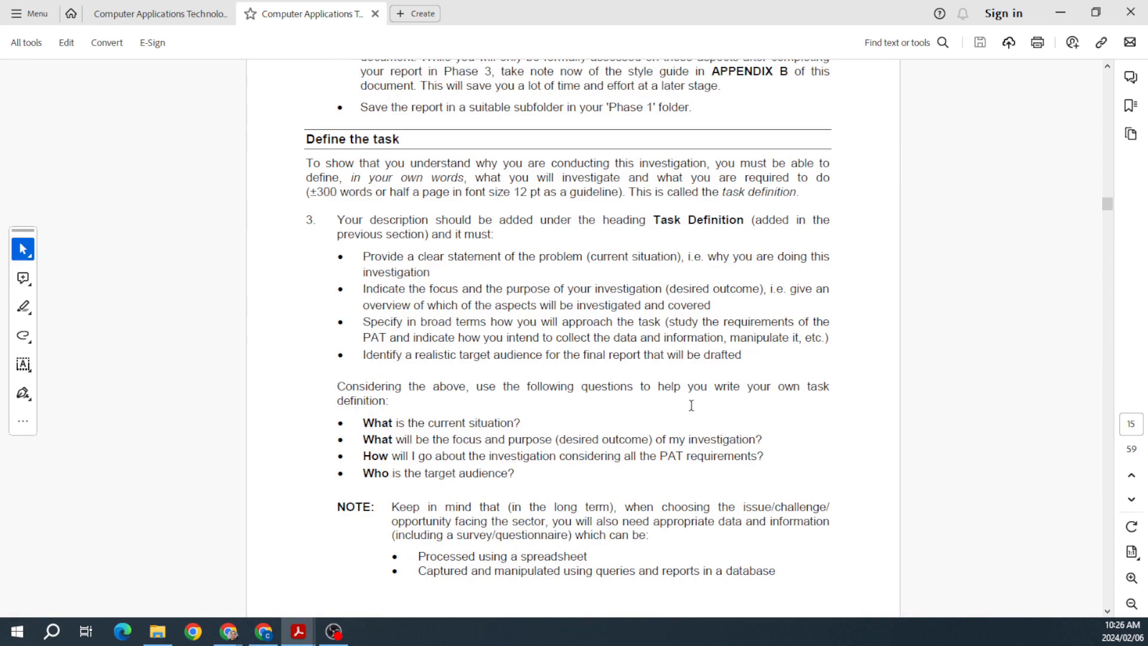
scroll(down, 3)
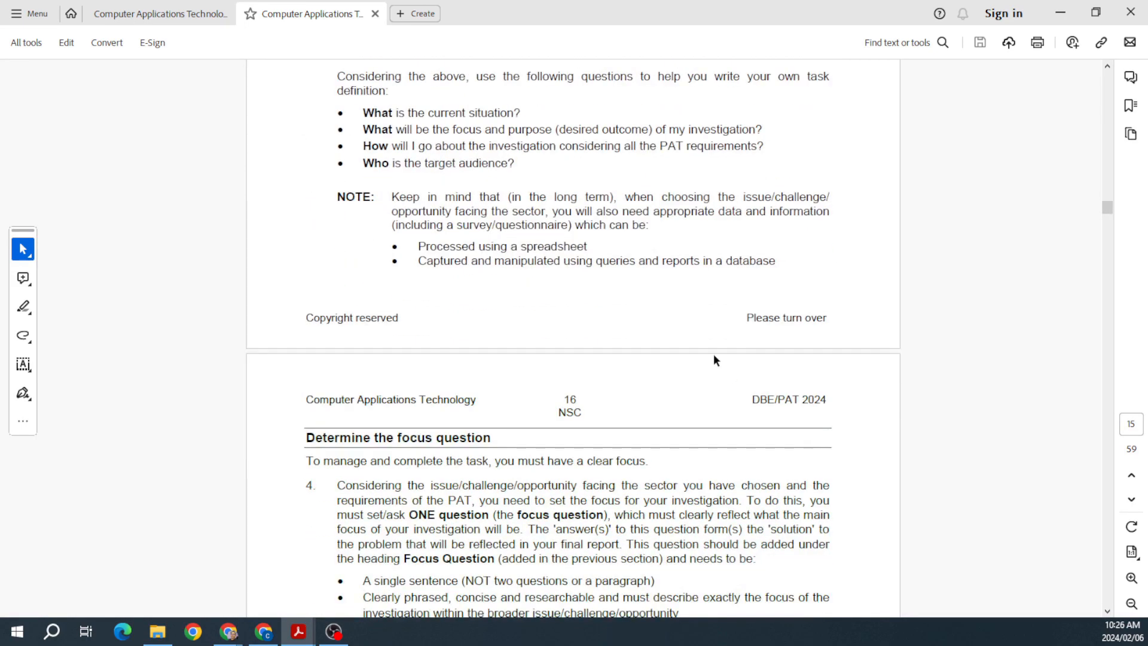
scroll(down, 3)
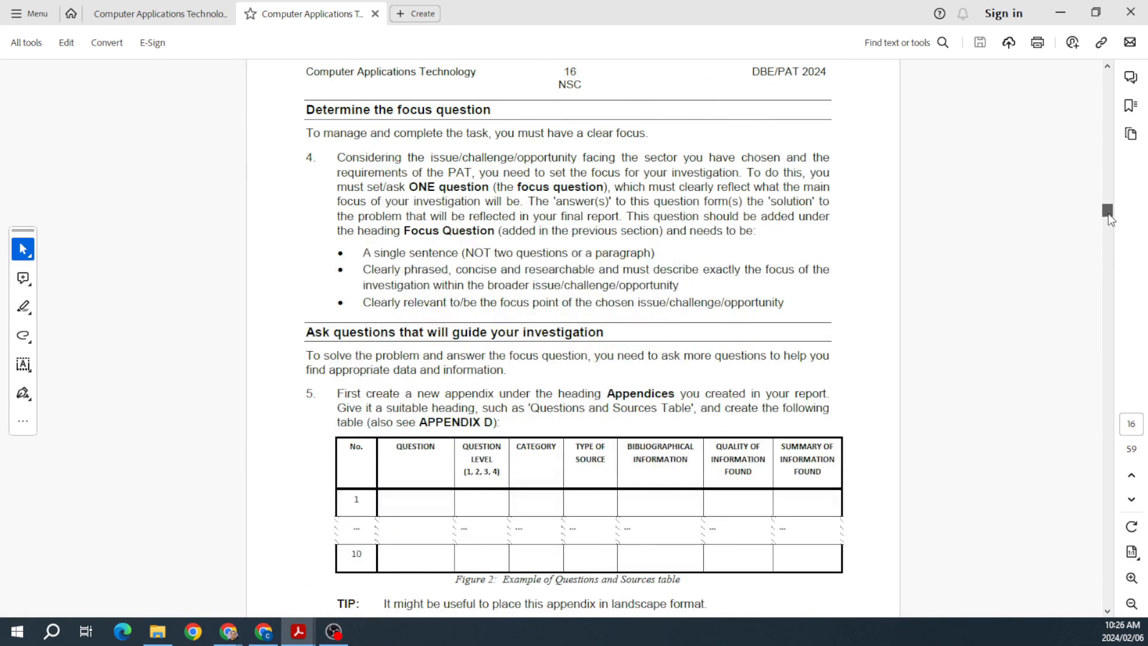
scroll(down, 3)
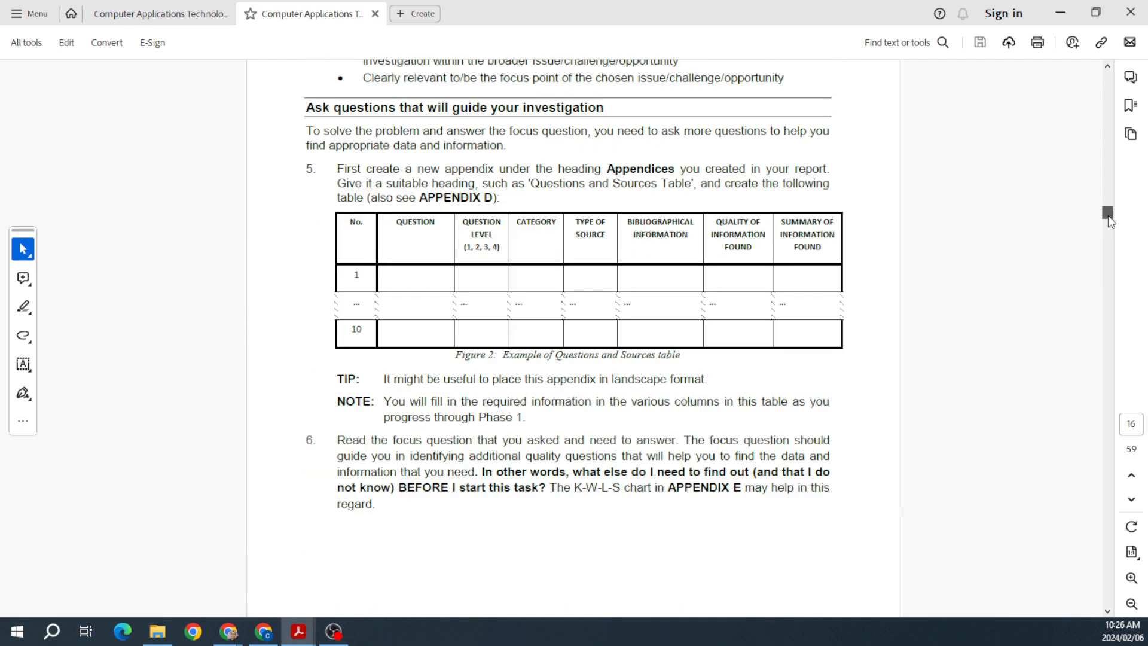
scroll(down, 3)
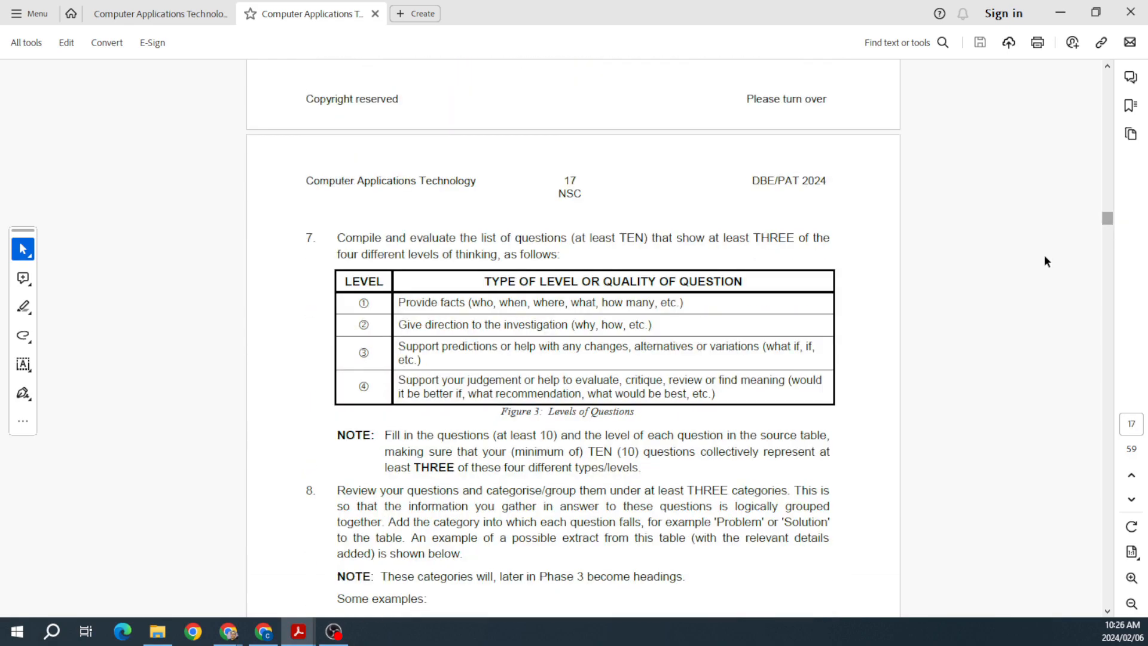
Continue through evaluating sources to Engage with and use data and information on page 21.
scroll(down, 3)
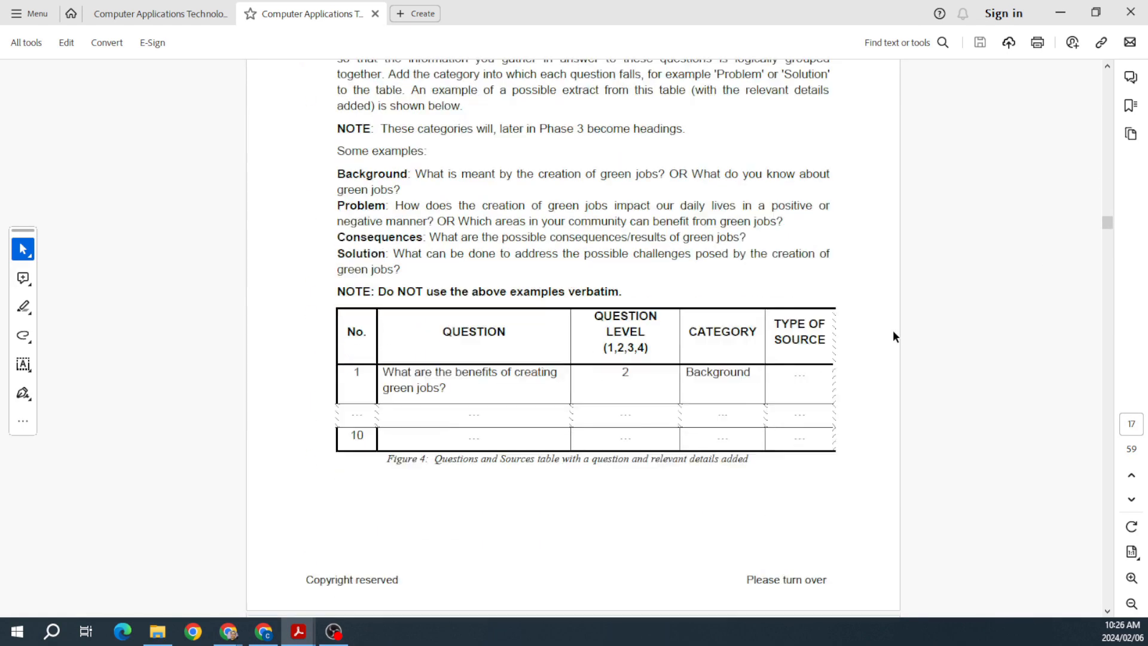
scroll(down, 3)
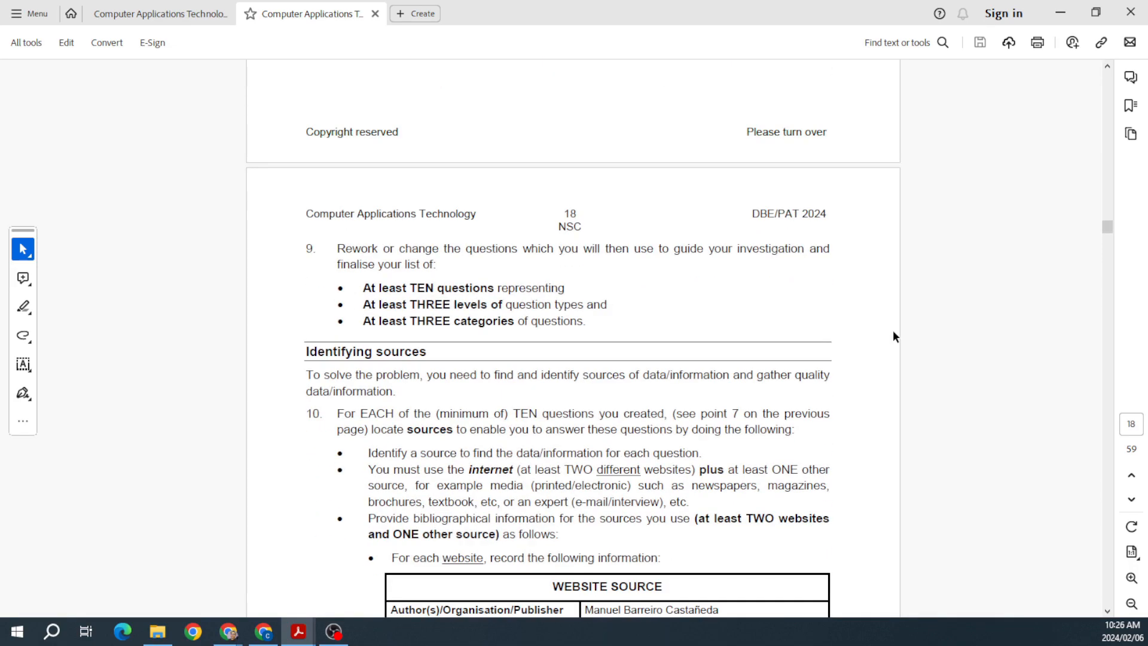
scroll(down, 3)
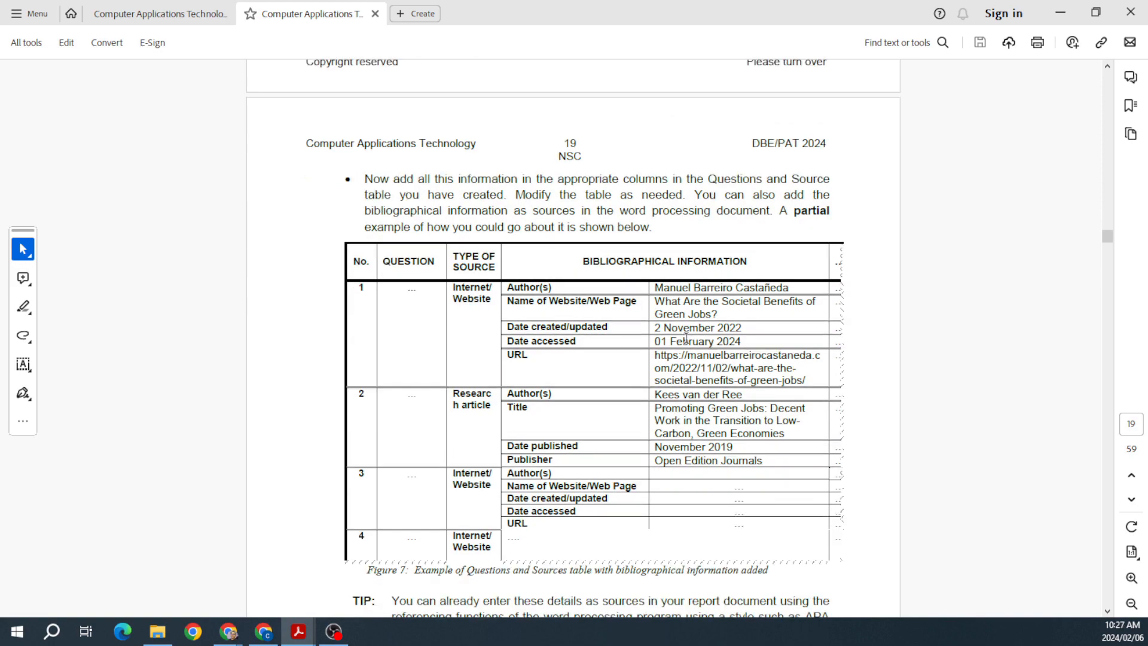
scroll(down, 3)
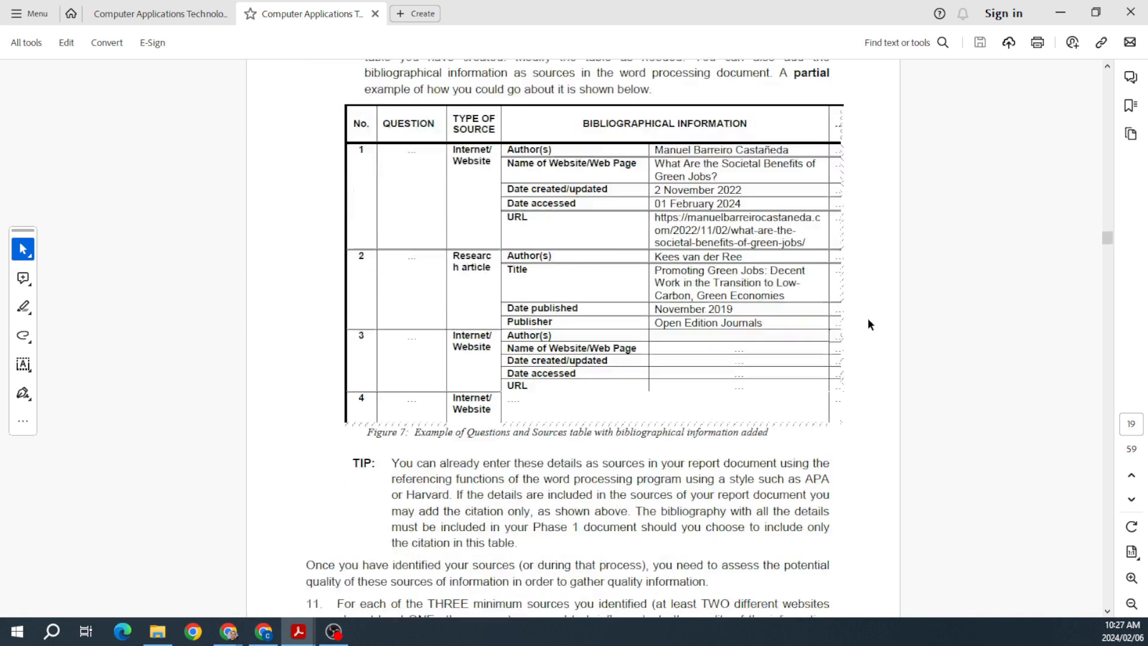
scroll(down, 3)
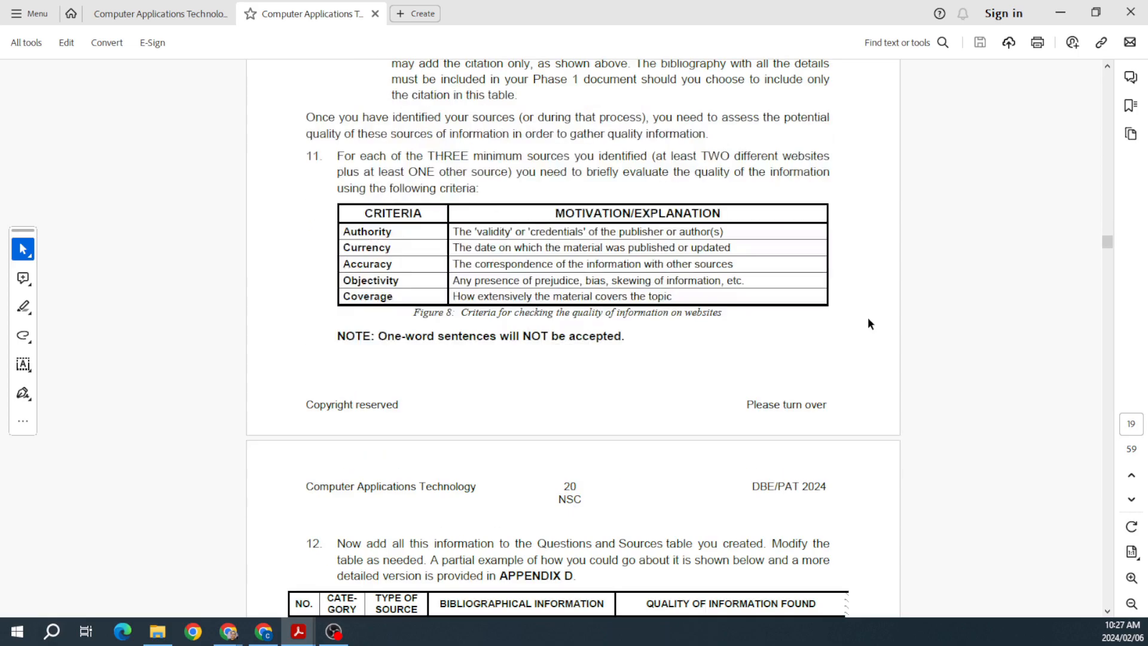
scroll(down, 3)
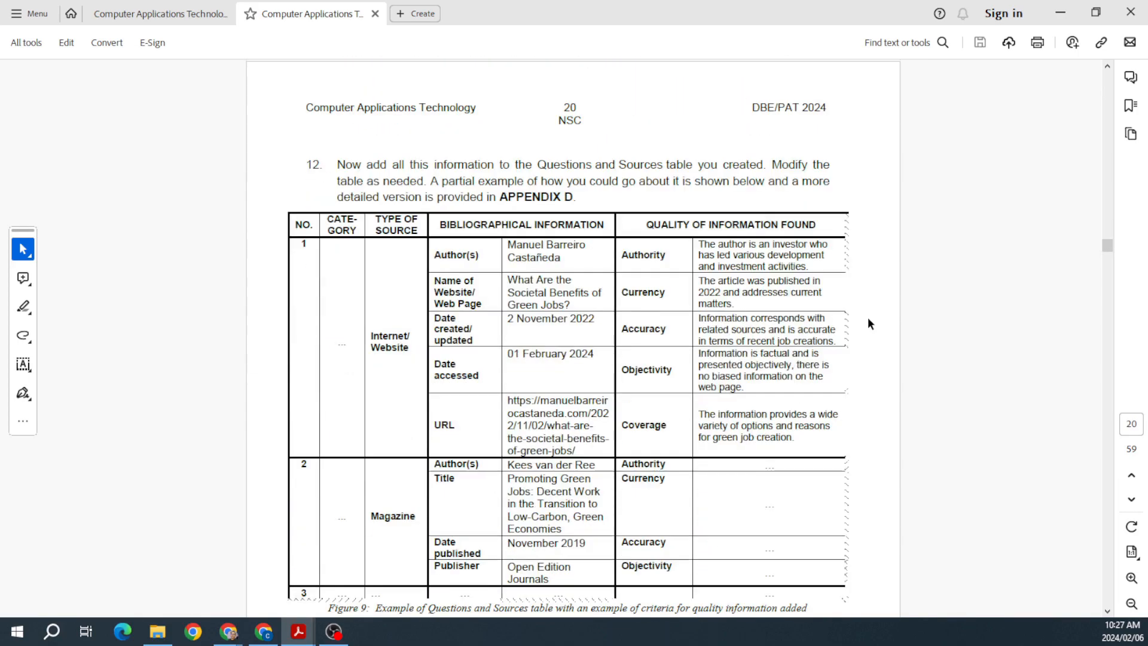
scroll(down, 3)
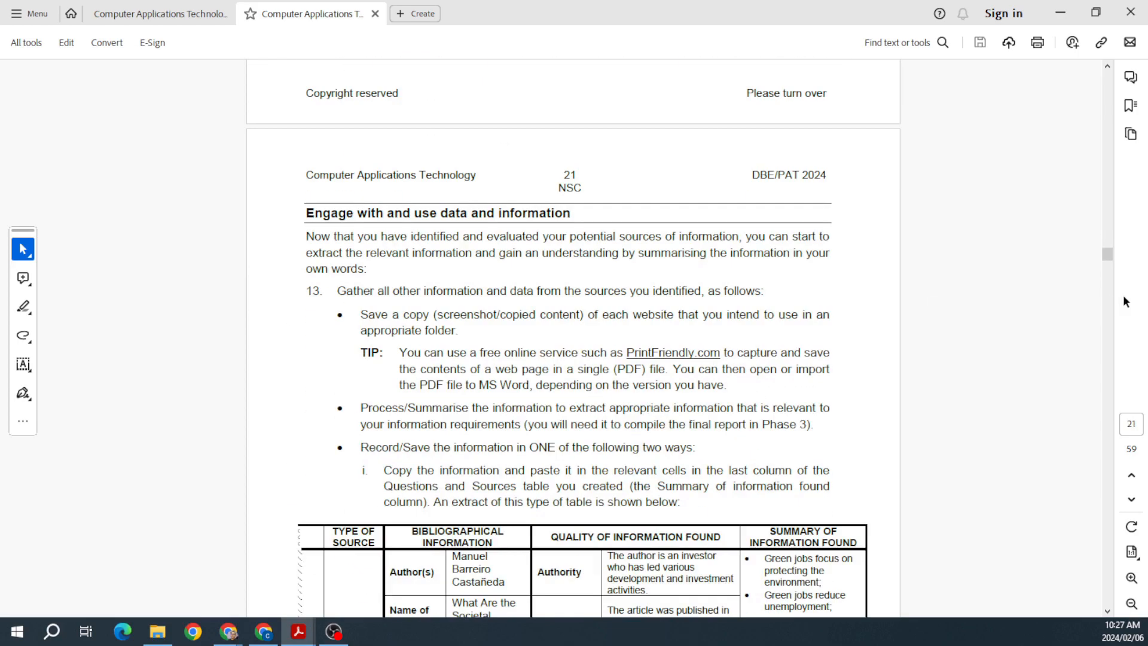
scroll(down, 3)
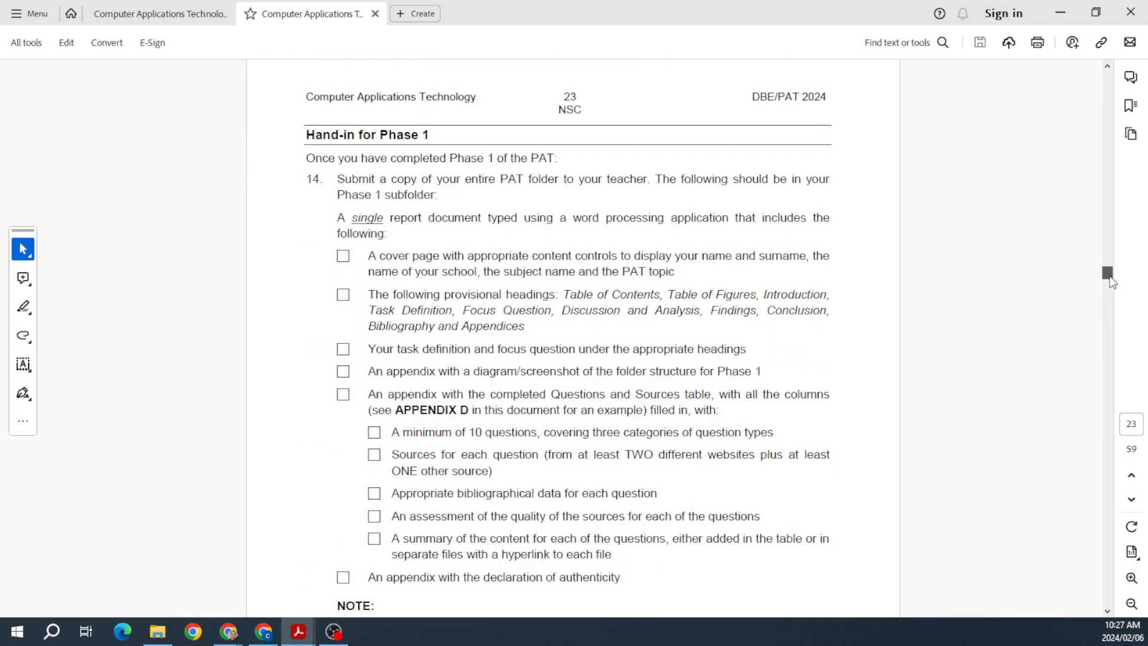
Read from the Referencing section through the Phase 3 report guidance.
scroll(down, 3)
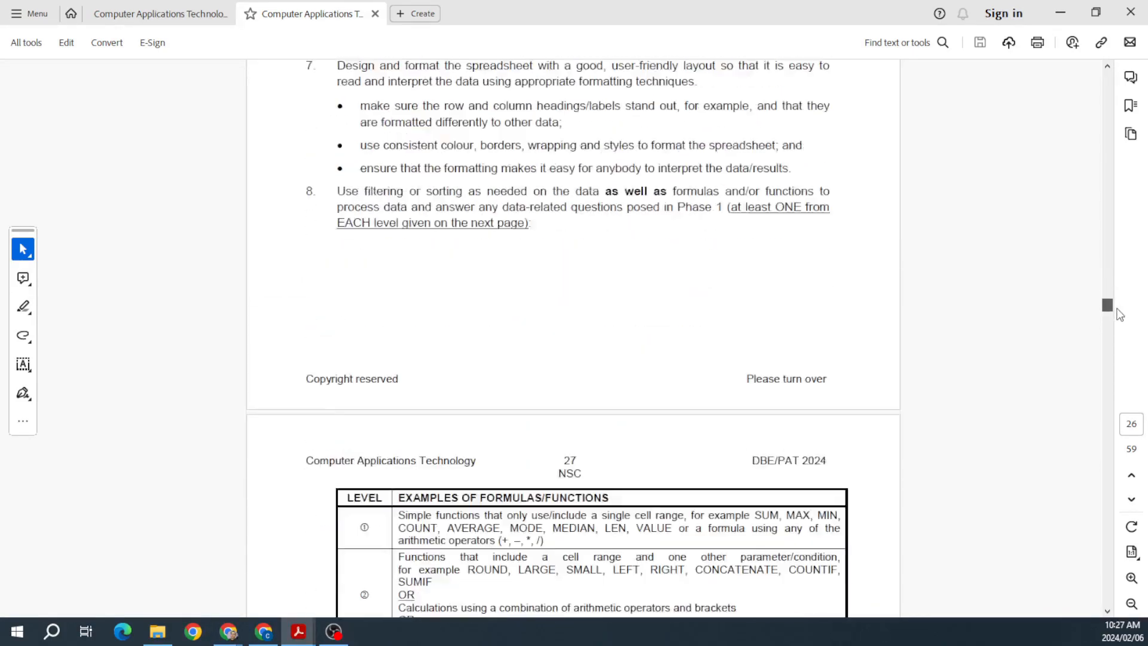
scroll(down, 3)
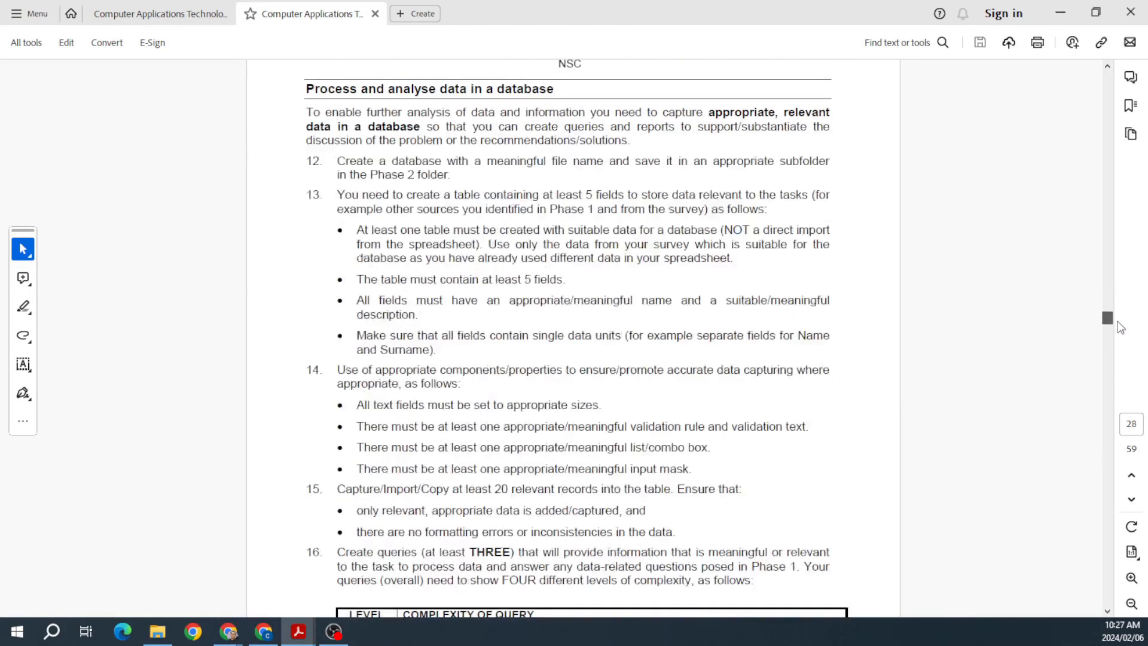
scroll(down, 3)
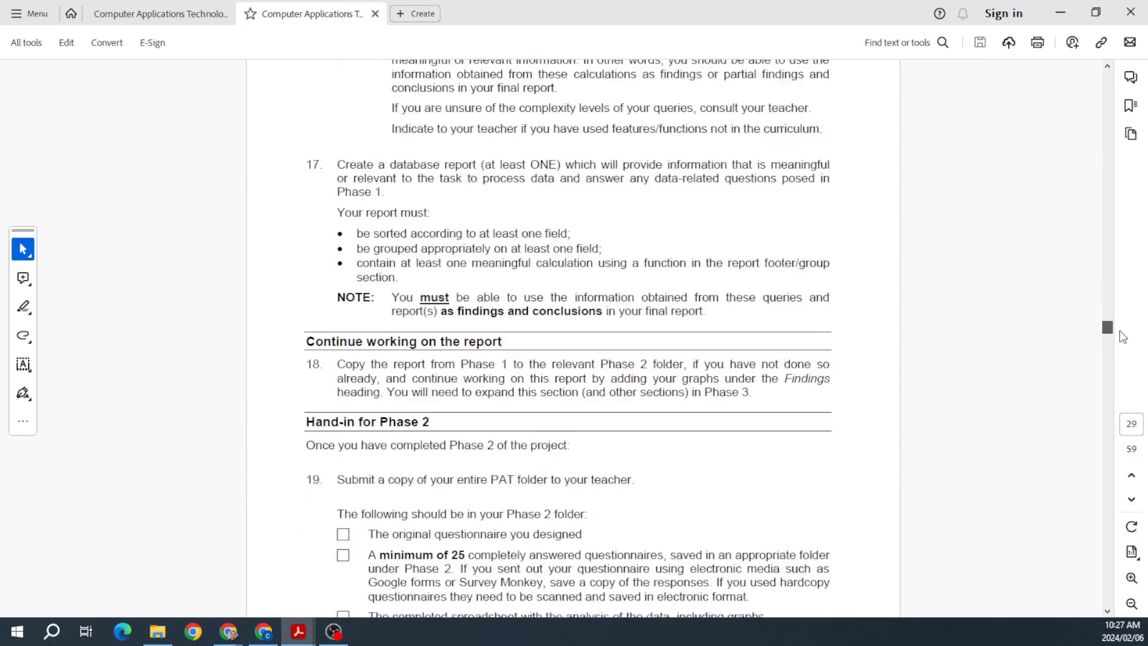
scroll(down, 3)
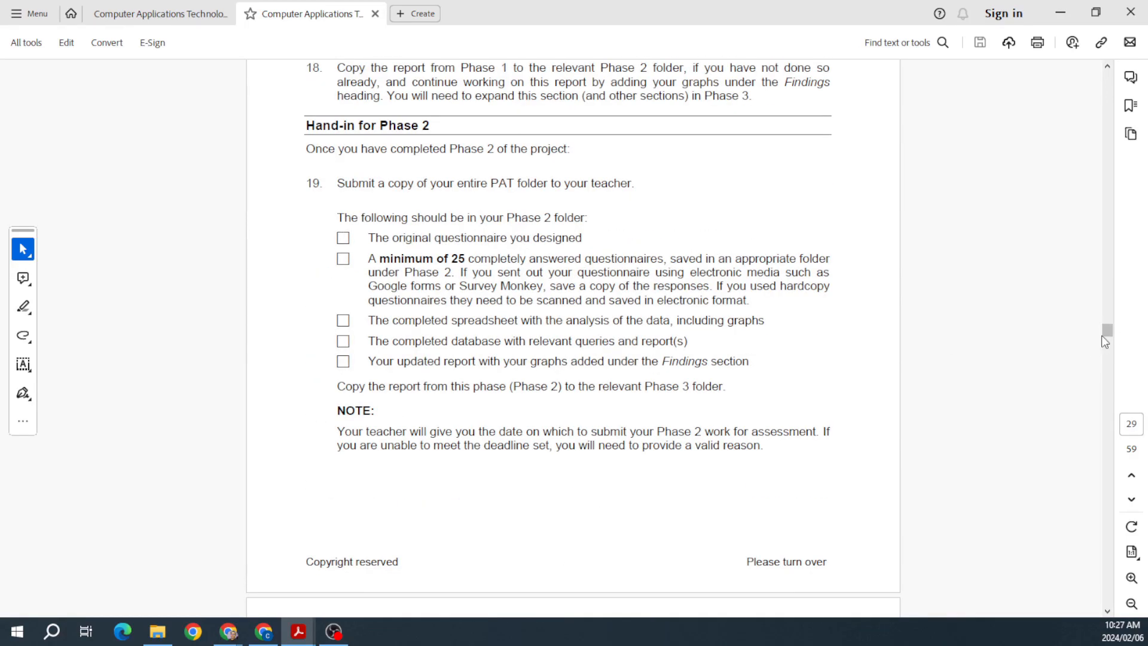
scroll(down, 3)
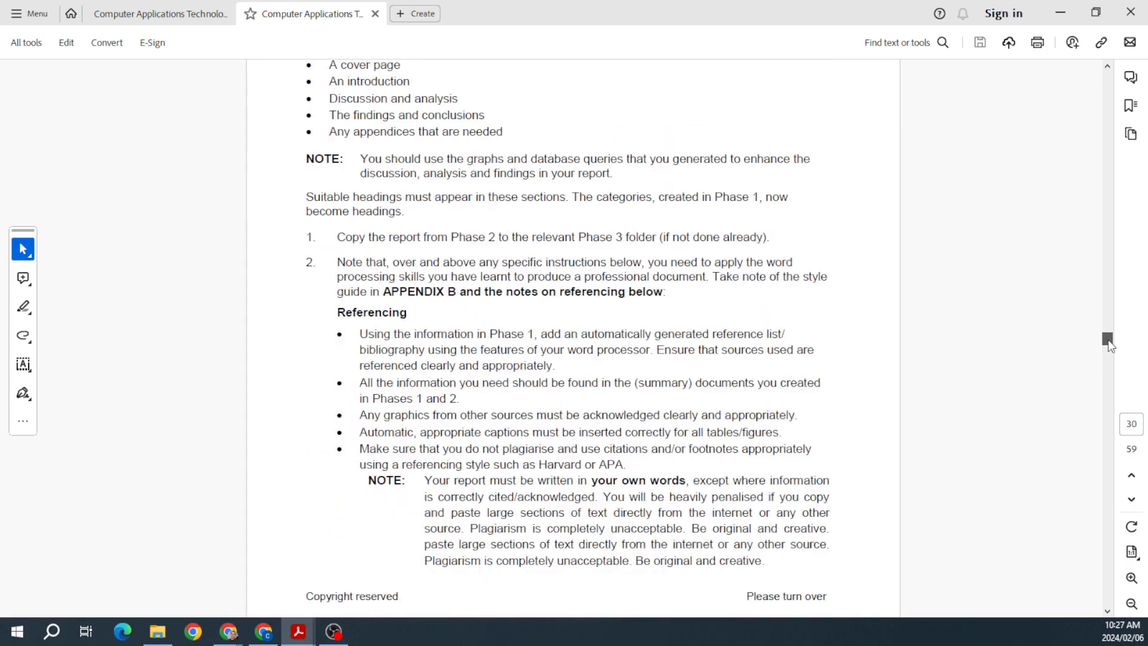
scroll(down, 3)
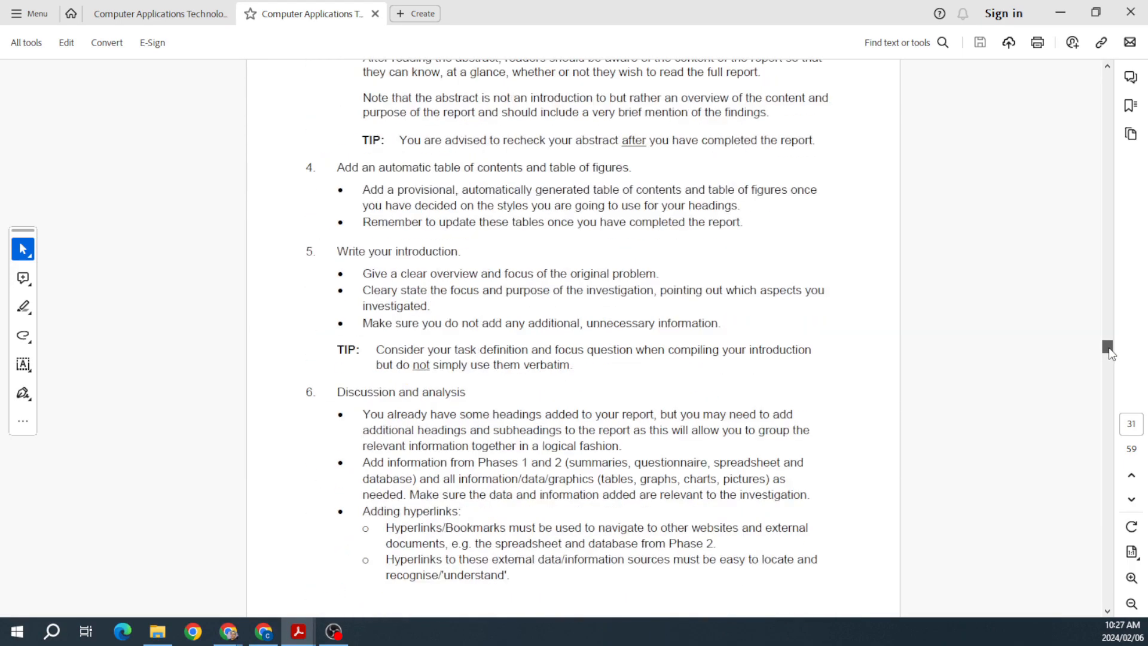
Read the website guidance, selecting lines, to the Hand-in for Phase 3 checklist on page 33.
scroll(down, 3)
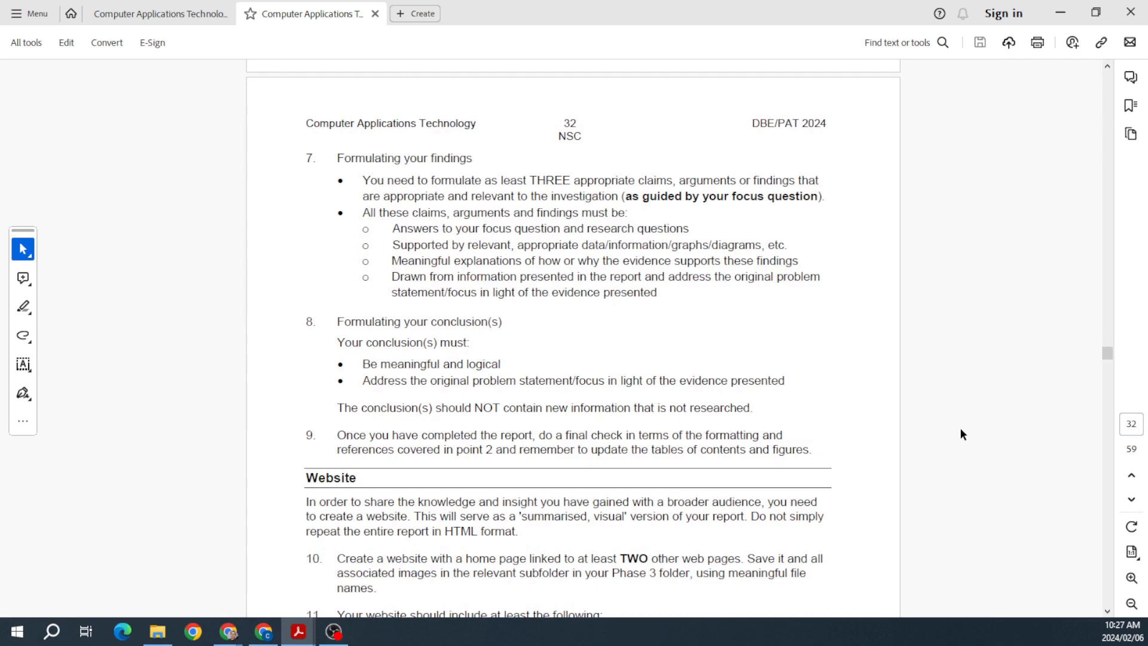
scroll(down, 3)
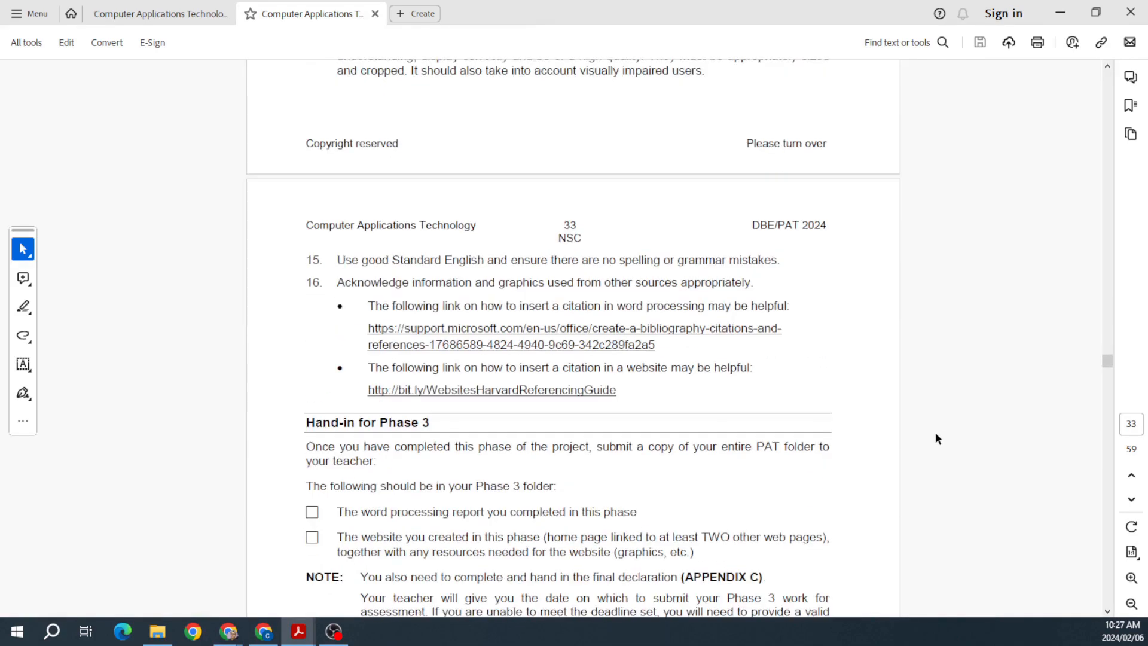
scroll(down, 3)
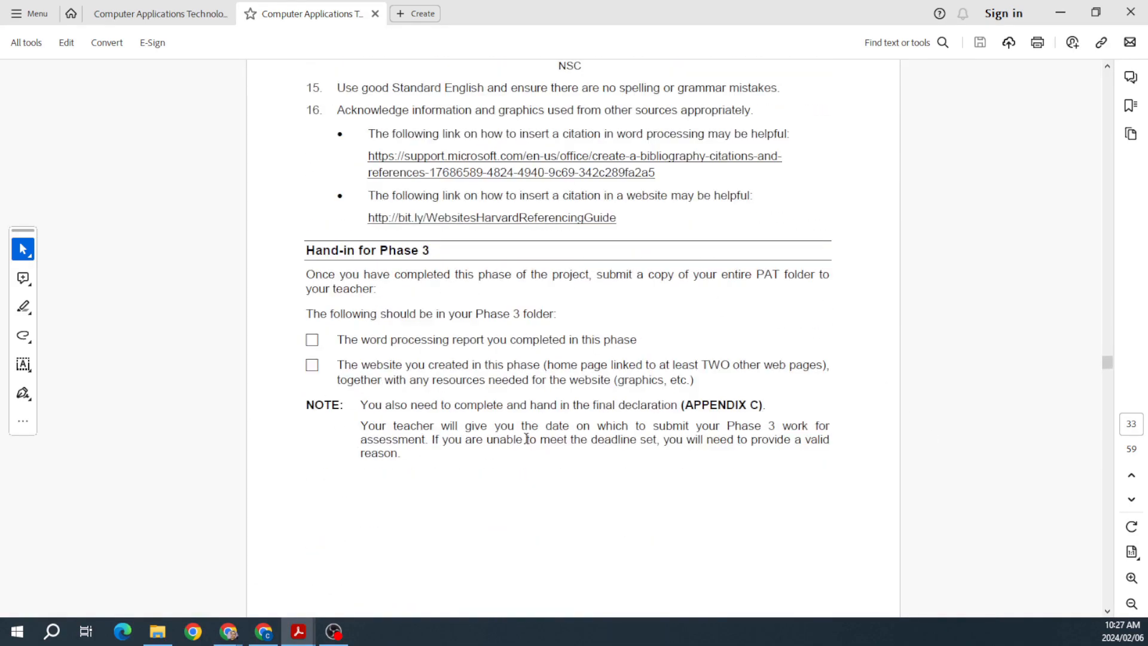
drag(337, 338, 505, 338)
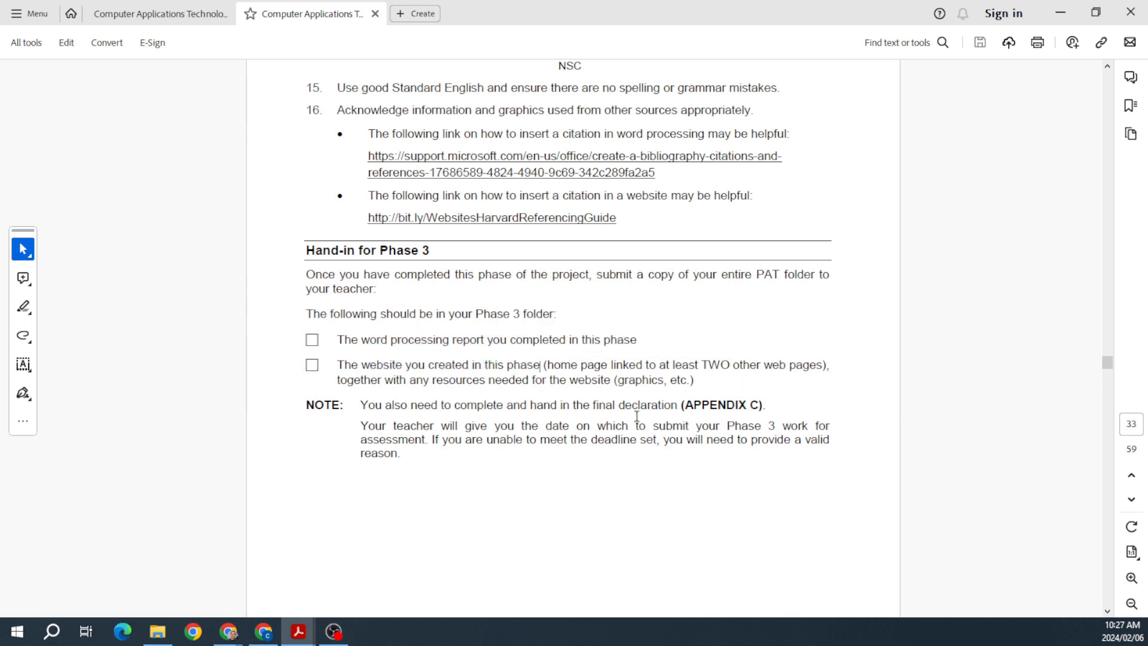
drag(360, 404, 764, 404)
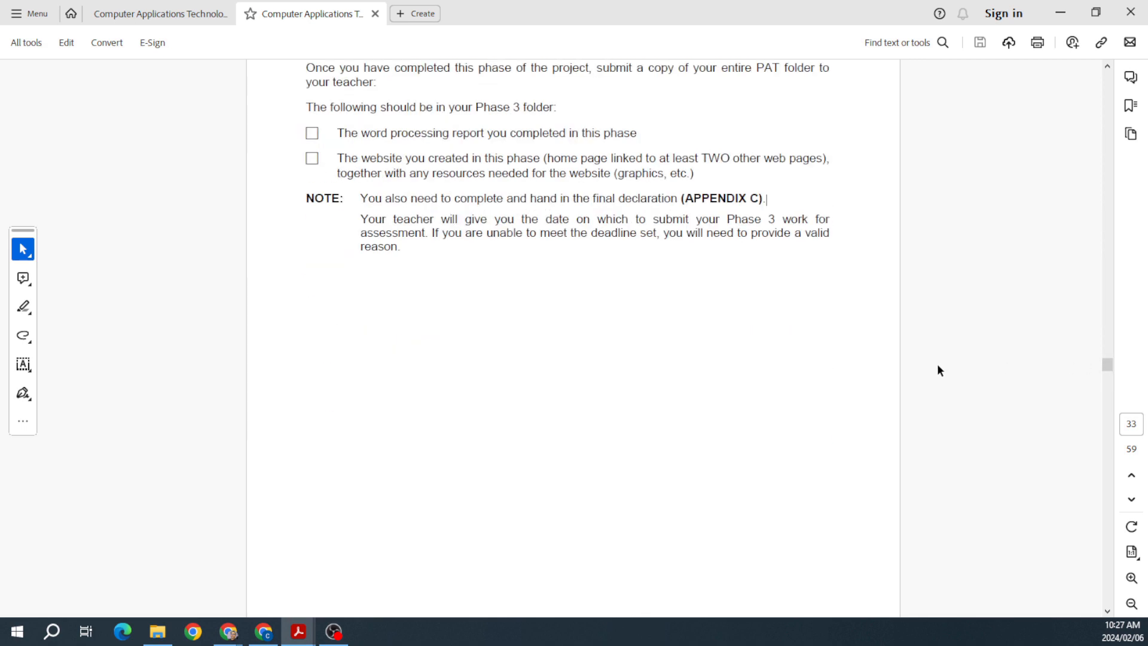
scroll(down, 3)
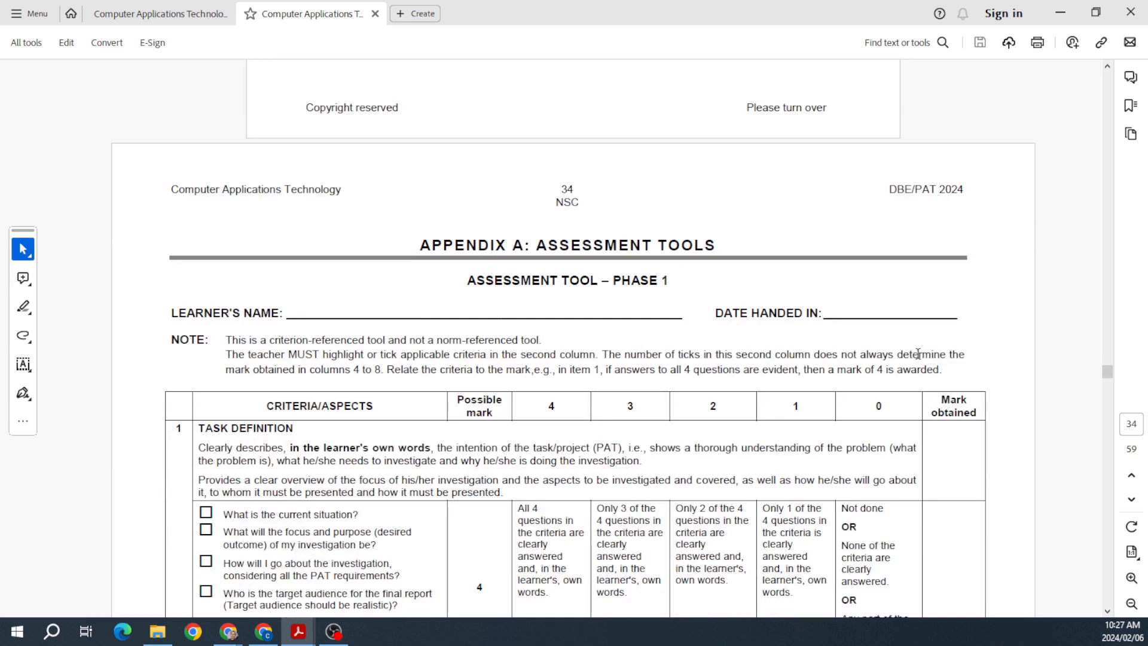
mouse_move(951, 324)
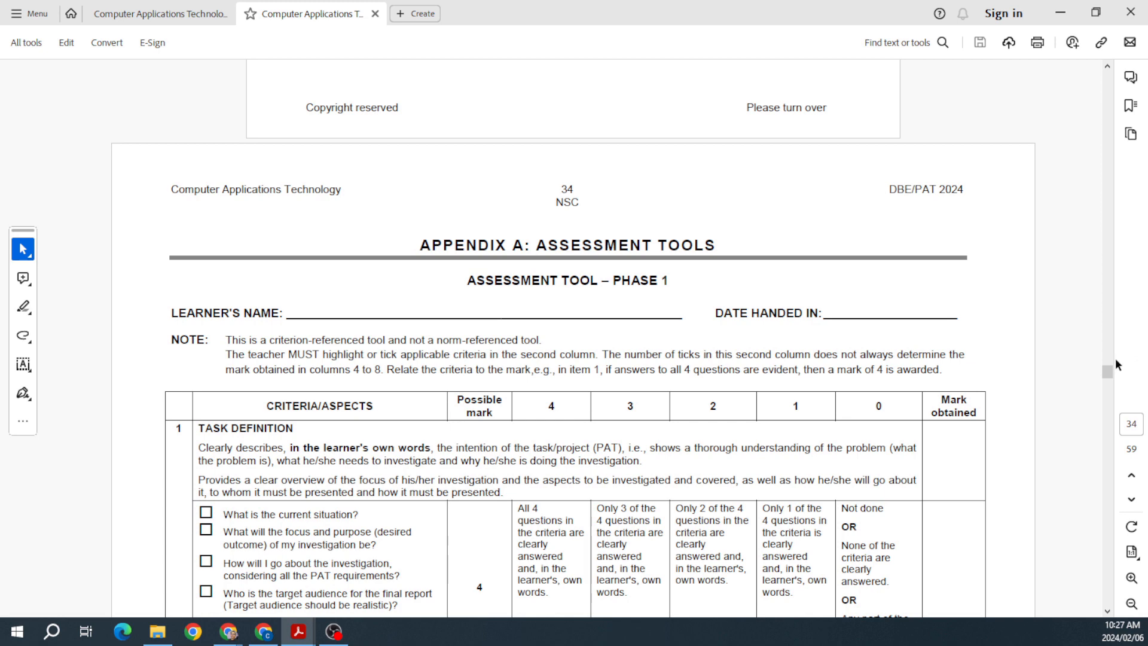
Page through Appendix A's assessment tools to the Assessment Summary on page 55.
scroll(down, 3)
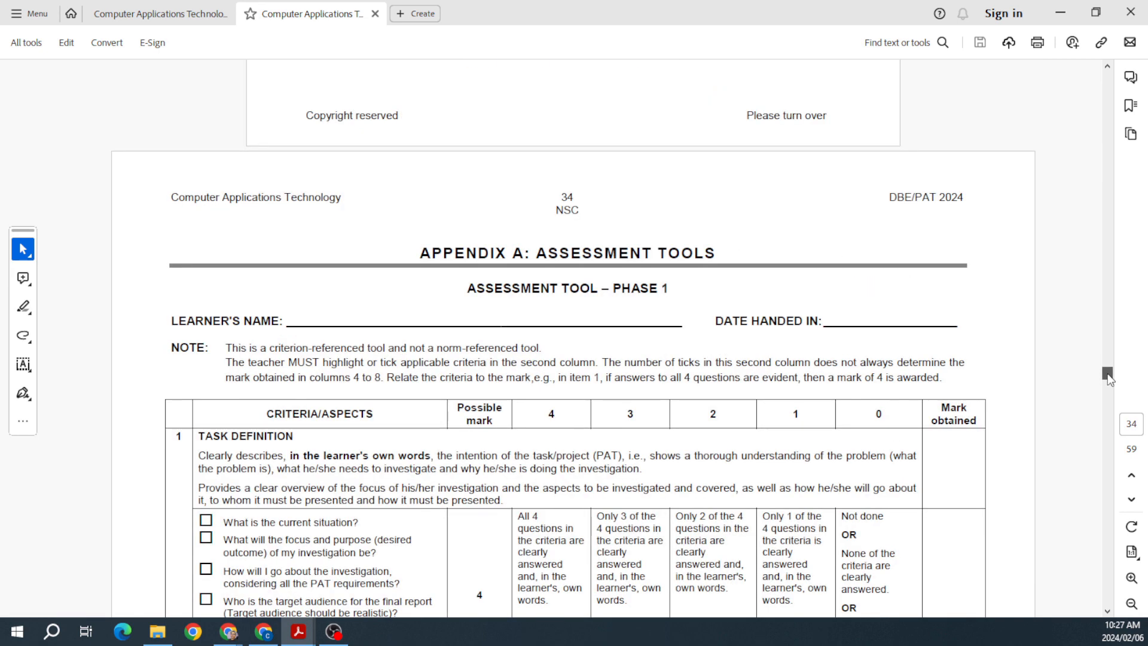
scroll(down, 3)
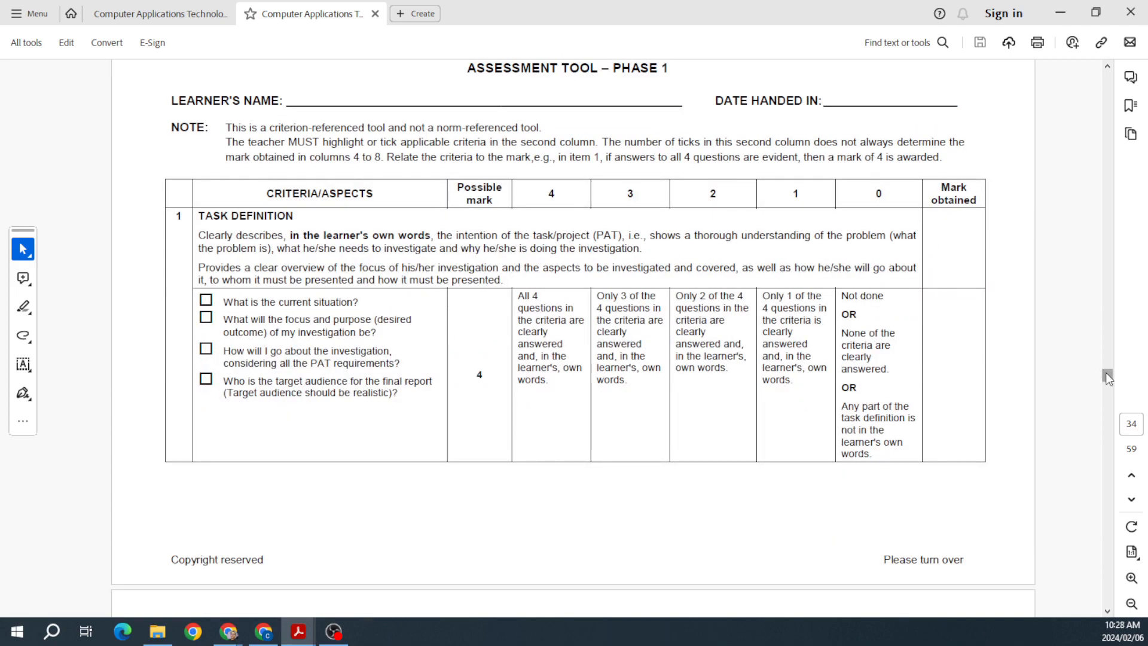
scroll(down, 3)
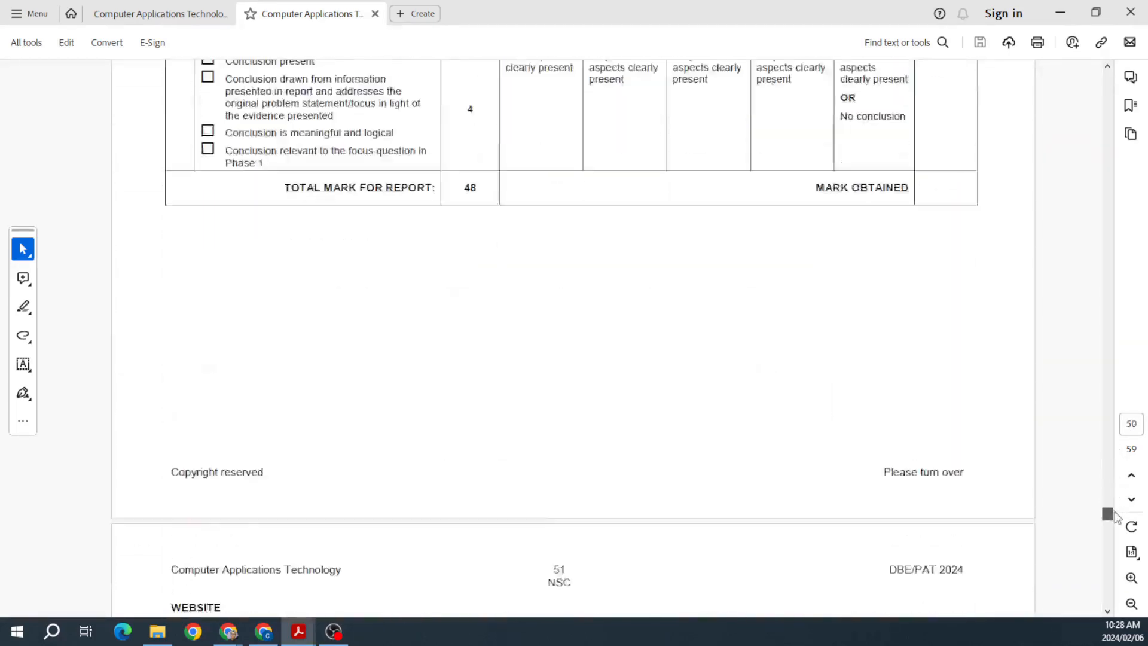
scroll(down, 3)
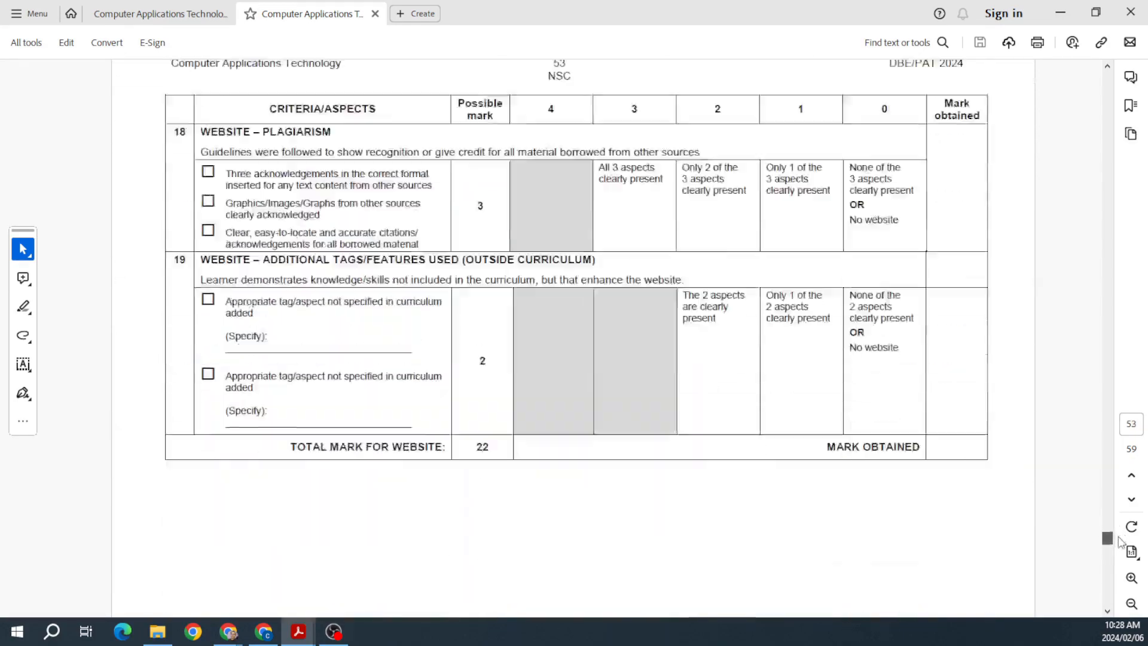
scroll(down, 3)
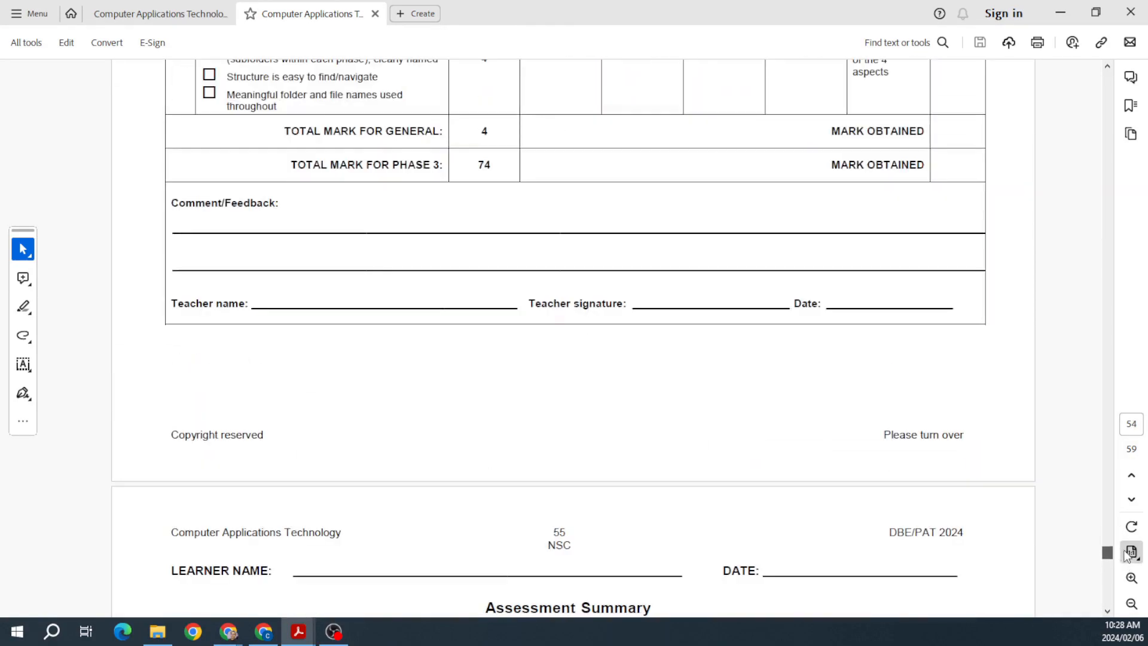
scroll(down, 3)
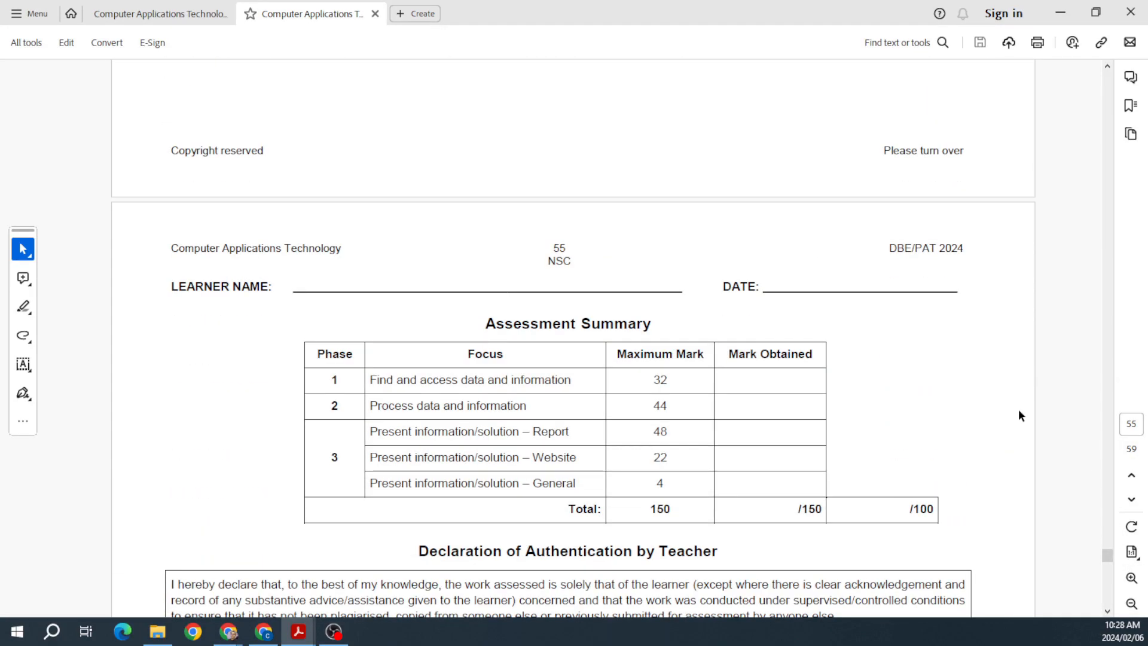
scroll(down, 3)
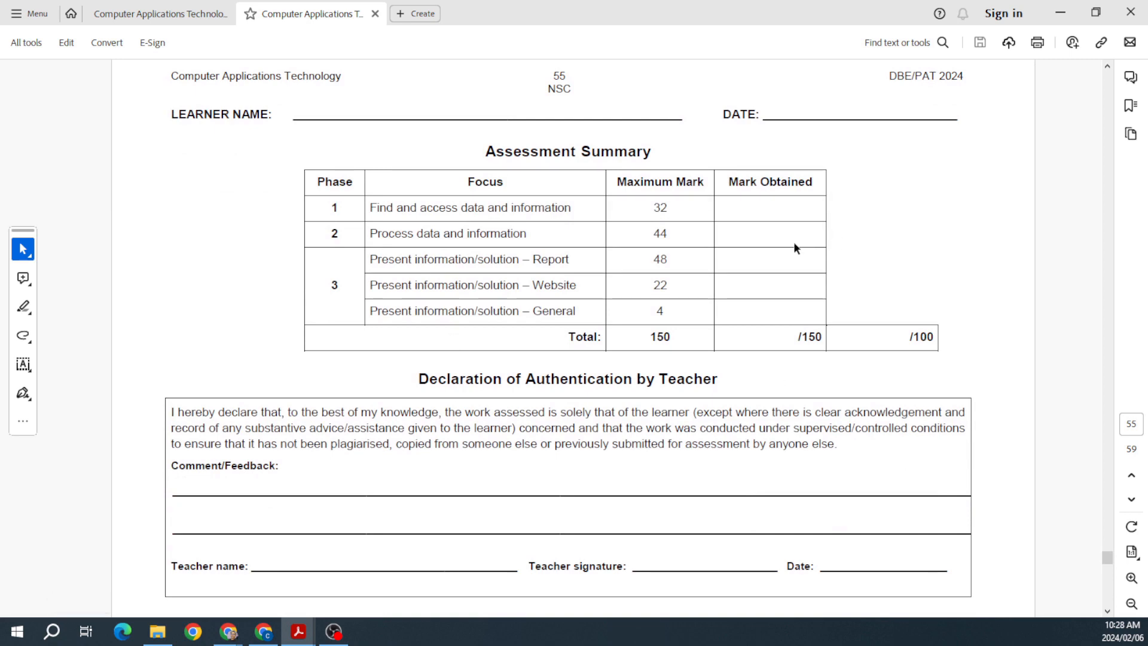
scroll(down, 3)
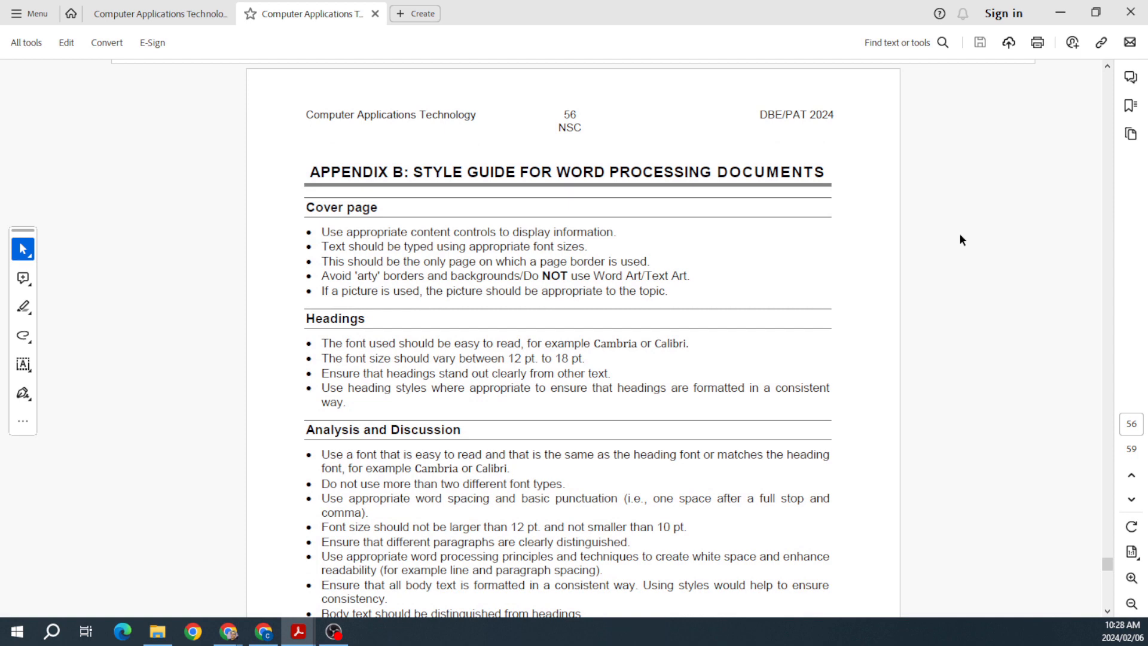
Read the Appendix B word processing style guide on page 56, selecting its heading.
drag(311, 172, 710, 172)
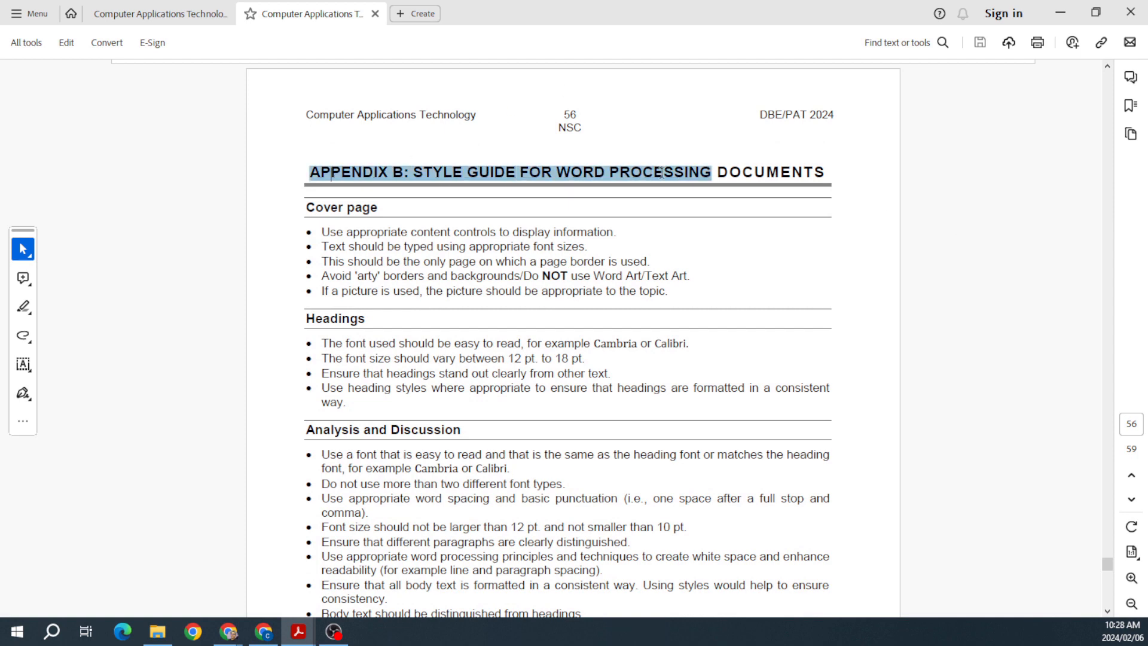
scroll(down, 3)
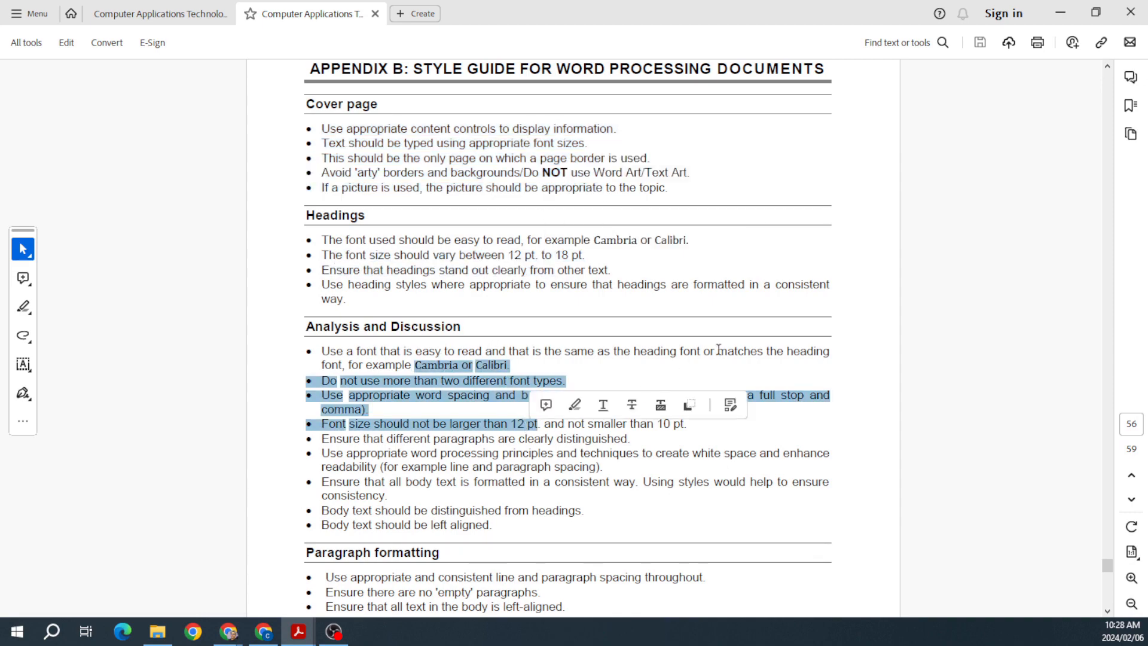
scroll(down, 3)
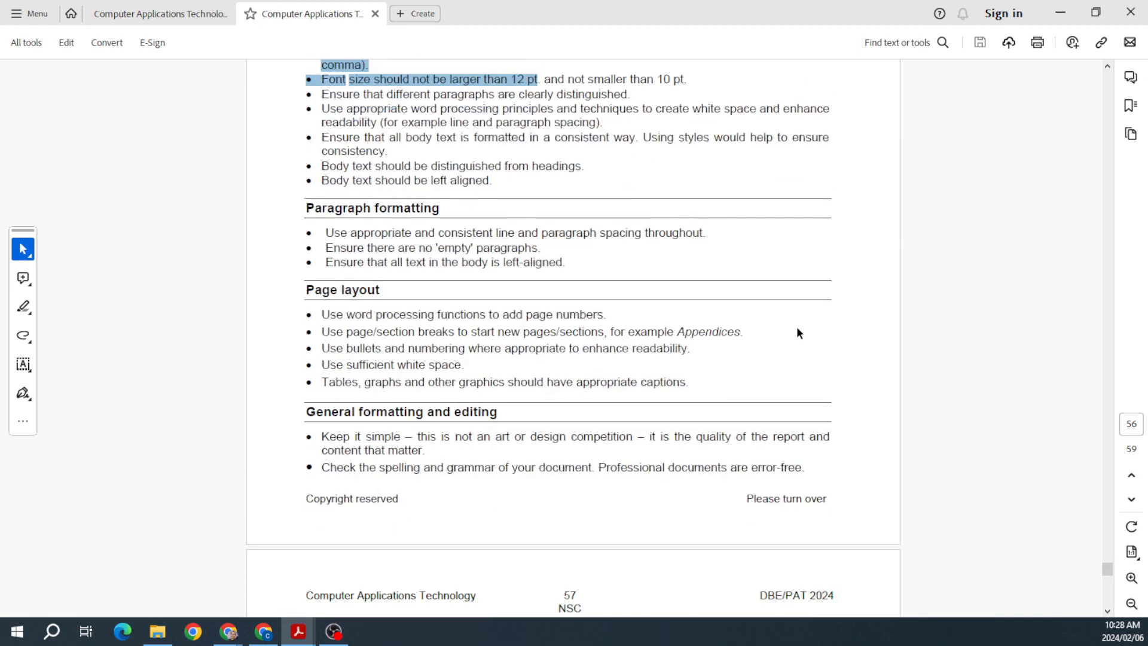
scroll(down, 3)
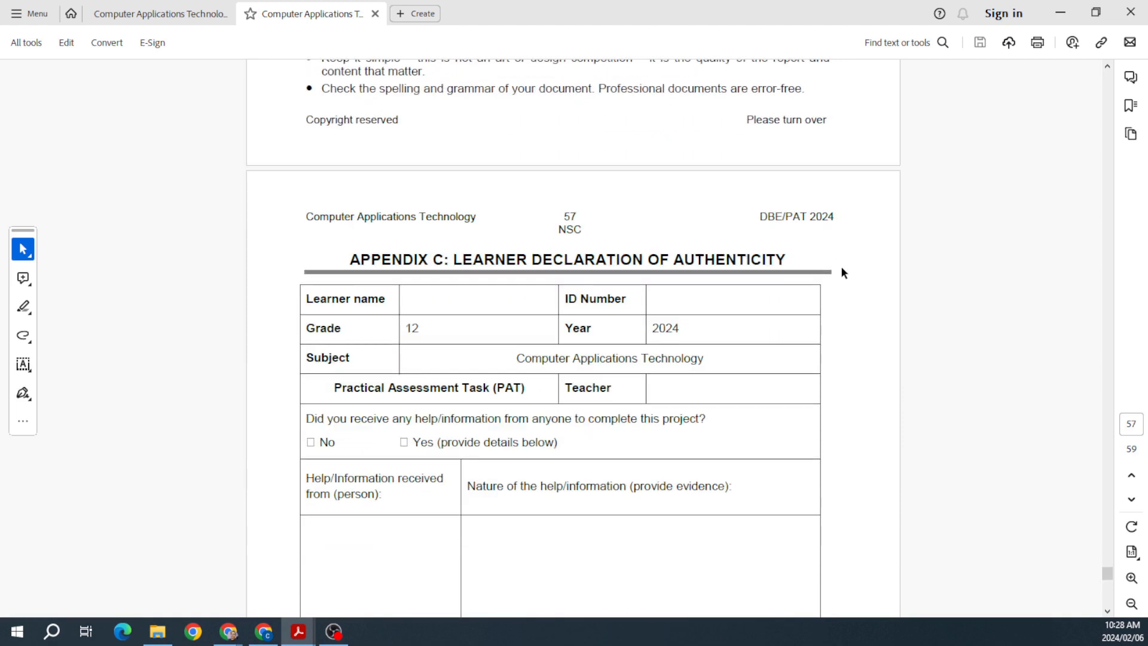
drag(350, 259, 784, 259)
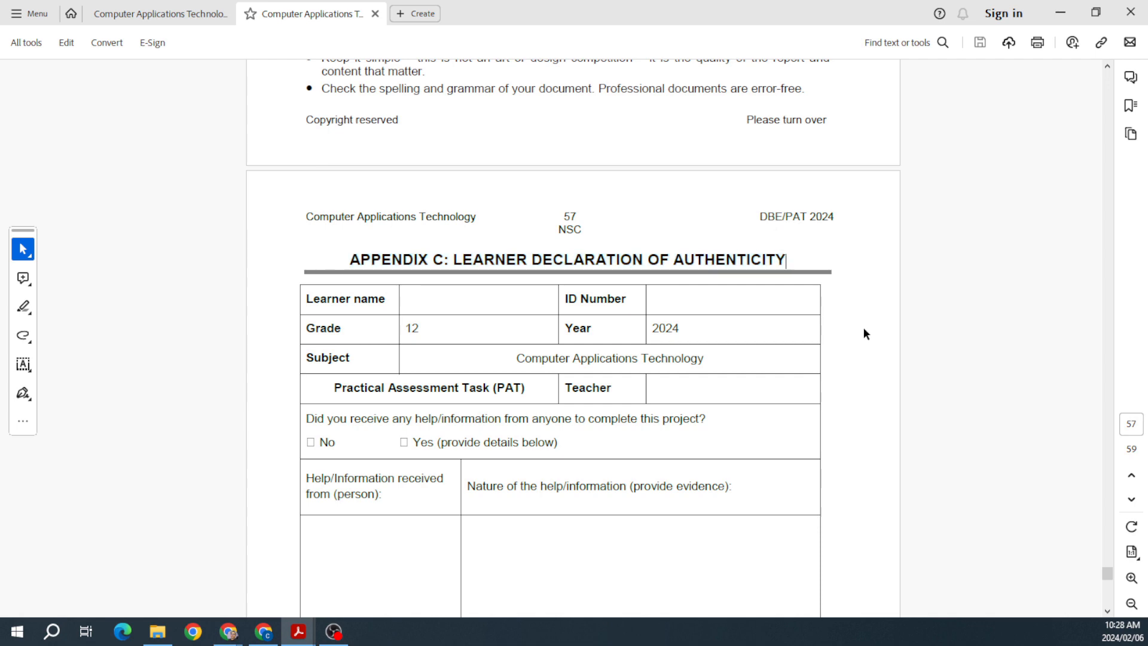
Read Appendix C's learner declaration down to the SIGNATURE OF LEARNER line.
scroll(down, 3)
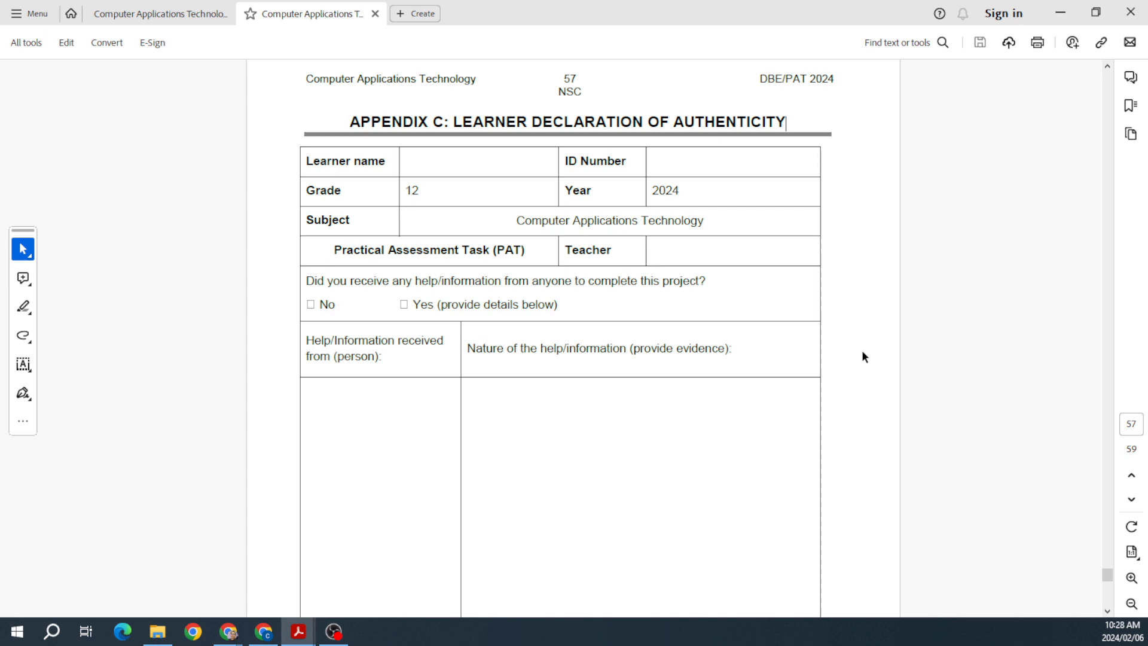
scroll(down, 3)
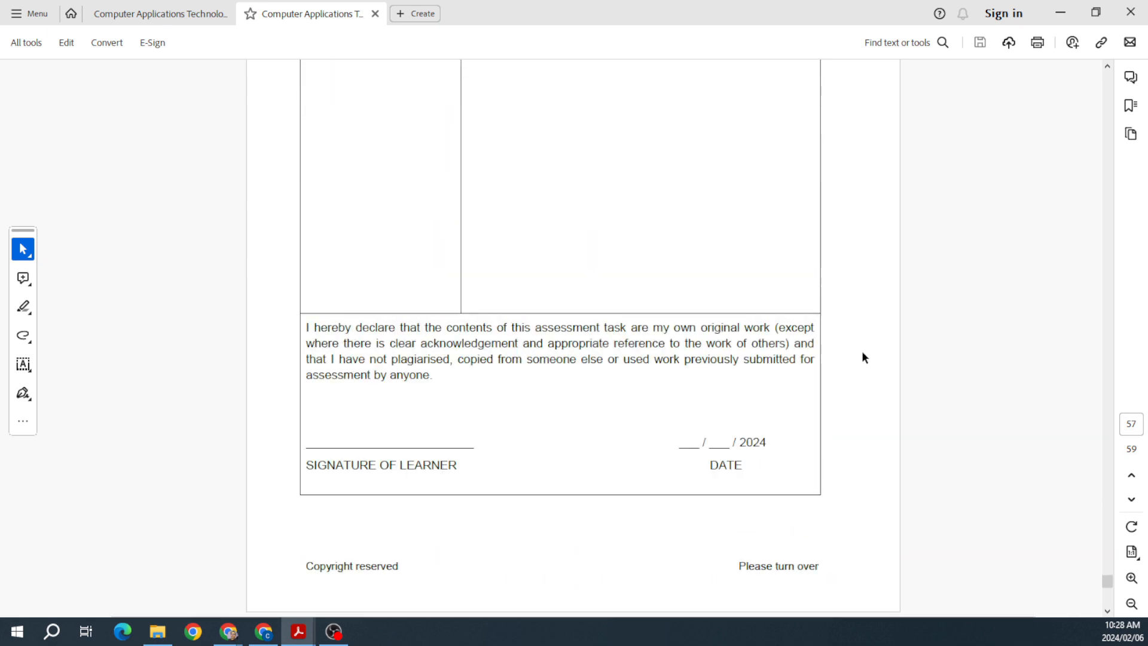
scroll(down, 3)
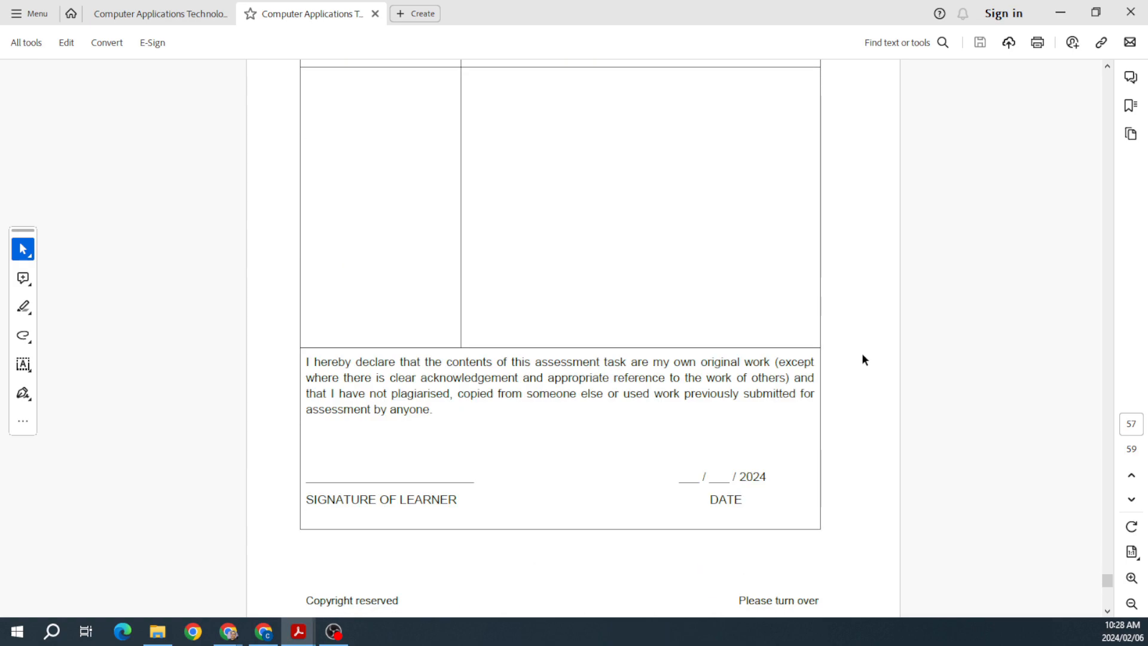
scroll(down, 3)
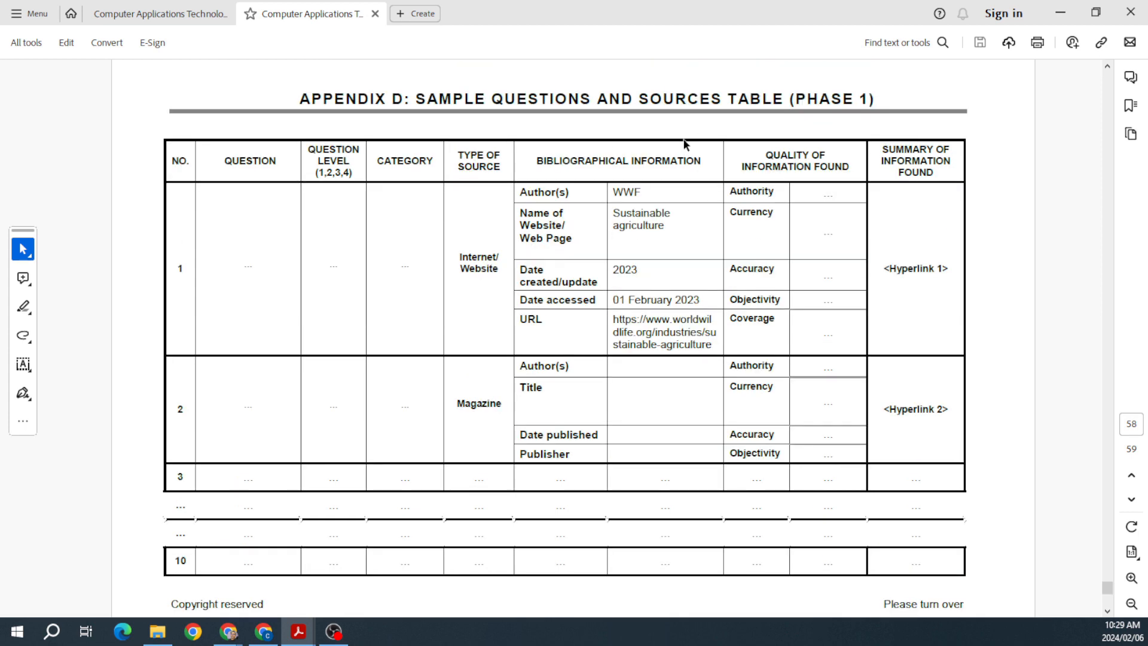
mouse_move(243, 413)
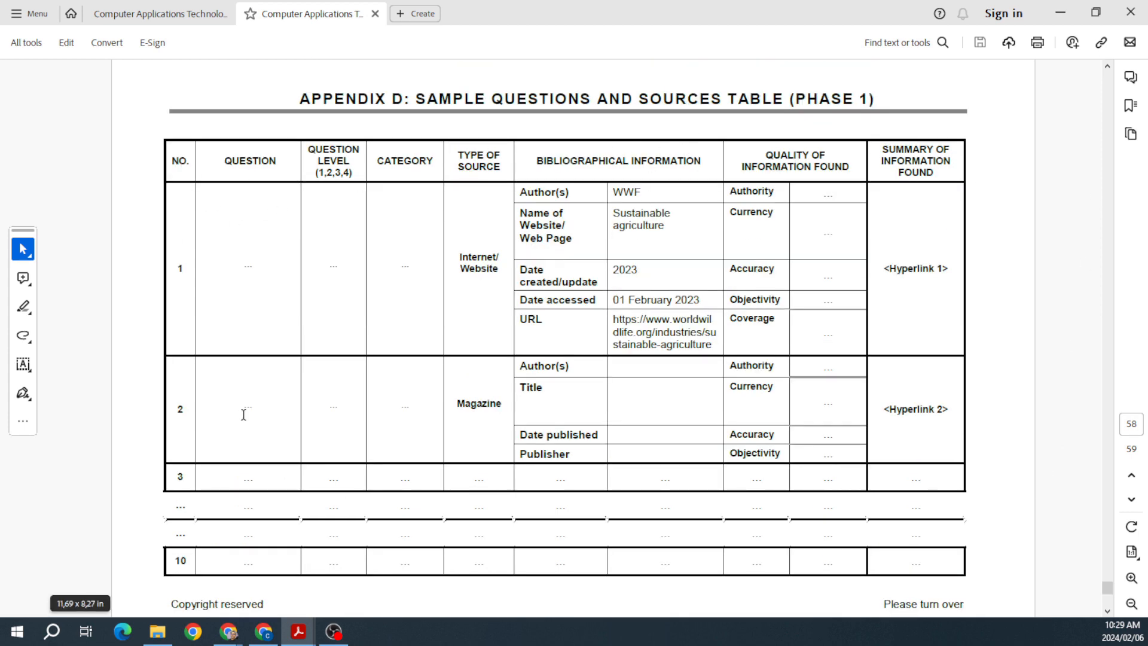
Scroll down through the Appendix D sources table to the Appendix E K-W-L-S chart on page 59.
scroll(down, 3)
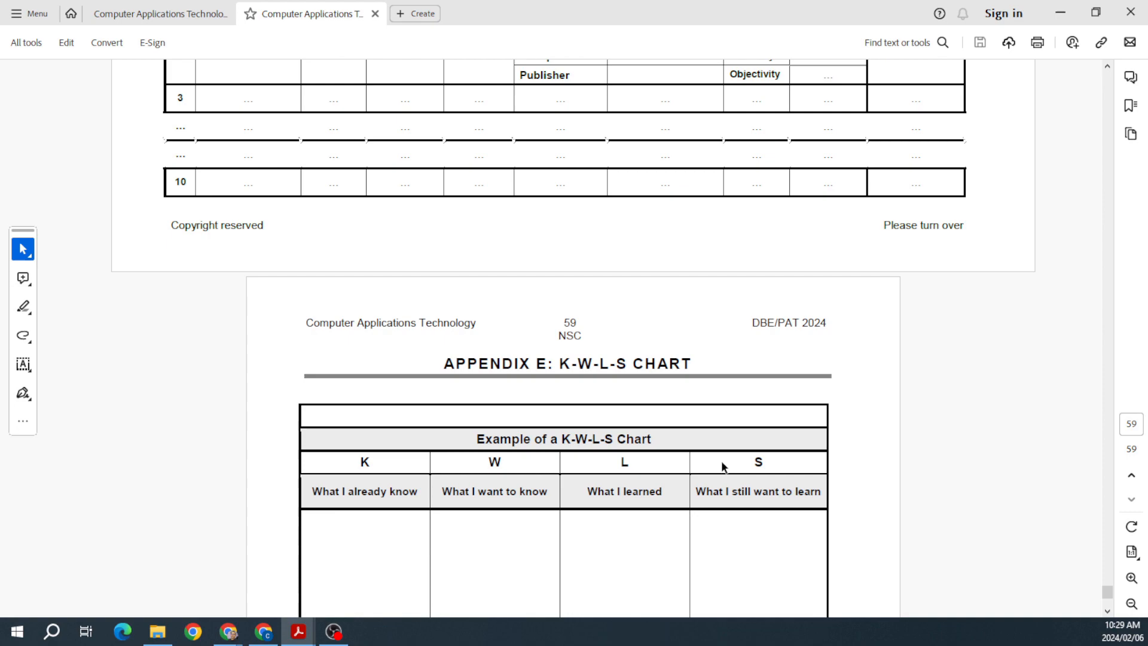
scroll(down, 3)
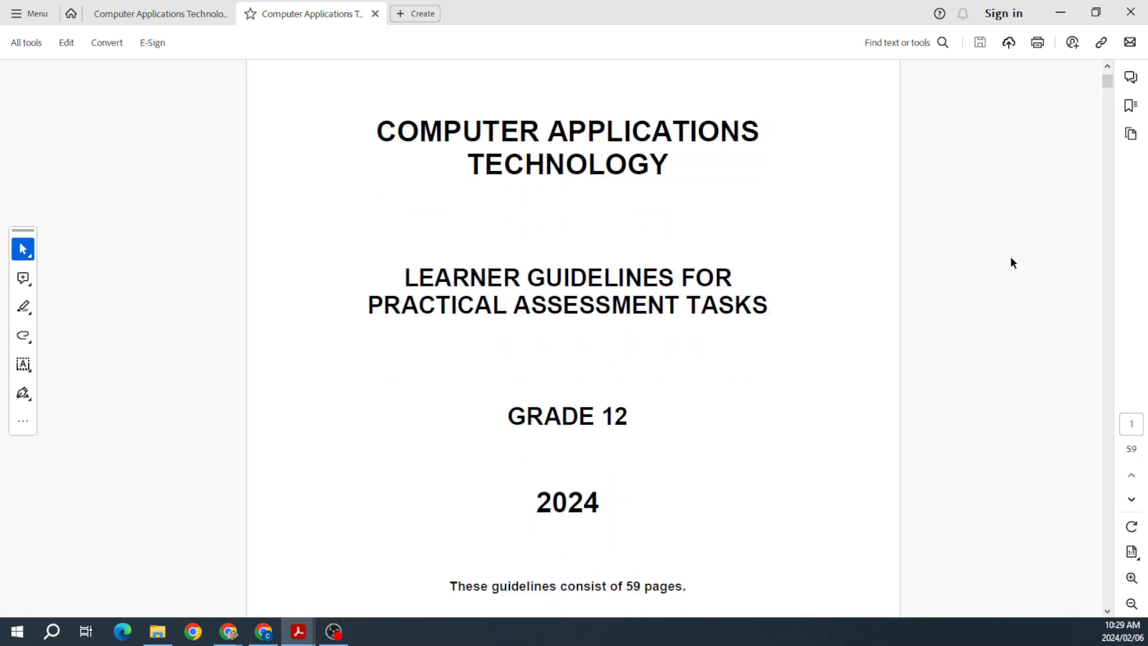
mouse_move(961, 295)
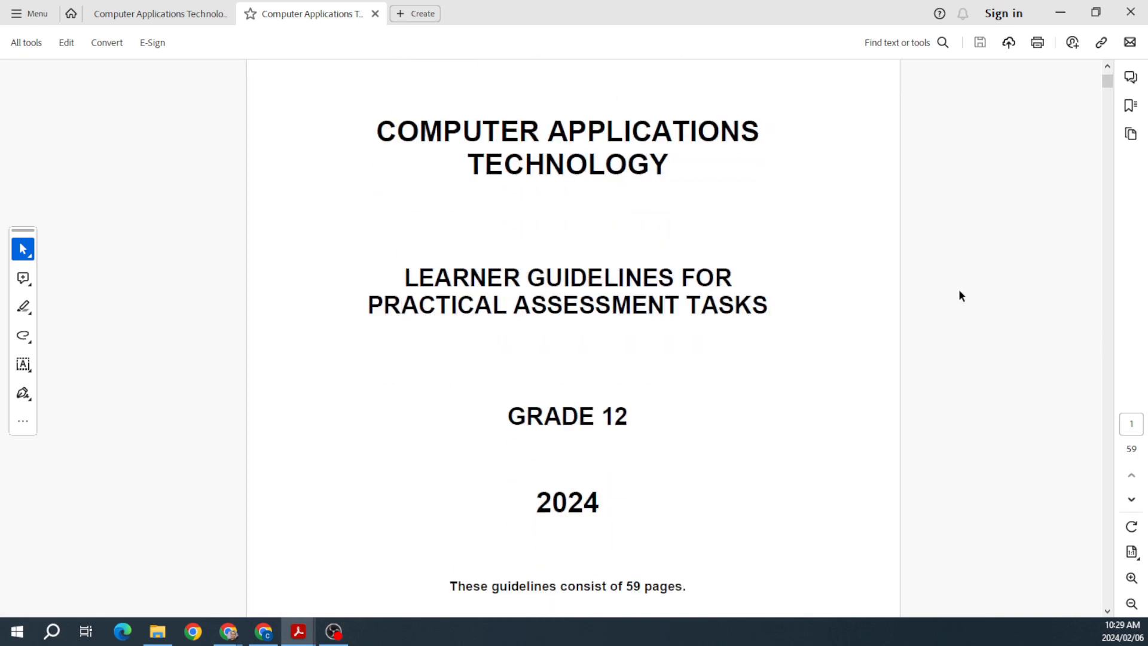
mouse_move(836, 484)
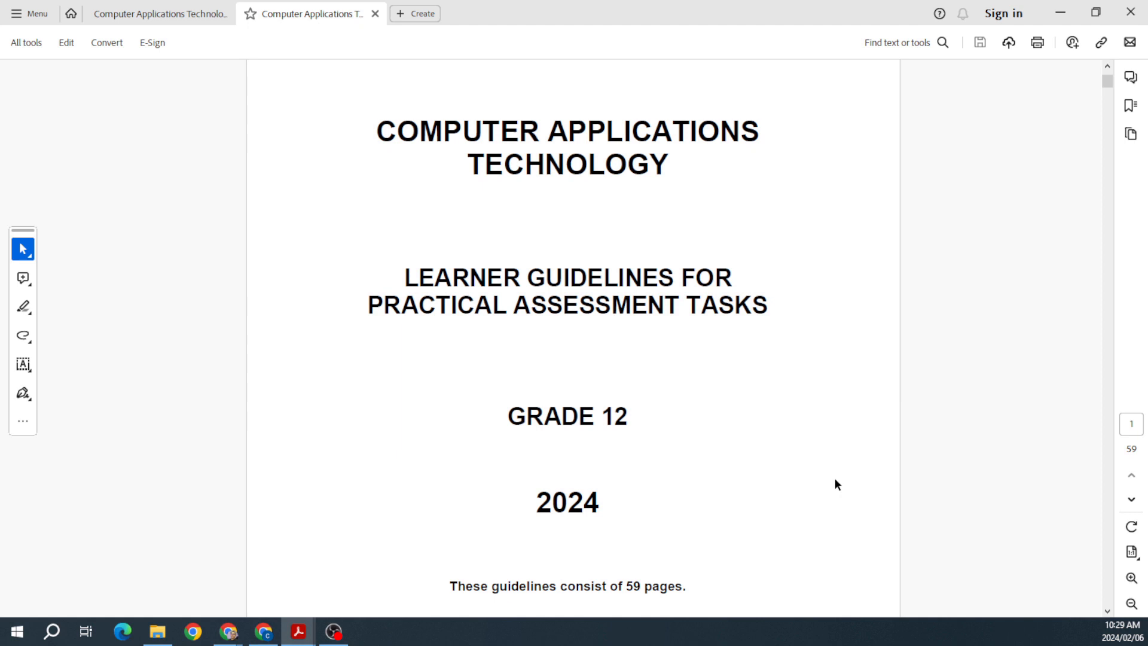
Scroll back up to the top of the cover page with the Department of Basic Education logo.
scroll(up, 3)
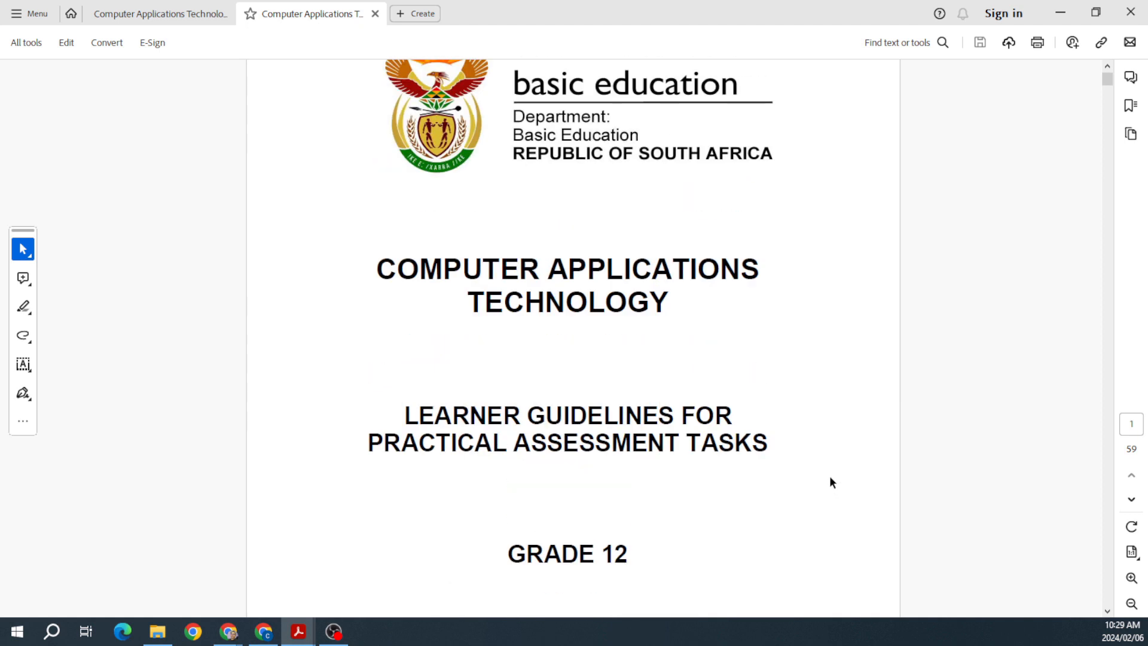